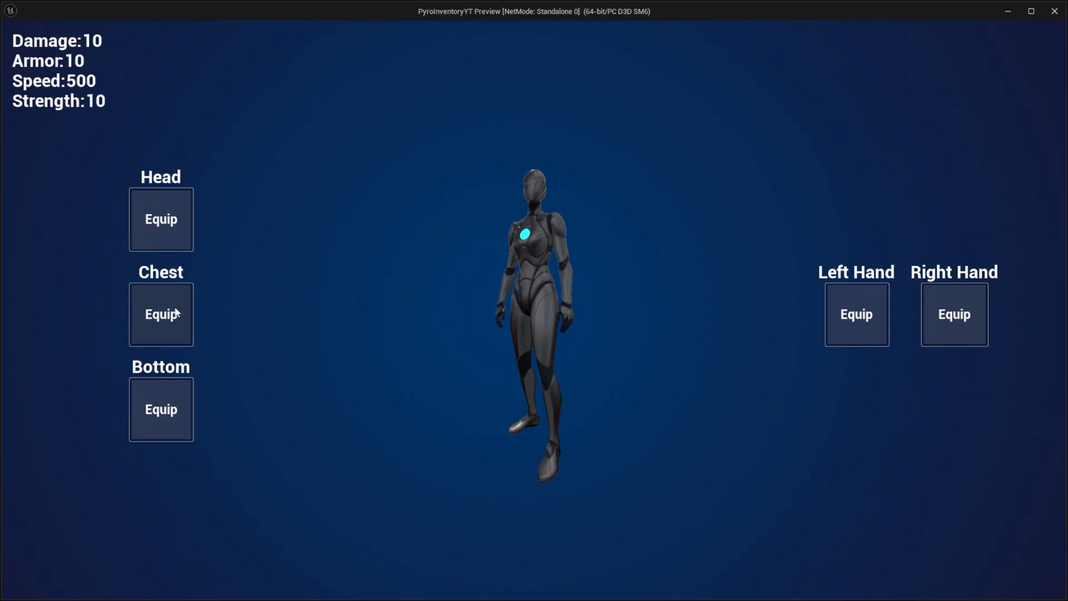
- Close the standalone preview, run a quick Play session, then stop it to return to the viewport
left_click(160, 408)
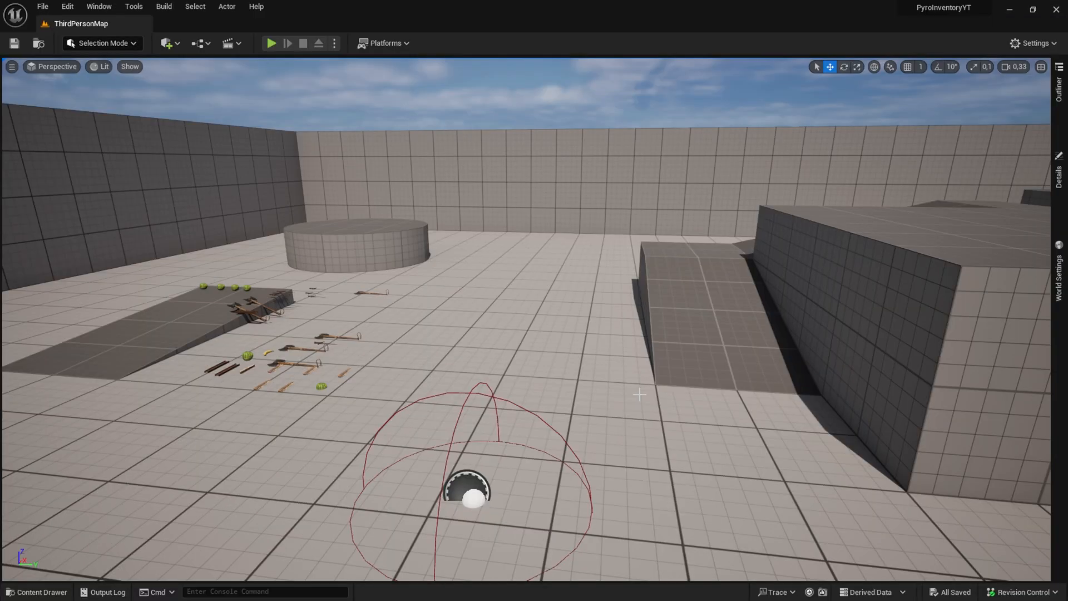
left_click(271, 43)
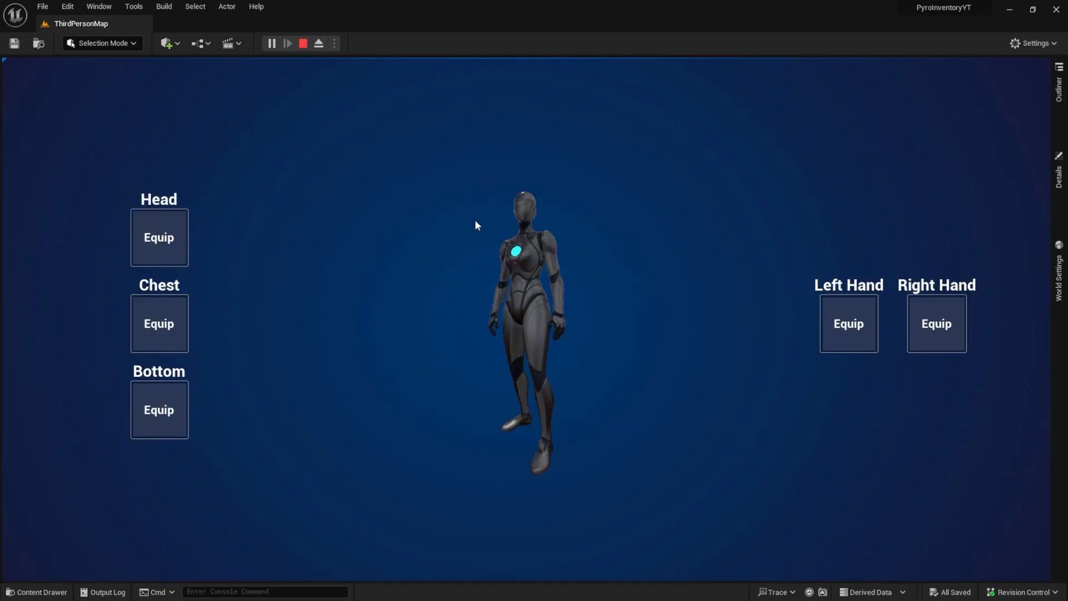
left_click(159, 410)
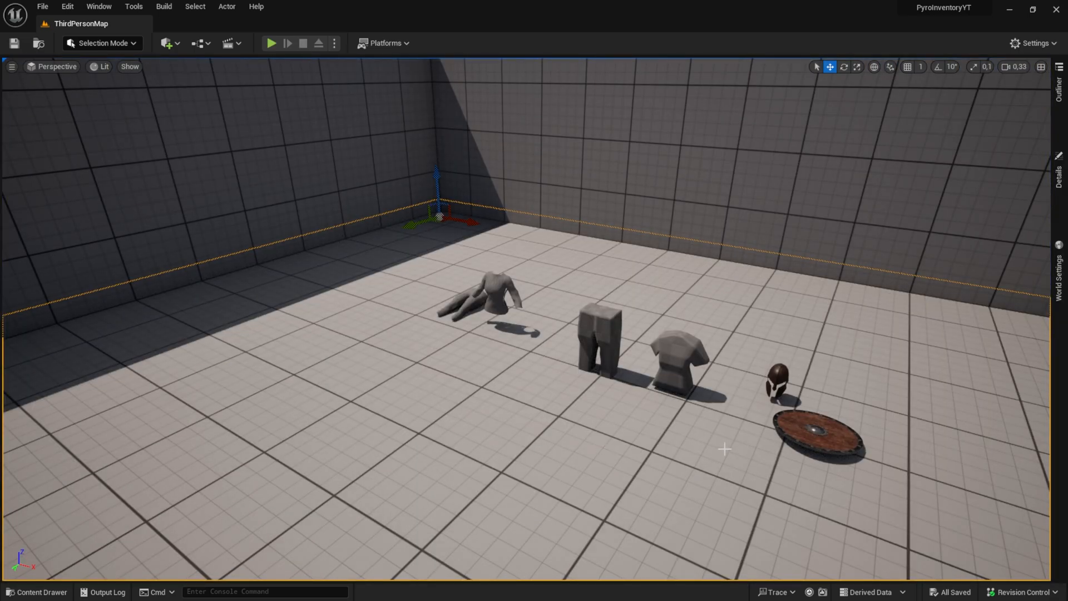
- Open BP_ThirdPersonCharacter from Content Drawer > Blueprints and add Equip By Function after Un Equip Item
left_click(37, 591)
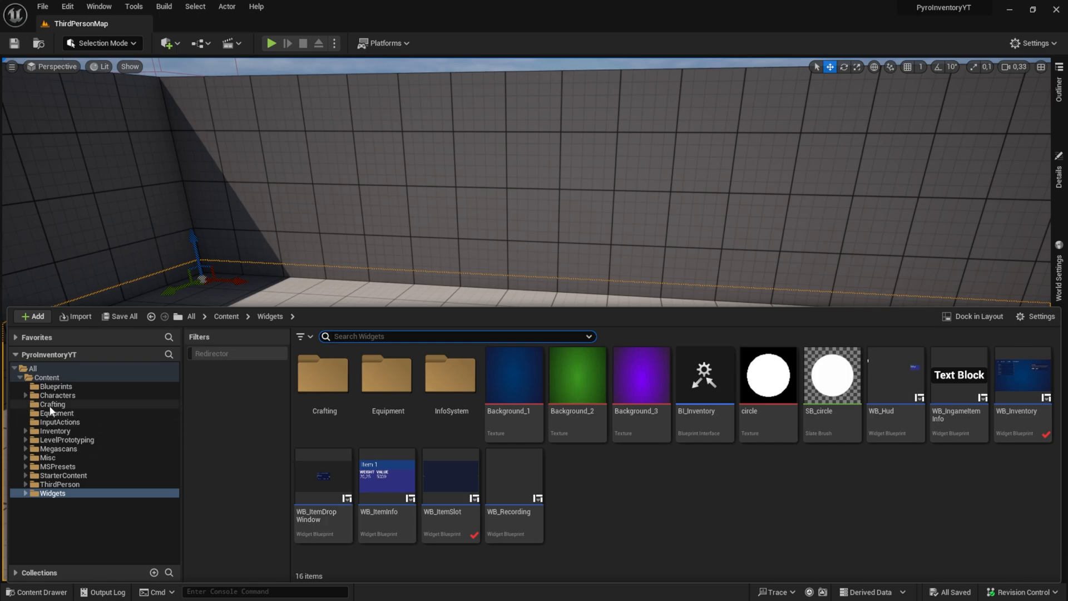
left_click(57, 395)
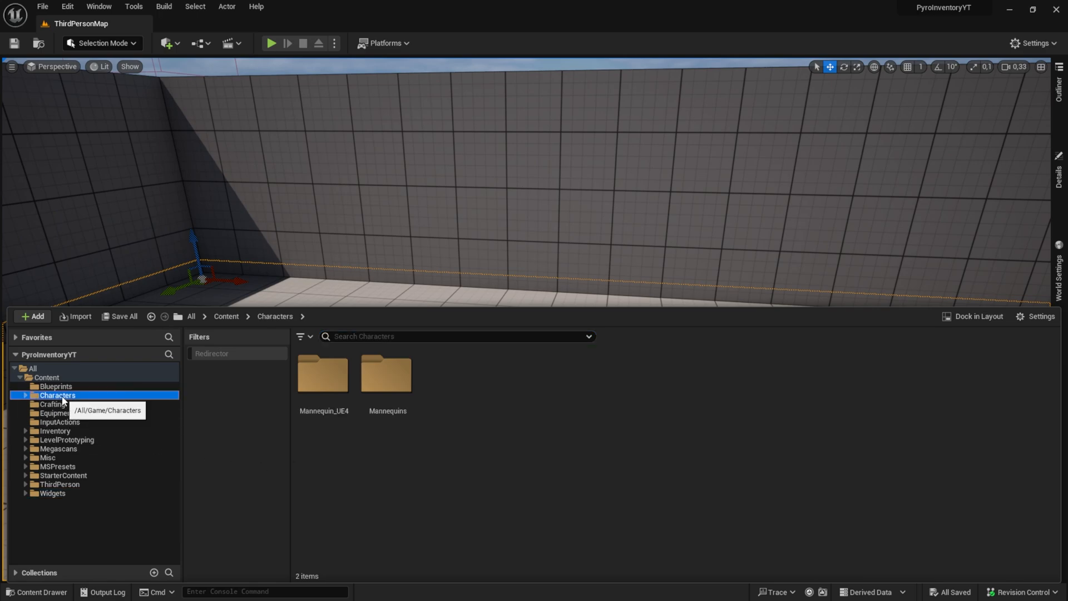
left_click(56, 386)
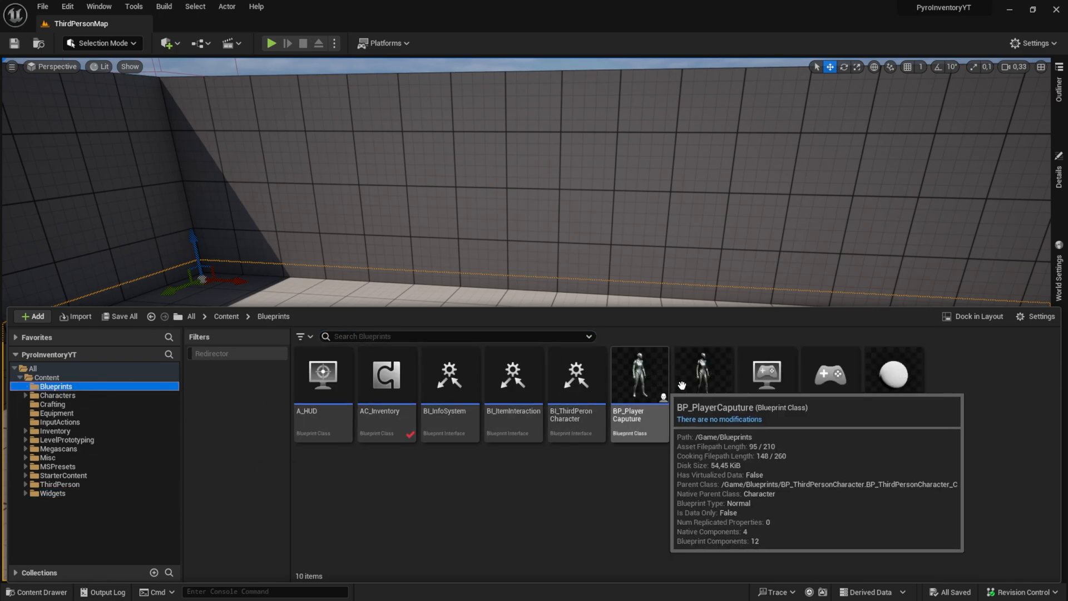
left_click(702, 374)
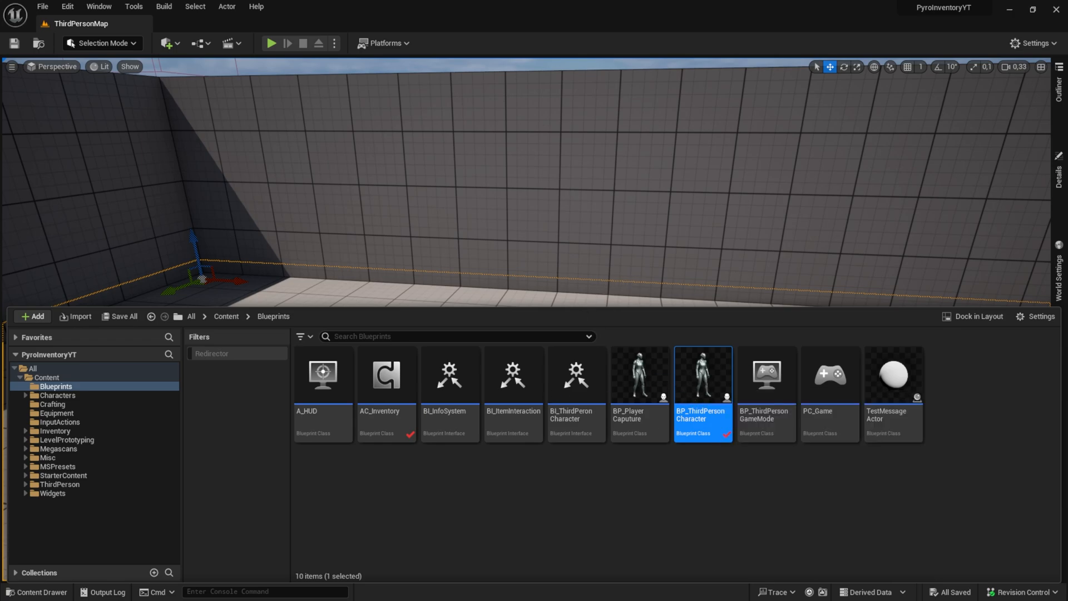
double_click(702, 374)
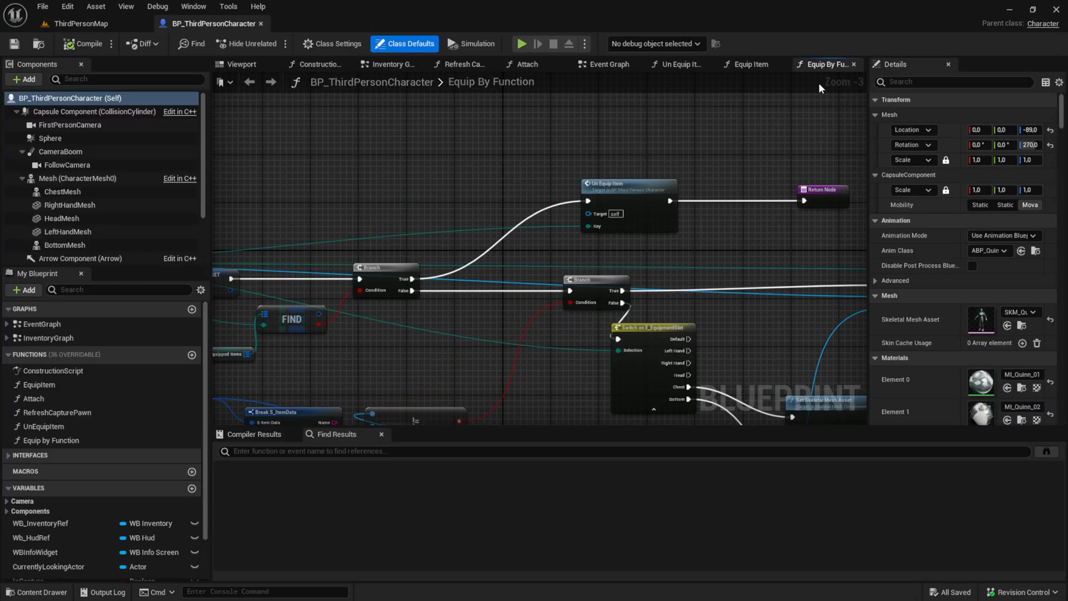
mouse_move(685, 164)
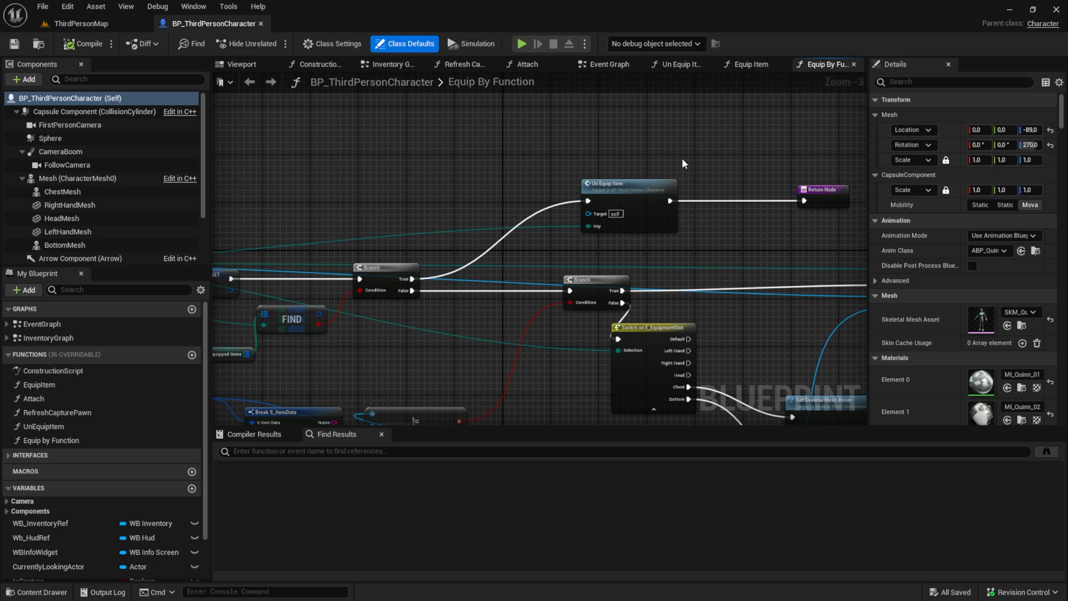
left_click(593, 183)
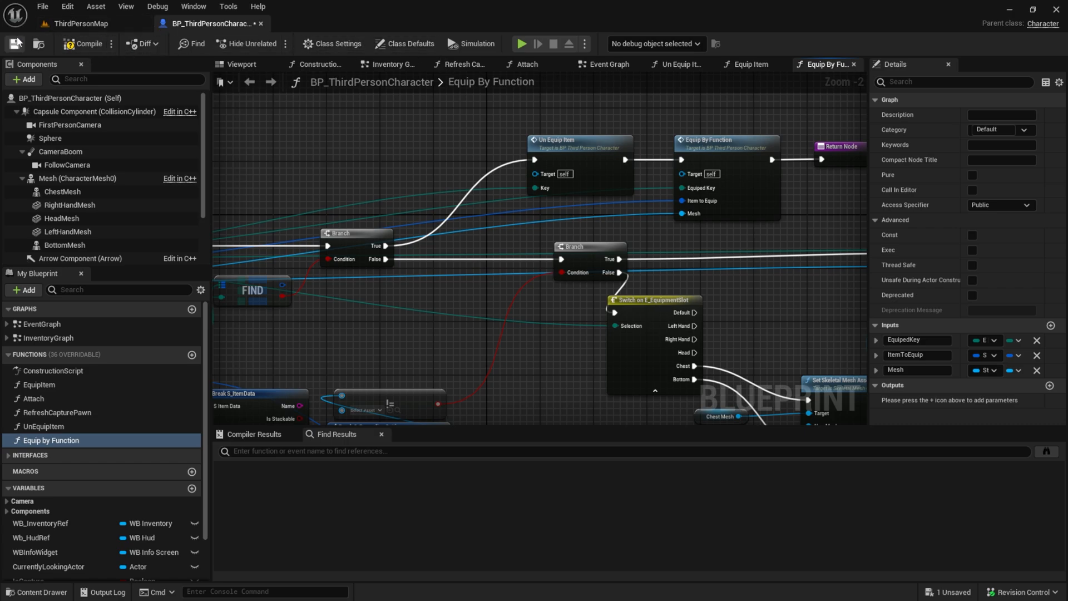
mouse_move(522, 44)
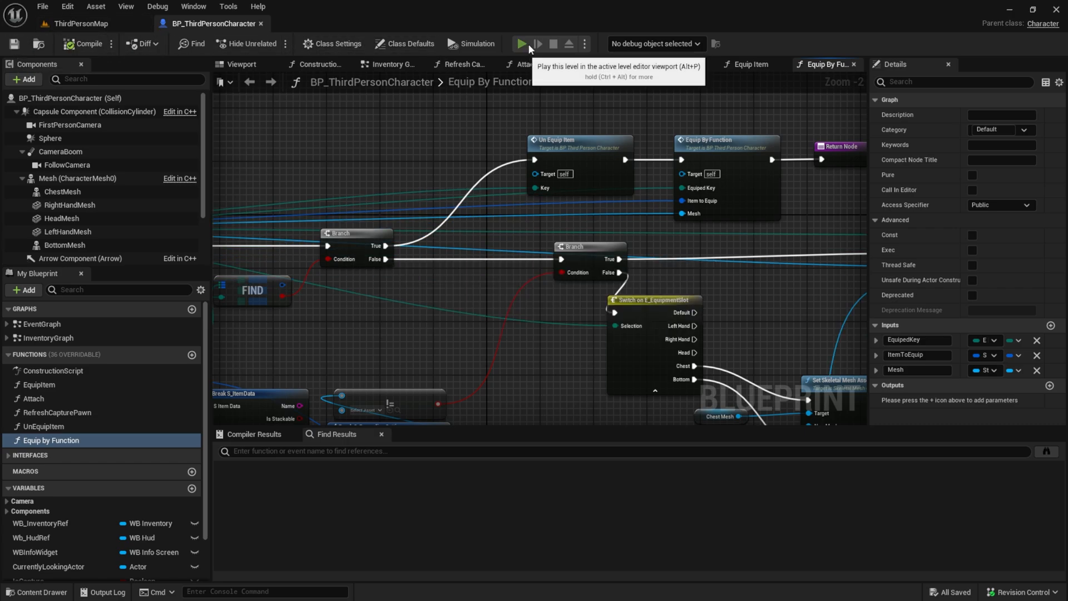
left_click(520, 43)
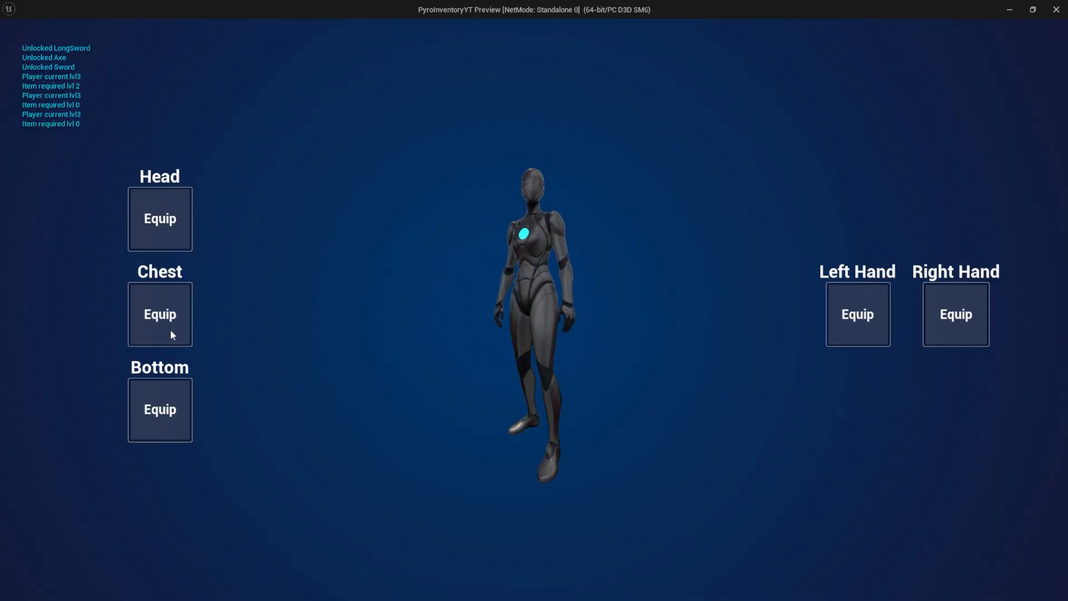
left_click(160, 314)
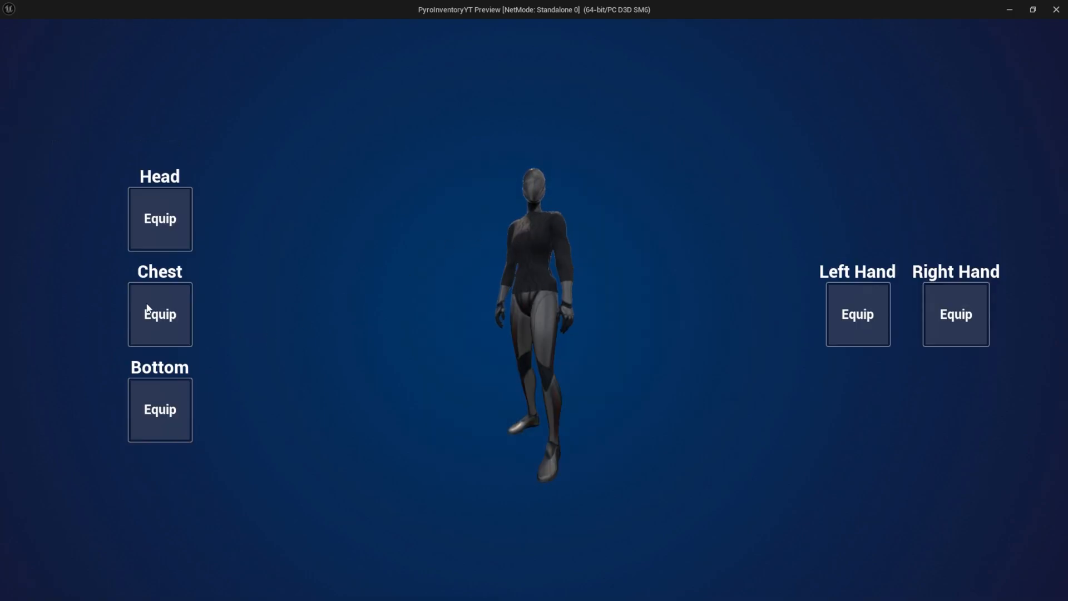
left_click(159, 314)
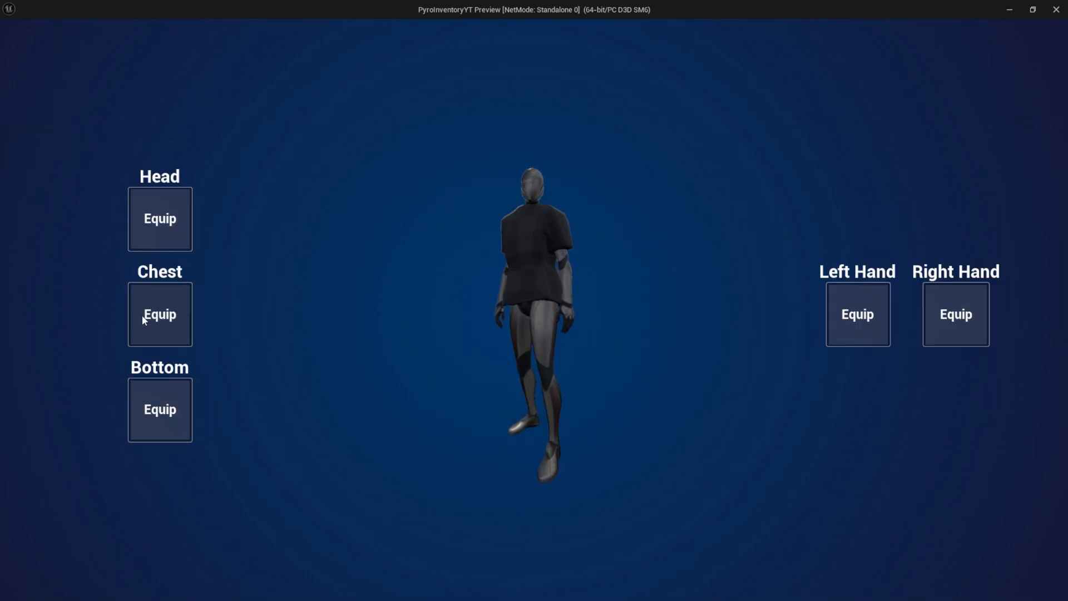
left_click(159, 313)
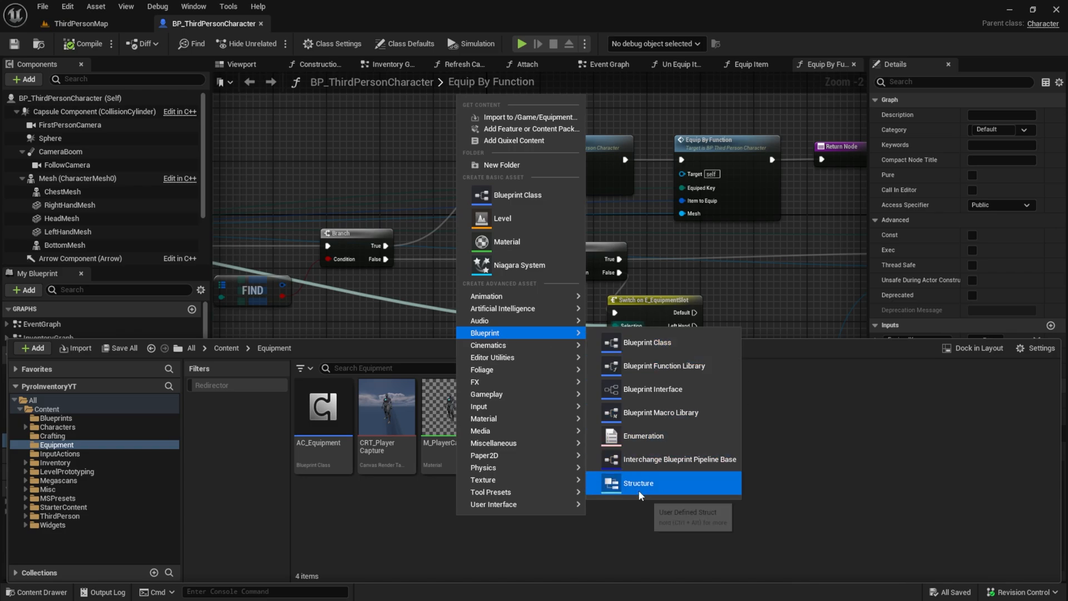
- Create the S_EquippedStats structure and add a new ItemSTats member to S_EquipmentSettings
left_click(637, 483)
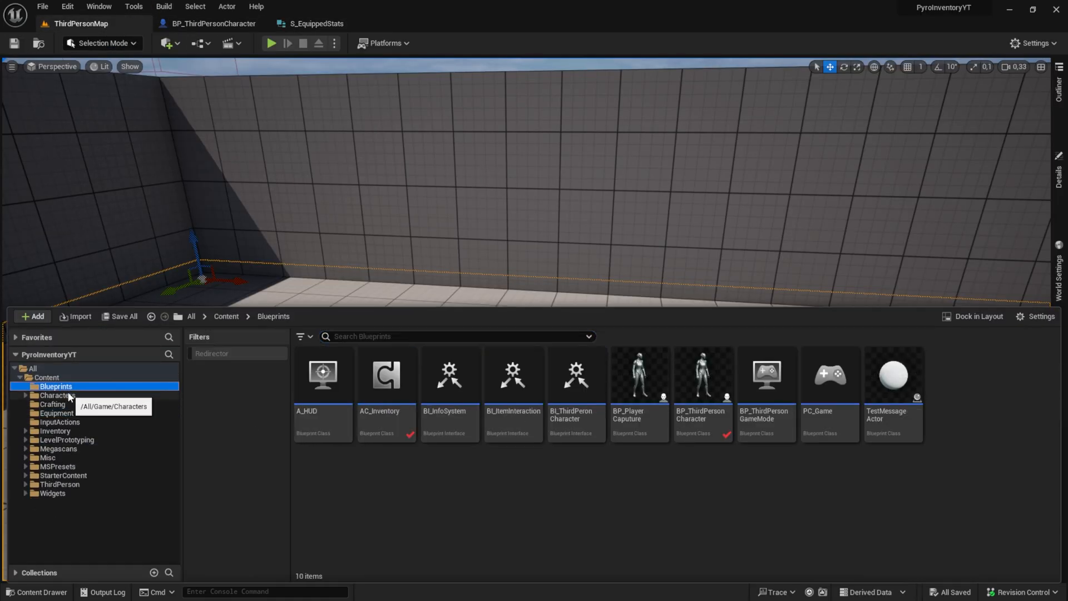
left_click(55, 431)
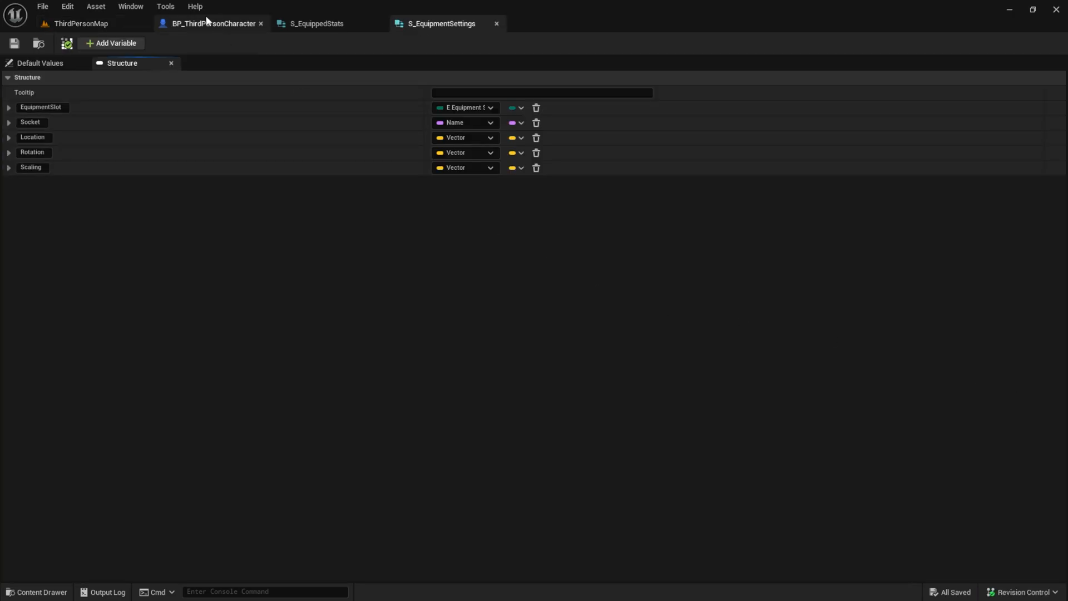
mouse_move(89, 48)
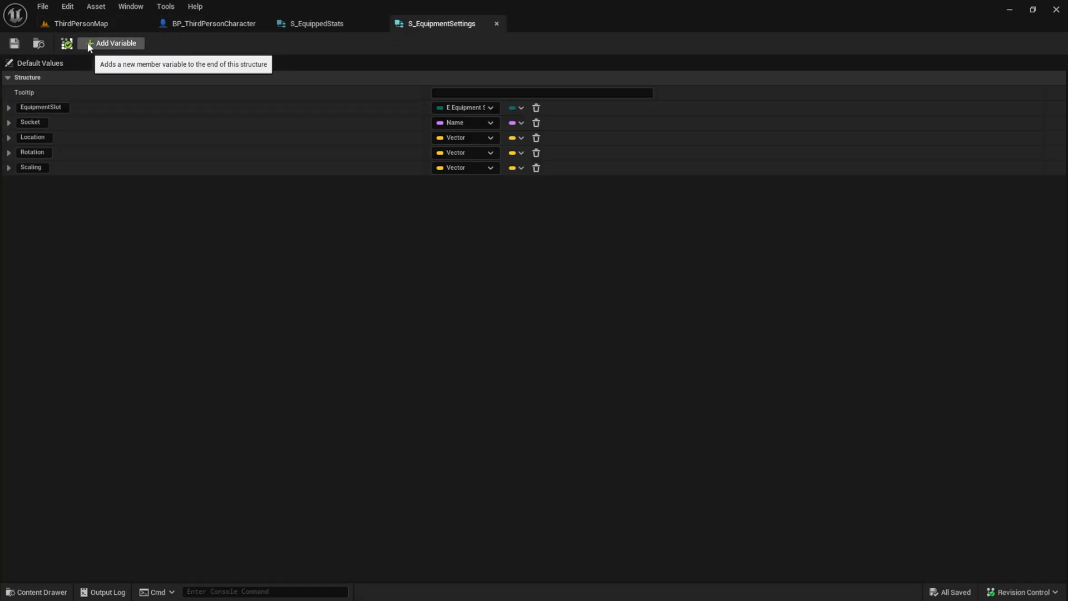
left_click(115, 43)
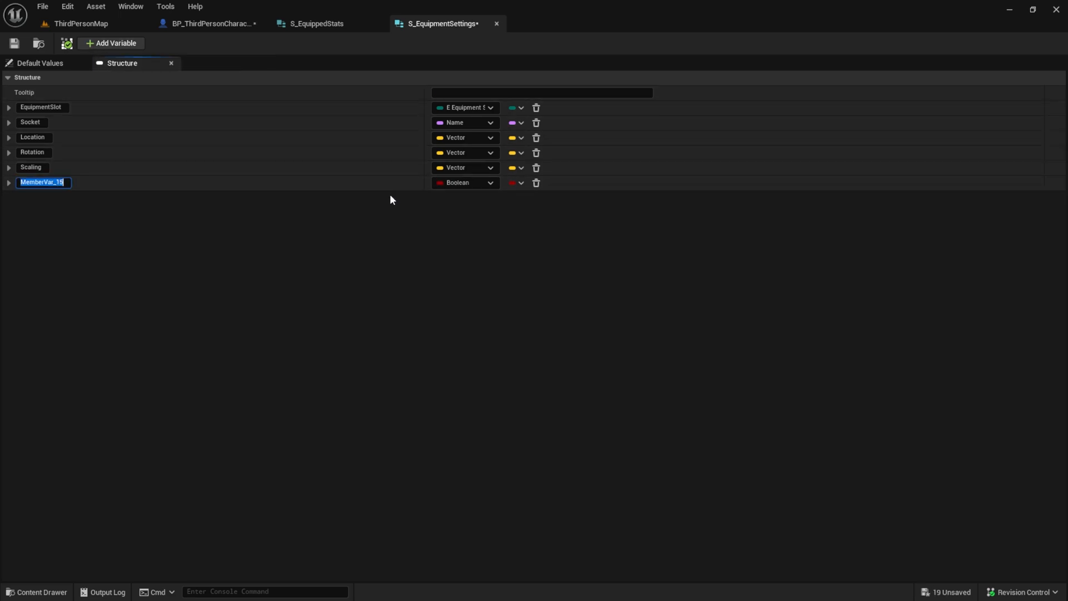
type("ItemSTats")
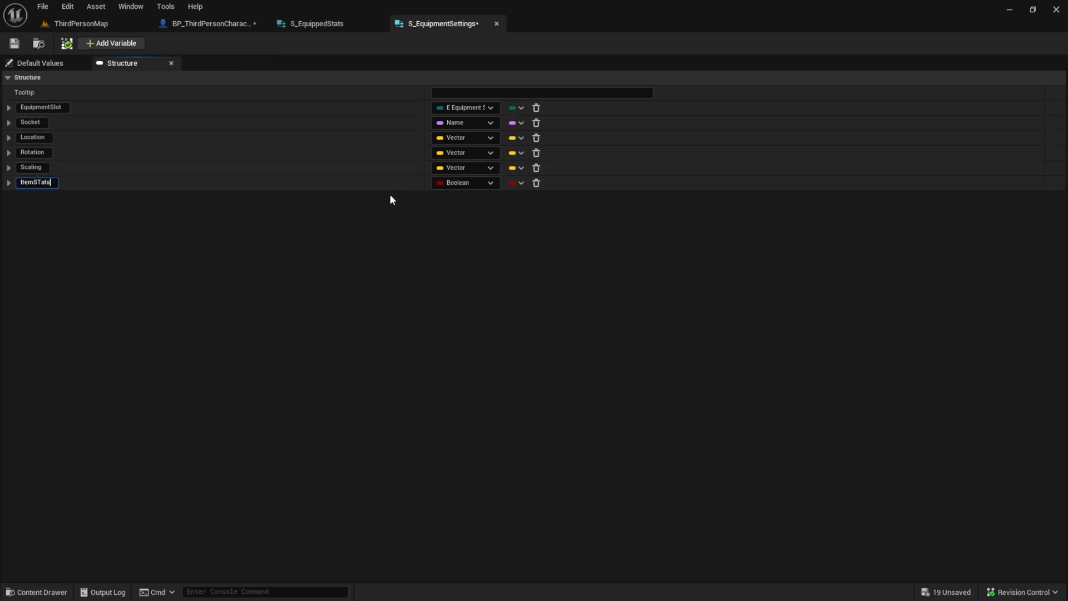
- Set the ItemSTats member's type to S Equipped Stats and return to the level editor
left_click(466, 182)
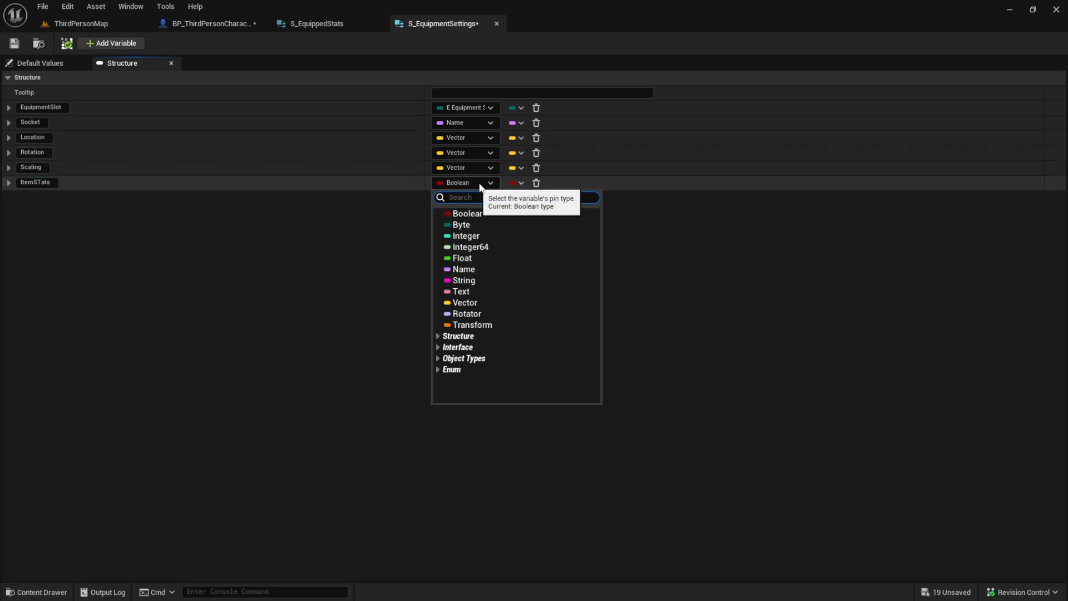
type("s_equip")
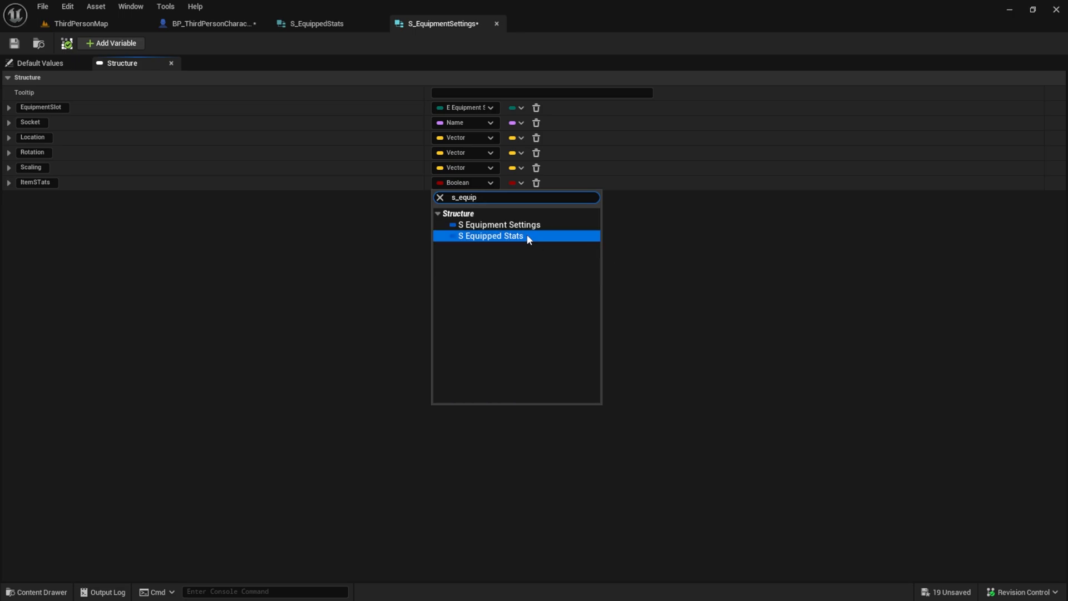
left_click(489, 235)
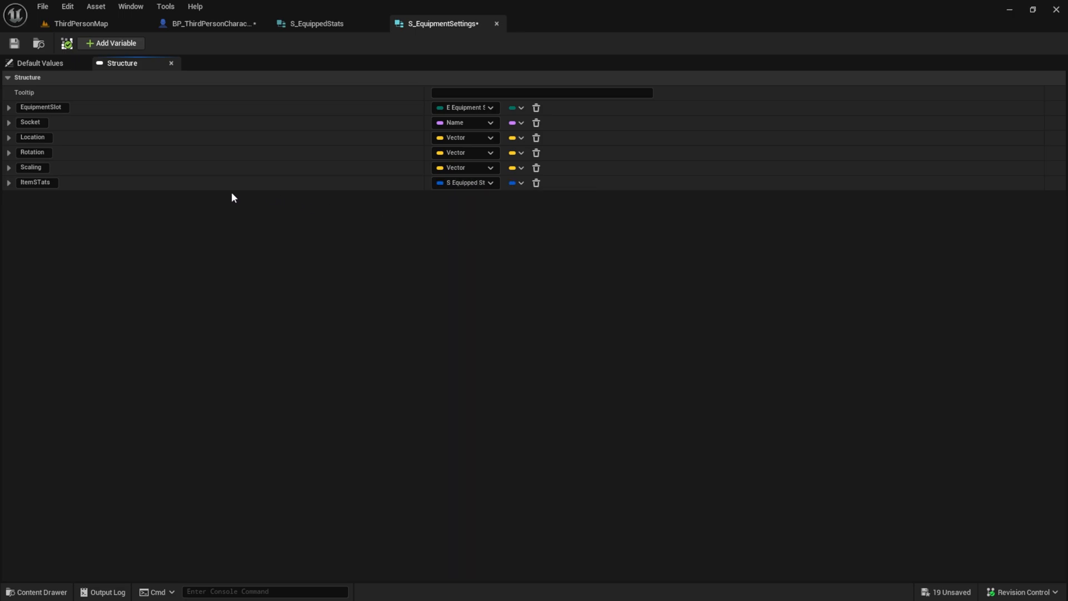
left_click(36, 183)
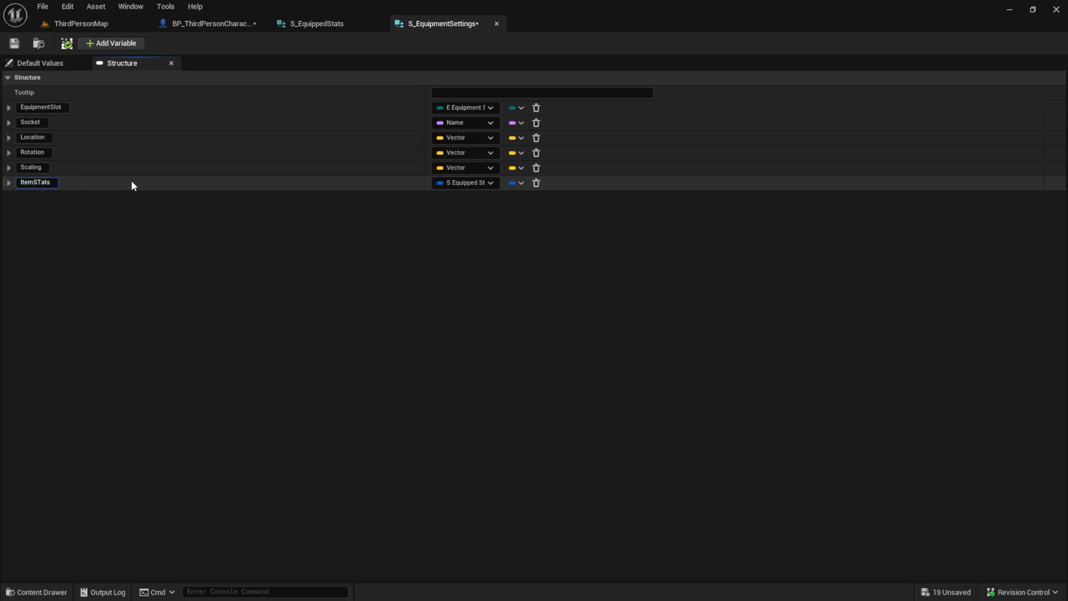
left_click(80, 23)
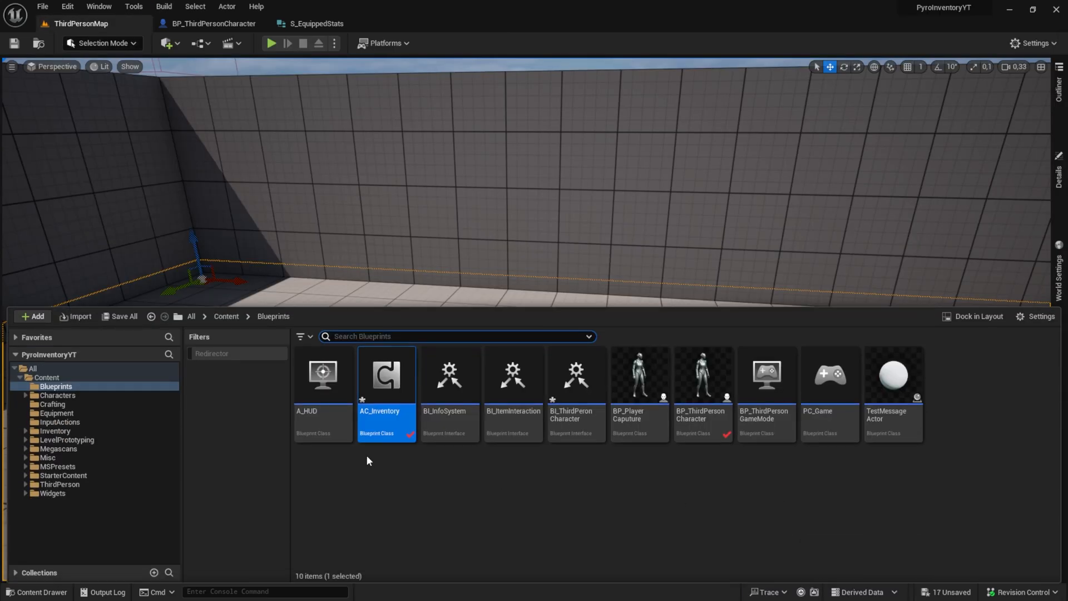
- Fix the Remove Item by Amount pin error in AC_Inventory so it compiles
double_click(386, 375)
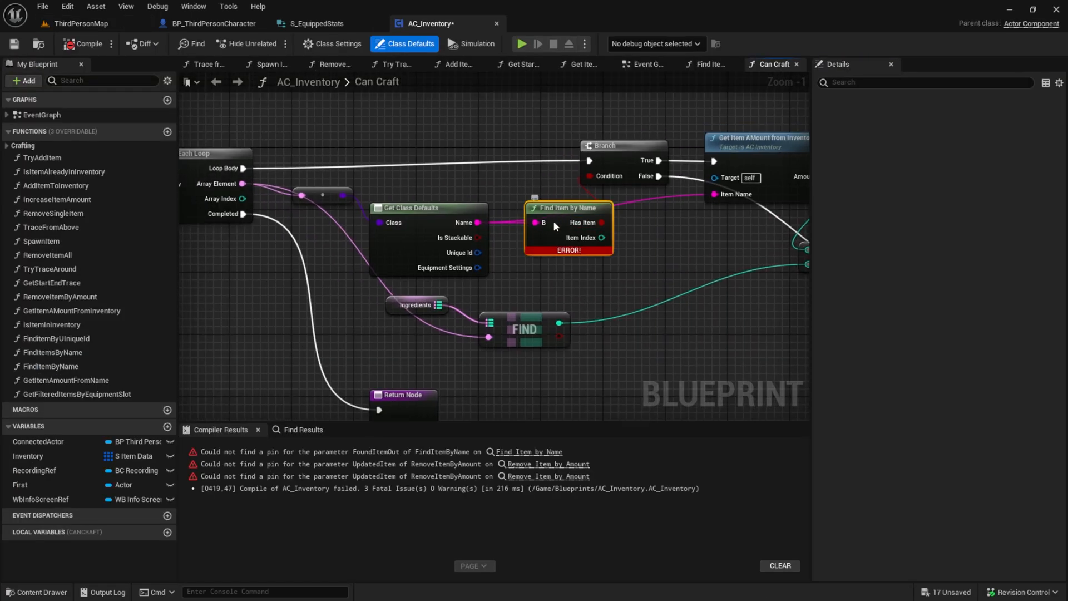
left_click(569, 208)
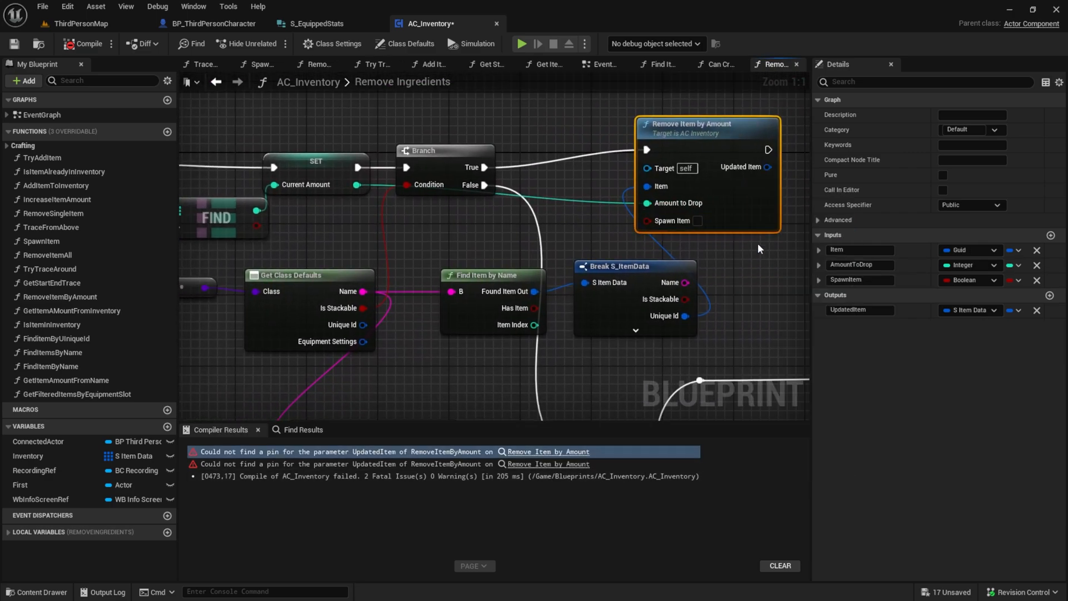
scroll("down", 3)
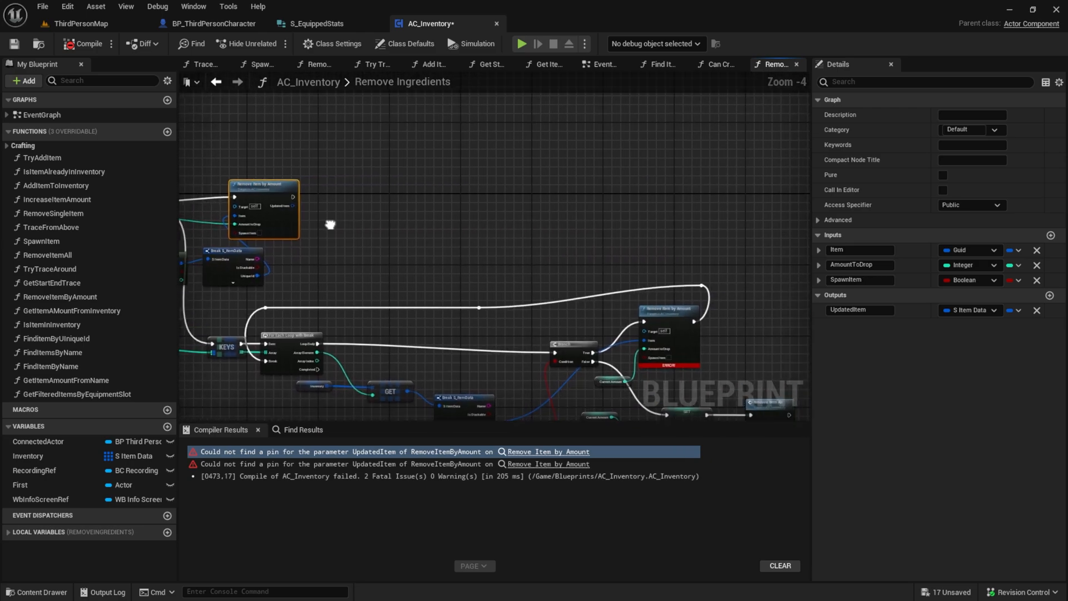
right_click(450, 176)
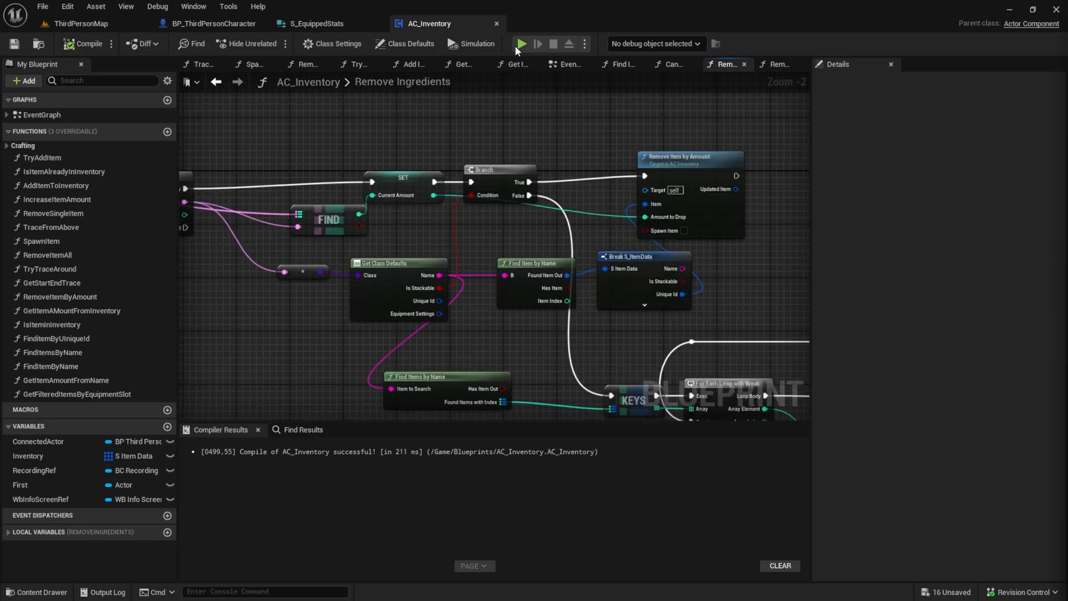
- Recompile BP_ThirdPersonCharacter cleanly and save all modified assets via File > Save All
left_click(212, 24)
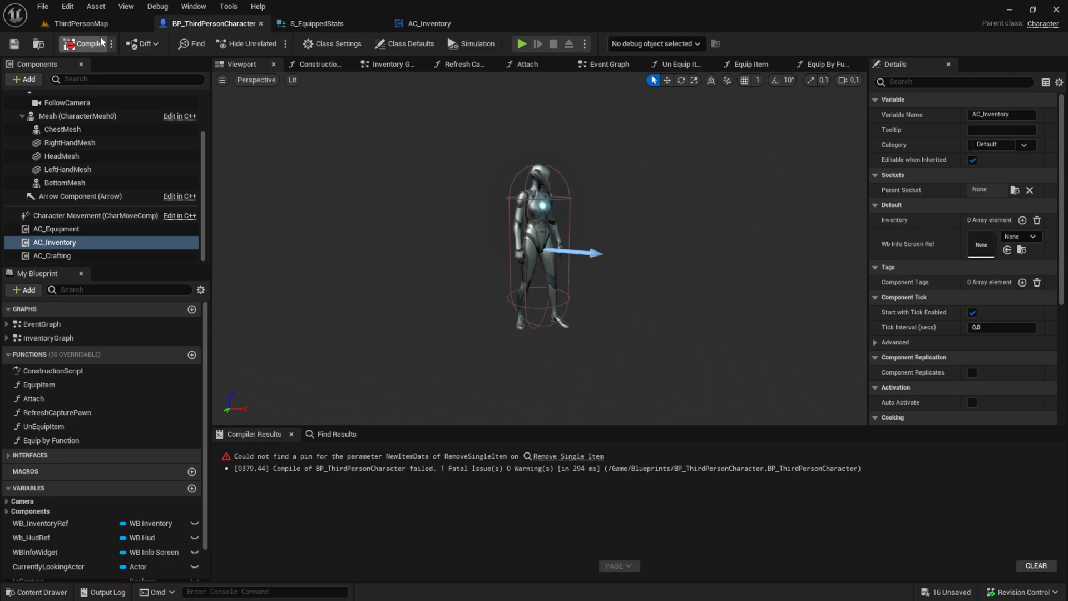
left_click(87, 43)
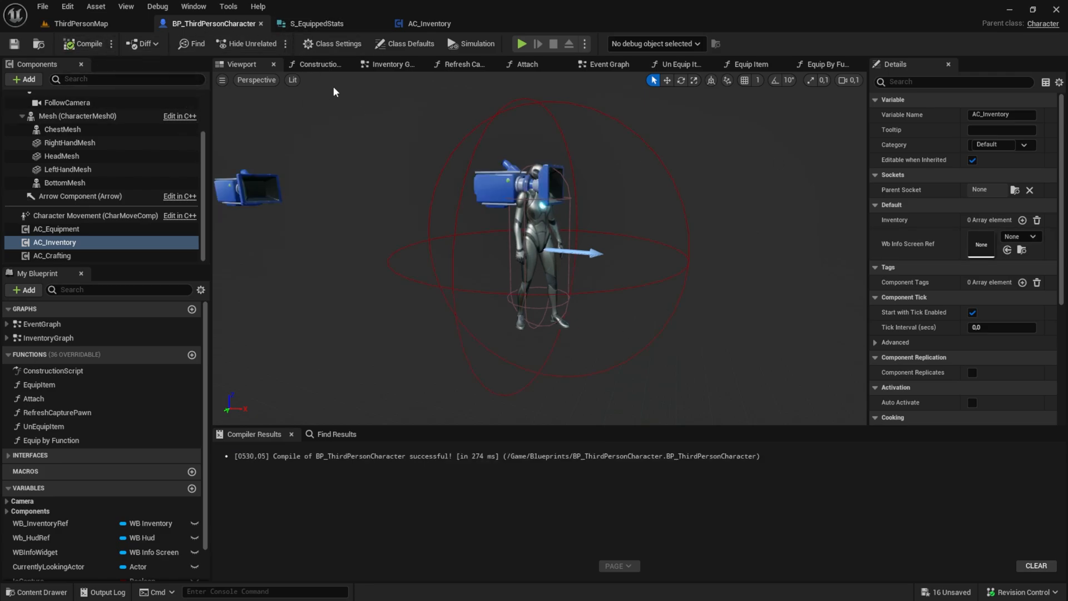
left_click(521, 44)
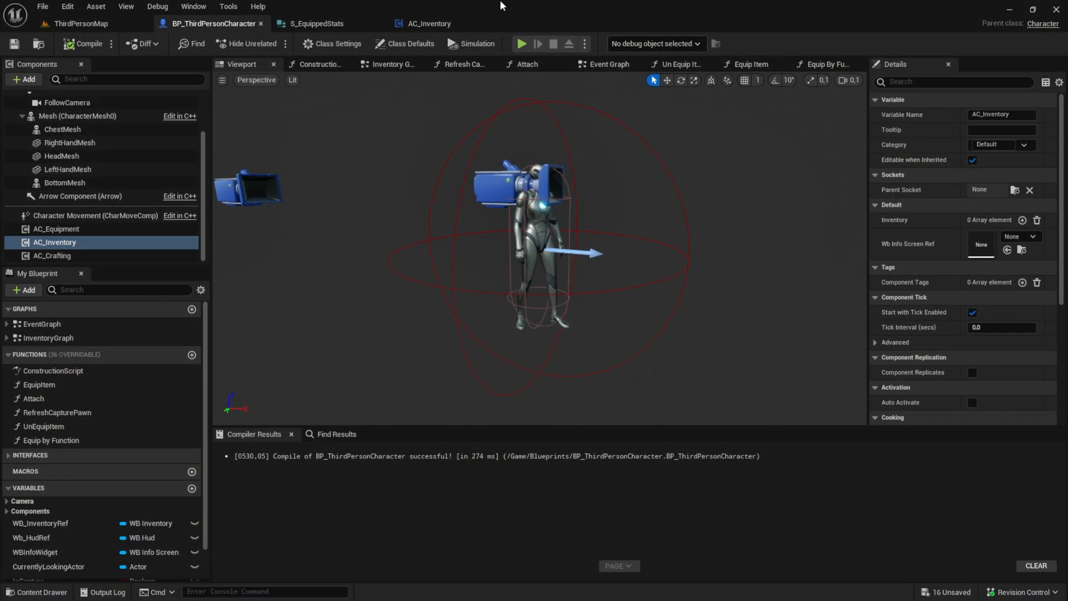
left_click(42, 7)
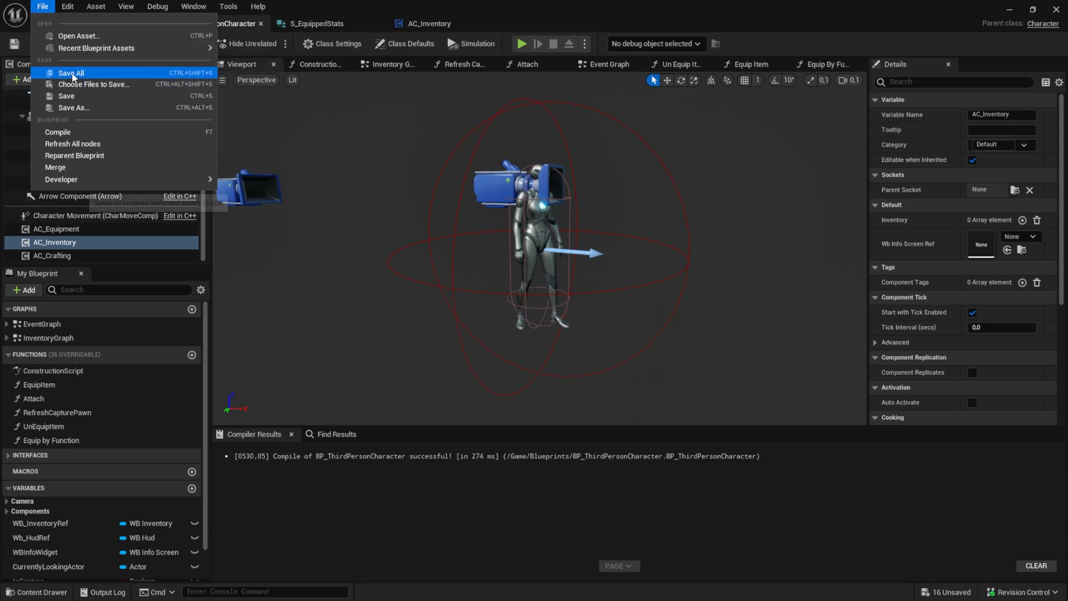
left_click(72, 74)
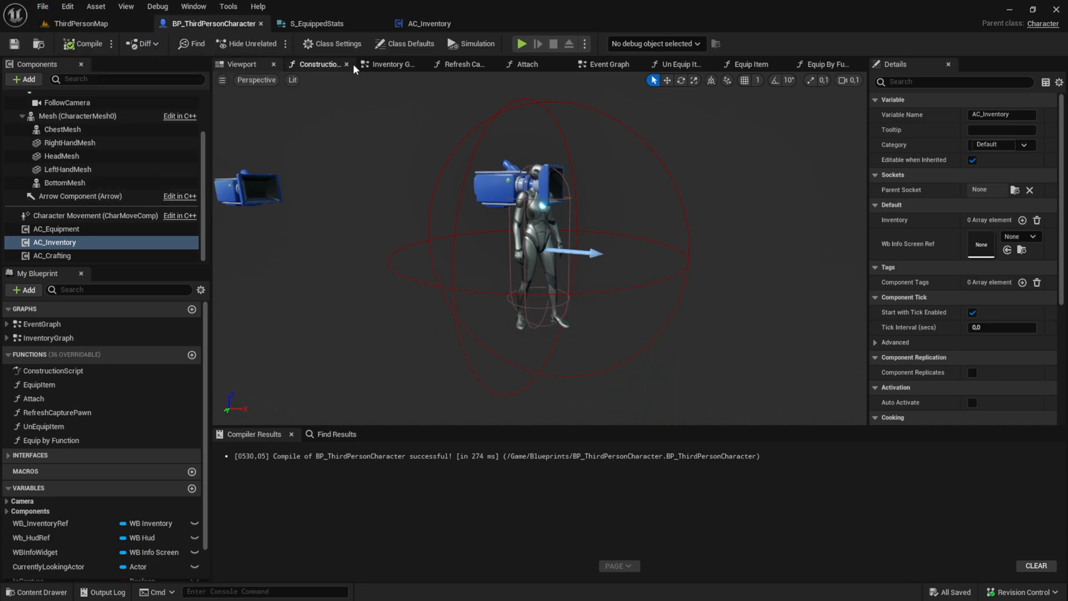
- Reopen AC_Inventory from the Content Drawer and run File > Refresh All Nodes so it compiles
left_click(79, 23)
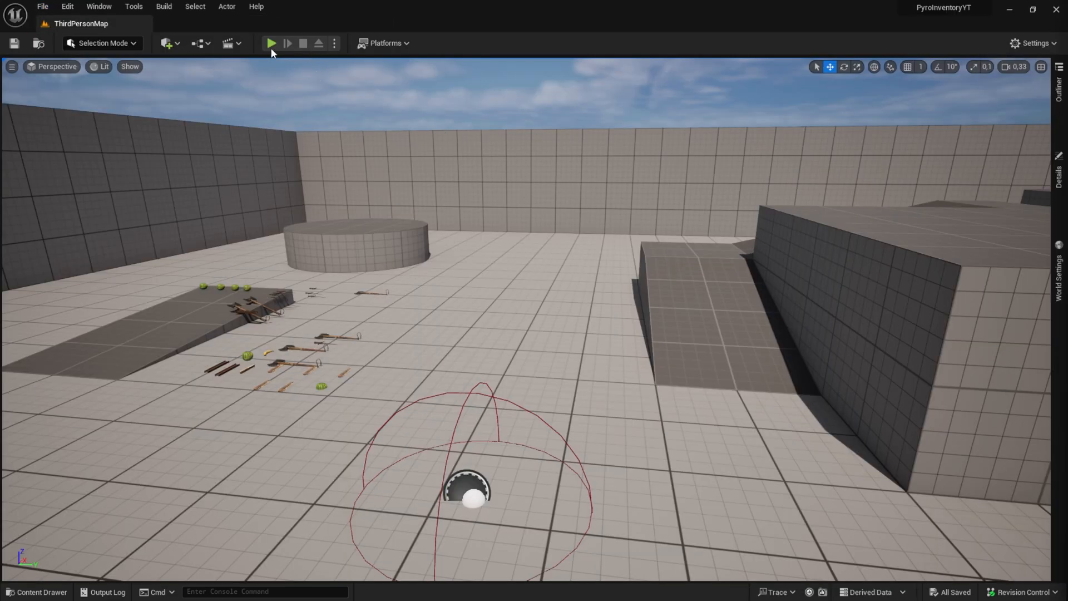
left_click(272, 43)
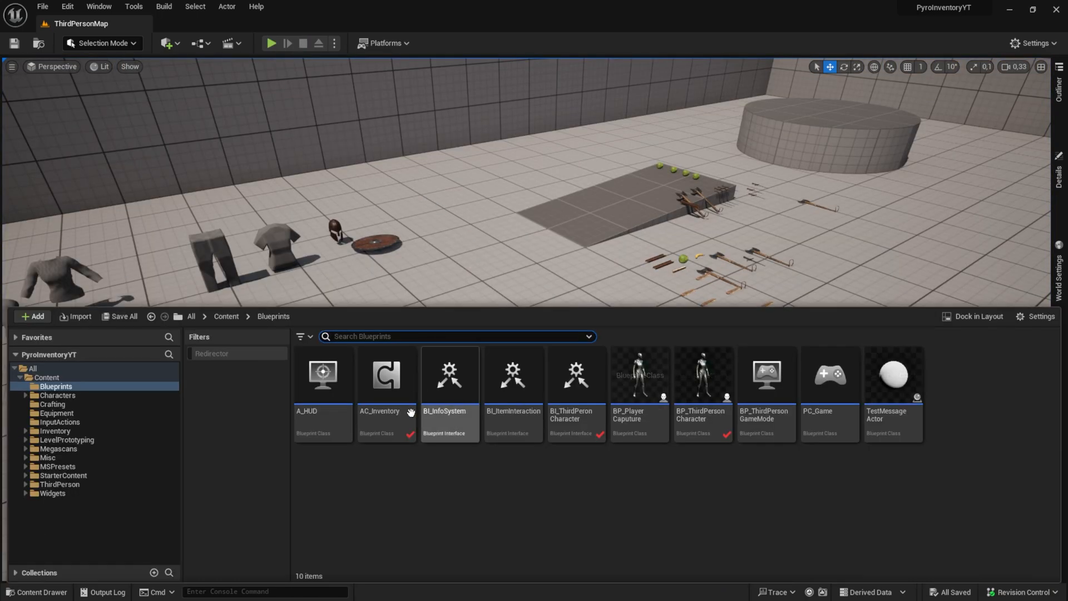
left_click(385, 374)
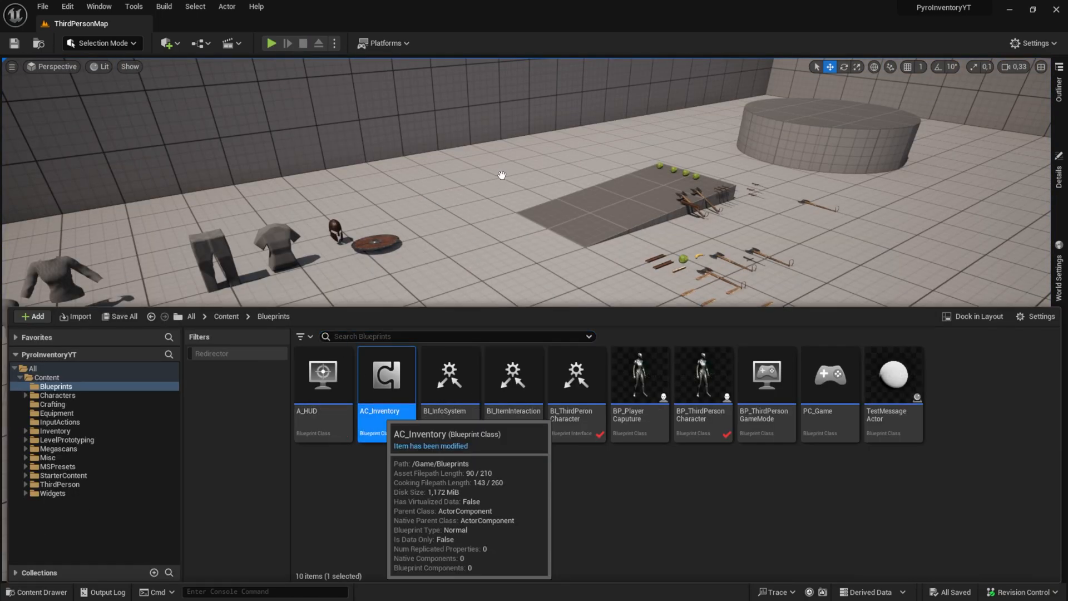
double_click(386, 374)
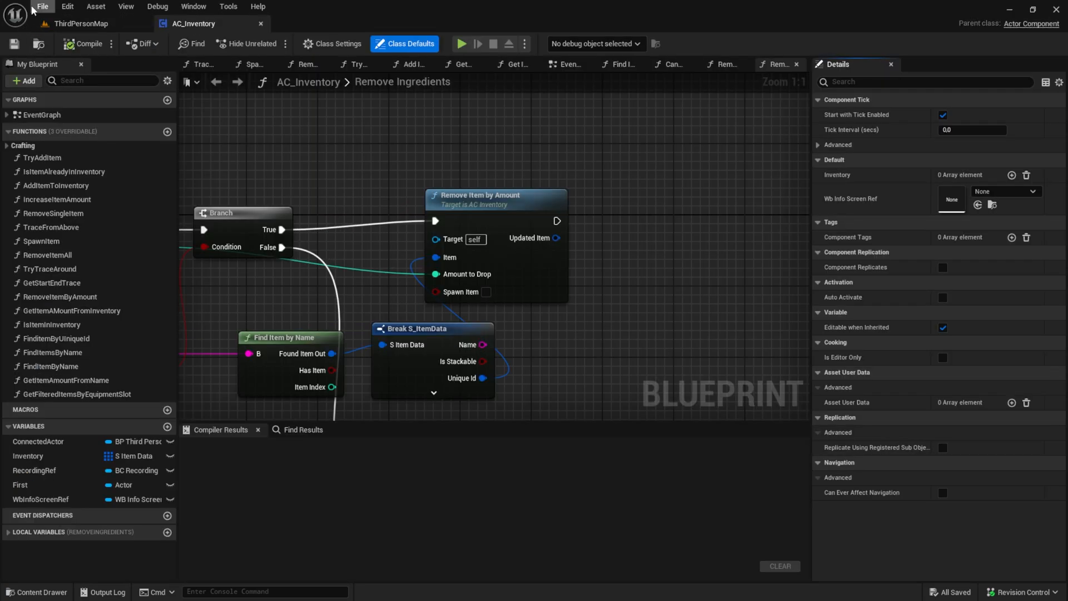
left_click(41, 7)
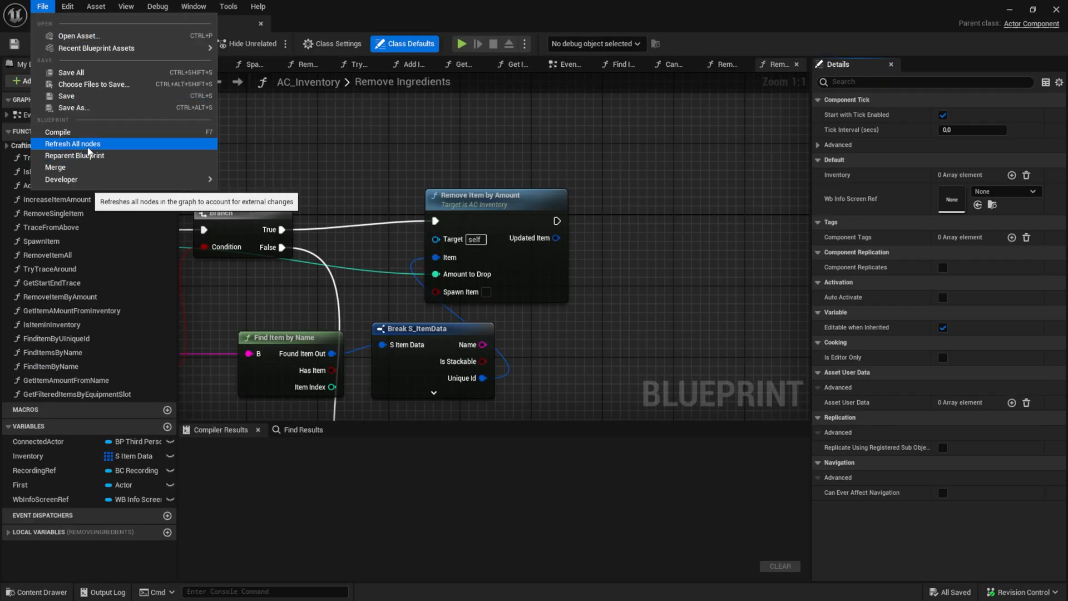
left_click(72, 144)
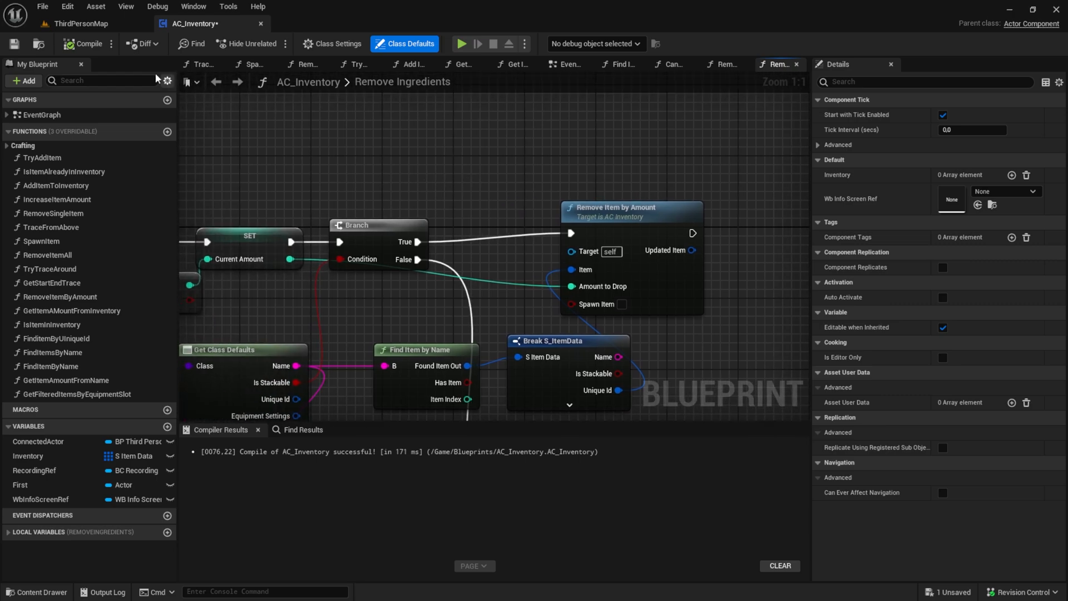
left_click(37, 591)
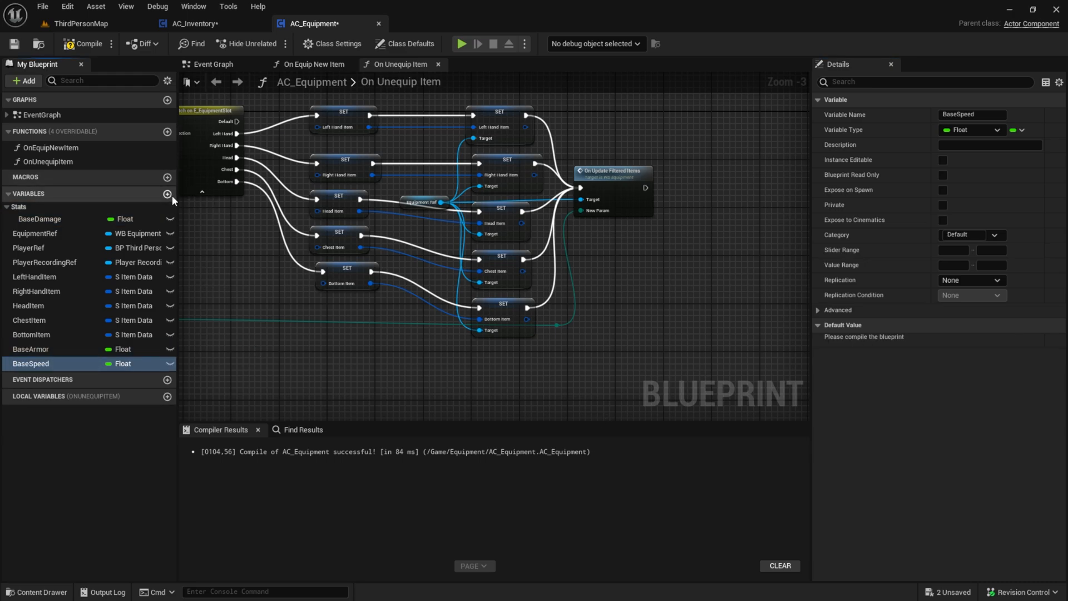
- Add BaseDamage, BaseArmor, BaseSpeed and BaseStrength floats to AC_Equipment with default 10.0
left_click(168, 194)
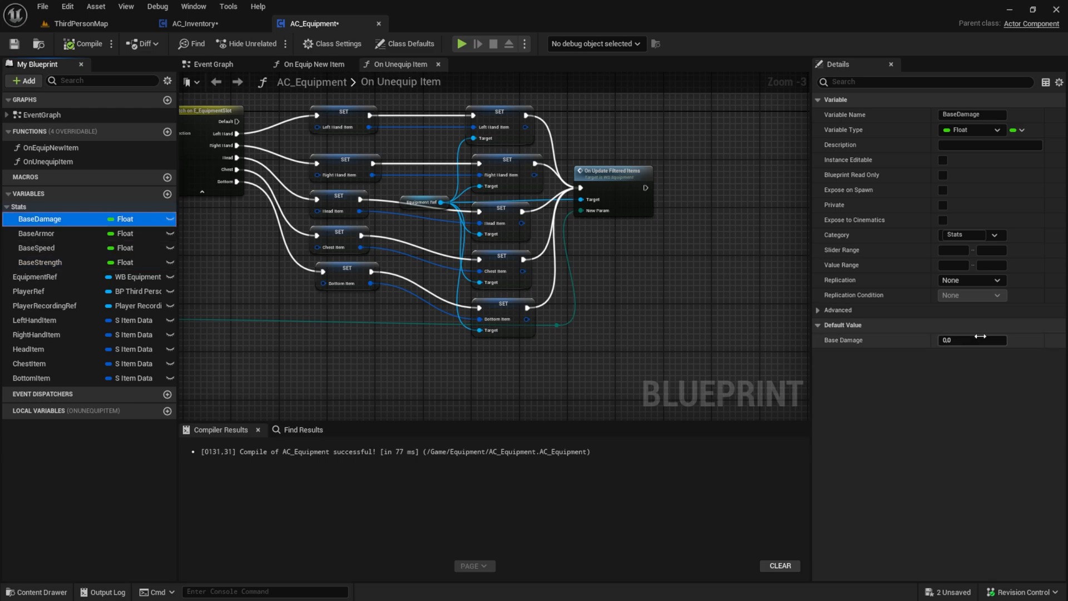
left_click(41, 233)
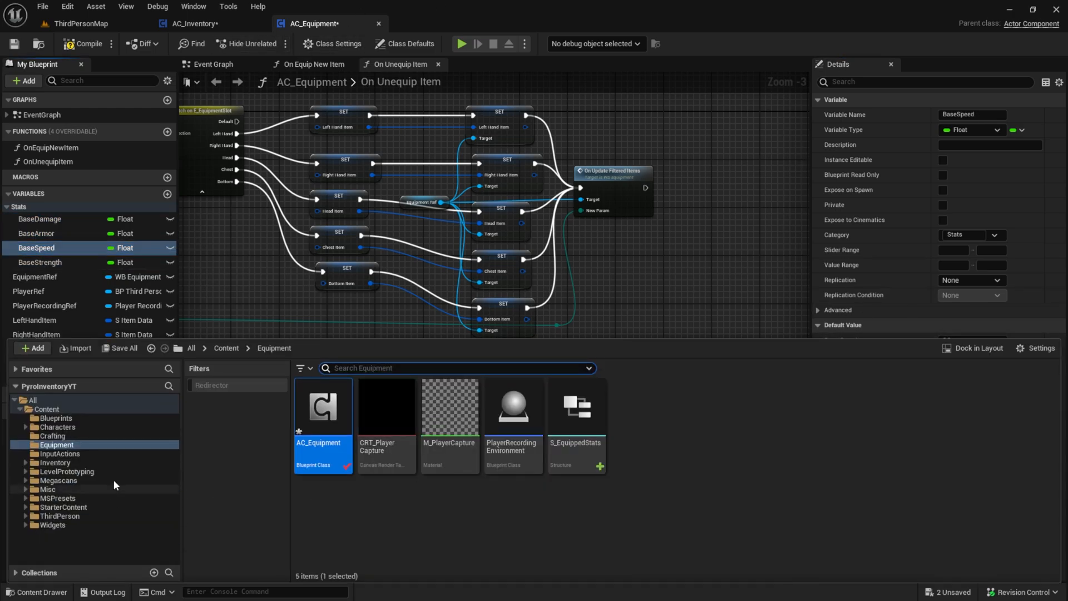
left_click(446, 23)
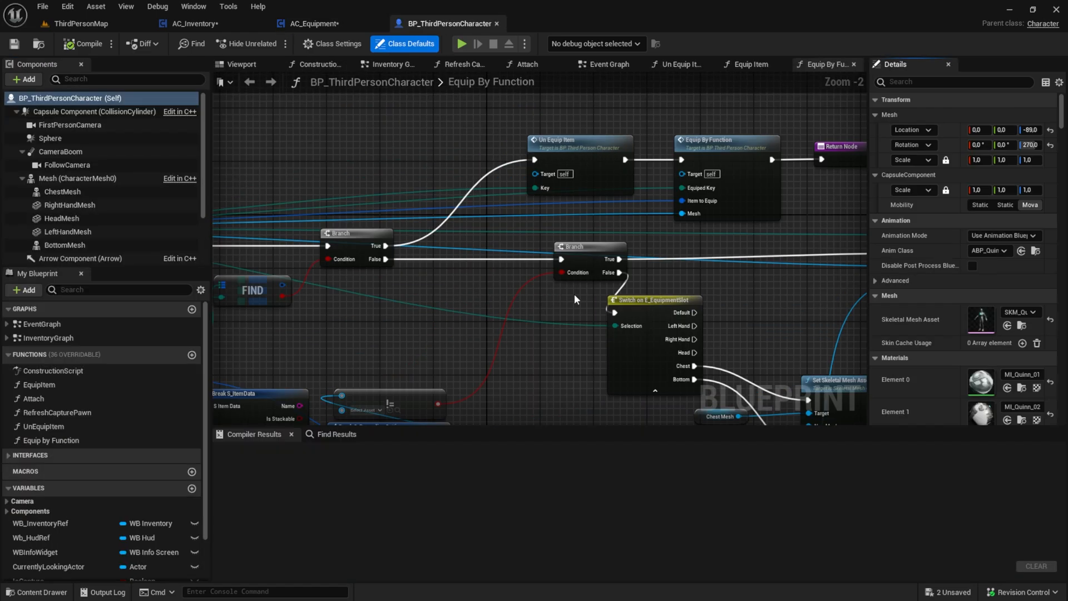
type("sppe")
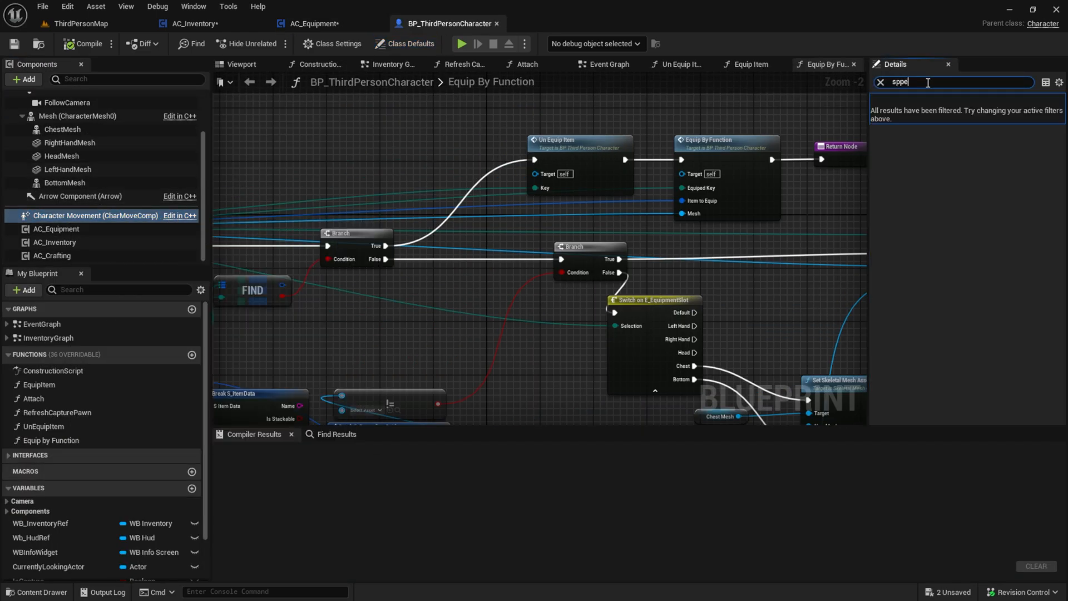
left_click(320, 23)
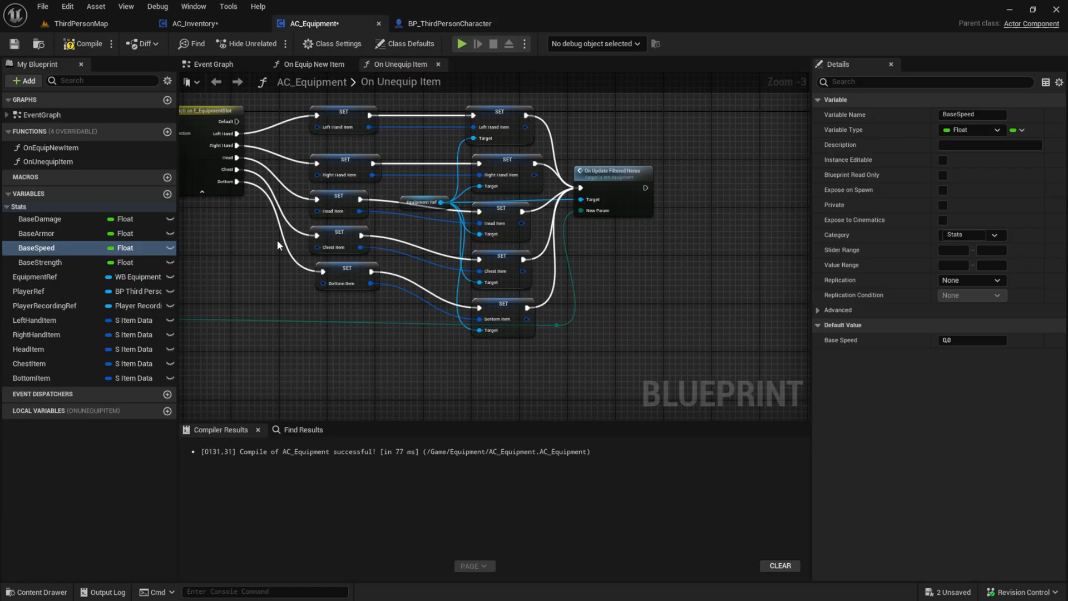
left_click(40, 263)
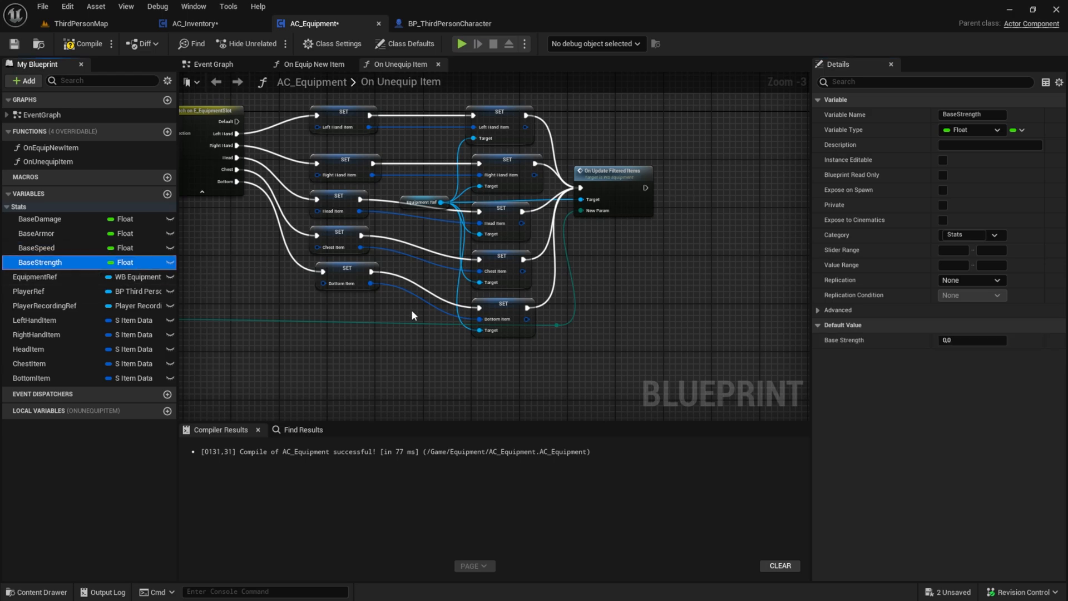
type("10.0")
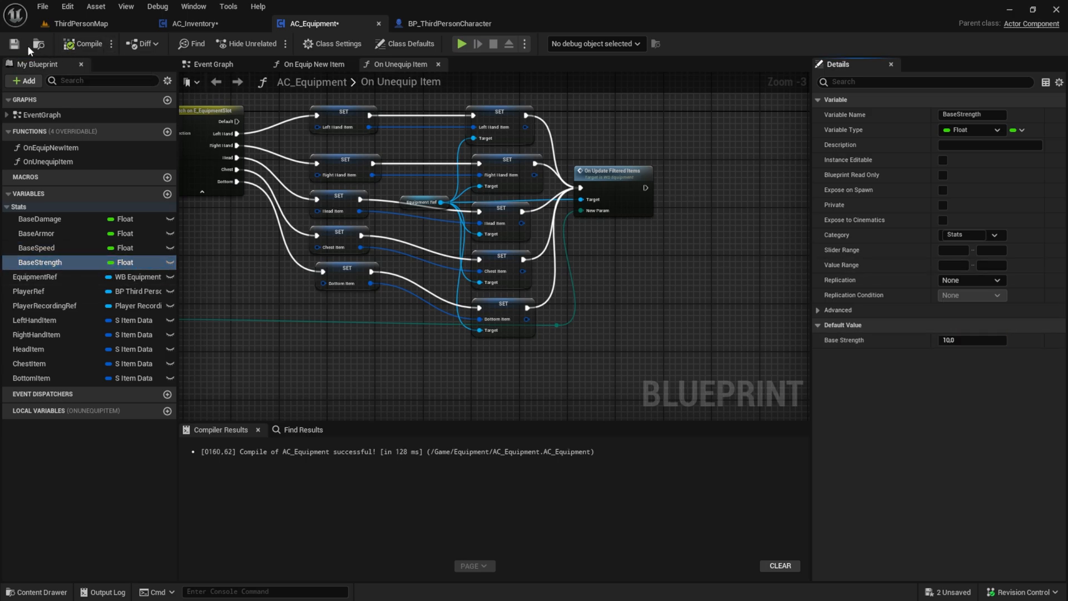
- Add CurrentDamage, CurrentArmor, CurrentSpeed, CurrentStrength floats under category Stats and compile
left_click(168, 193)
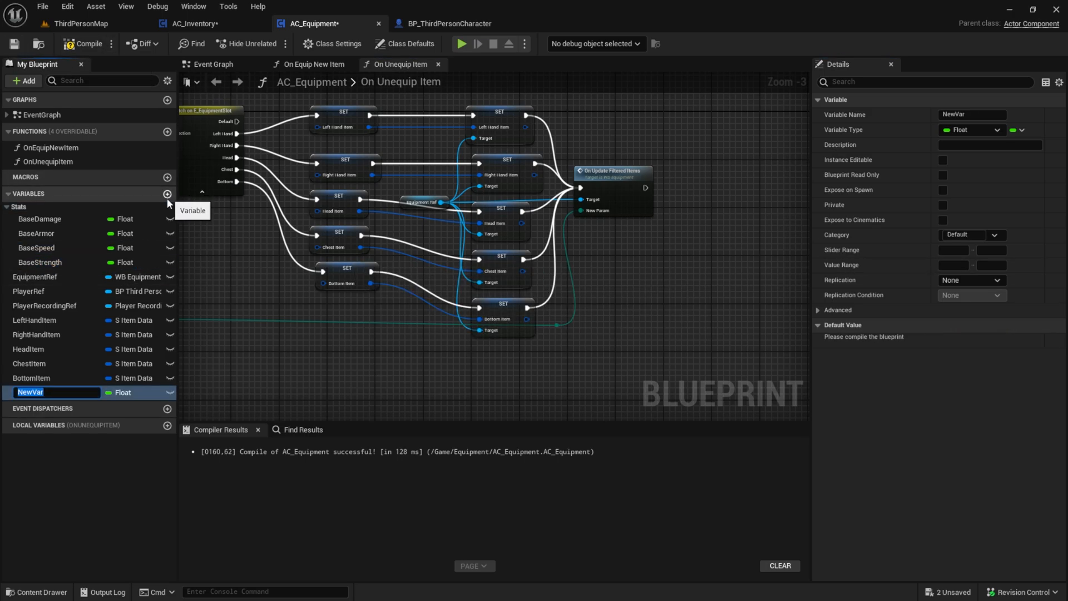
type("CurrentDamage")
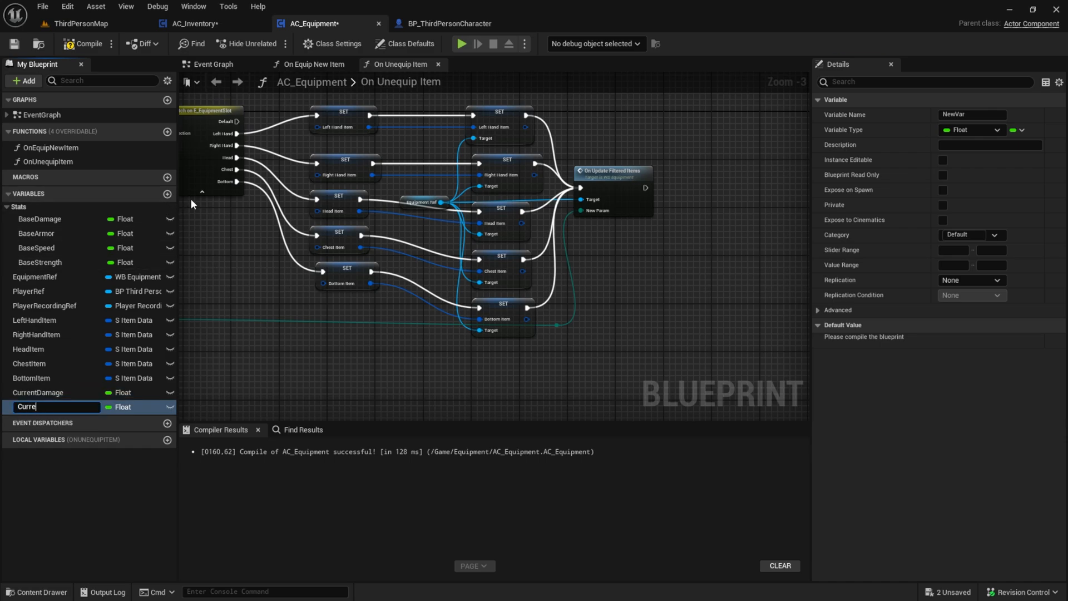
type("CurrentArmor")
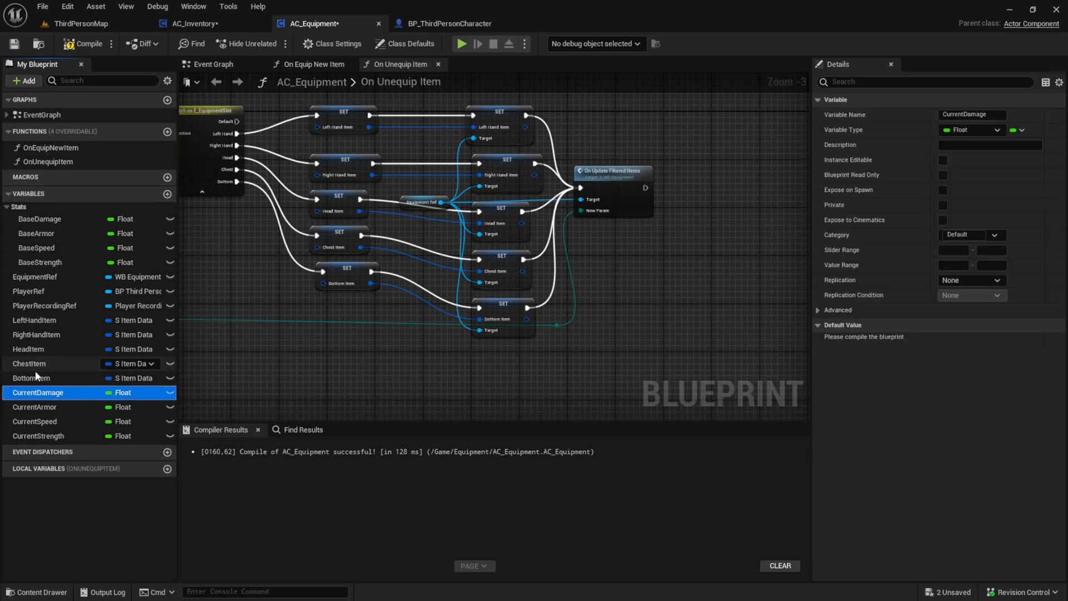
left_click(40, 290)
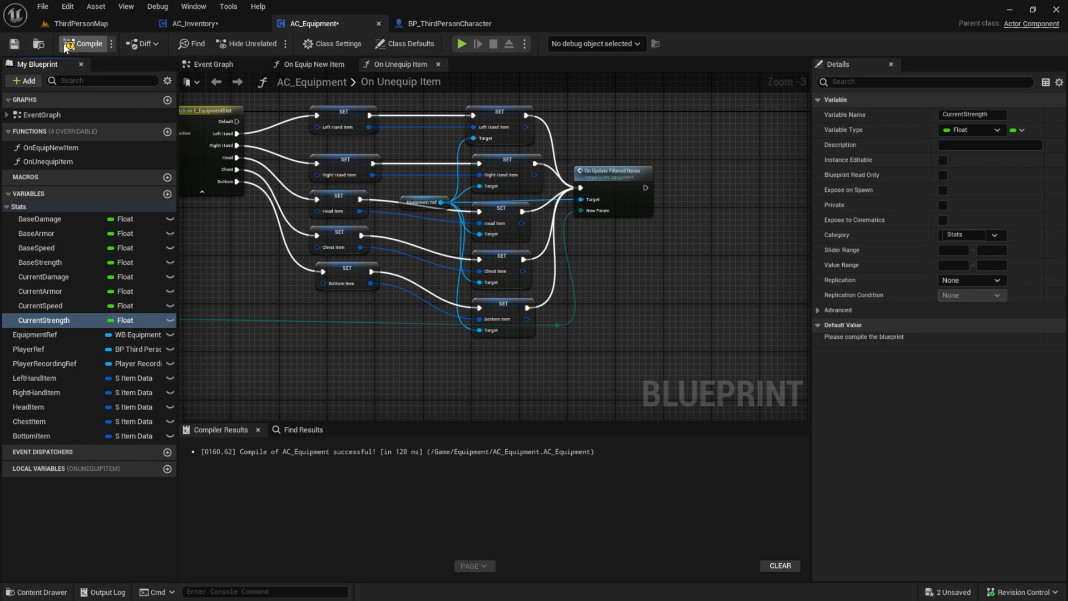
left_click(87, 43)
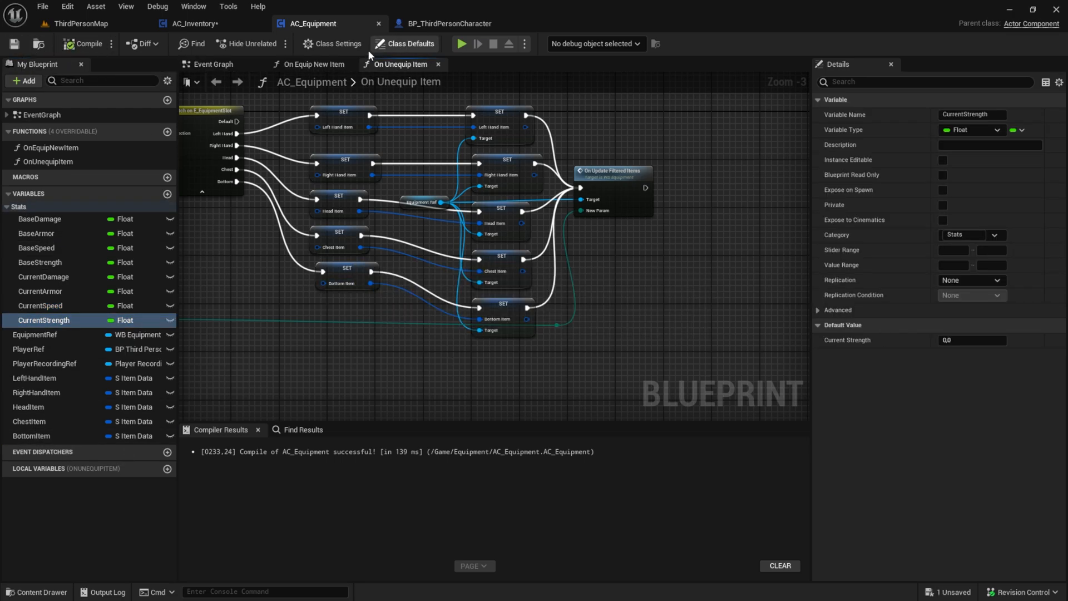
- Create an AddStatsToPlayer function in BP_ThirdPersonCharacter with an item input
left_click(444, 23)
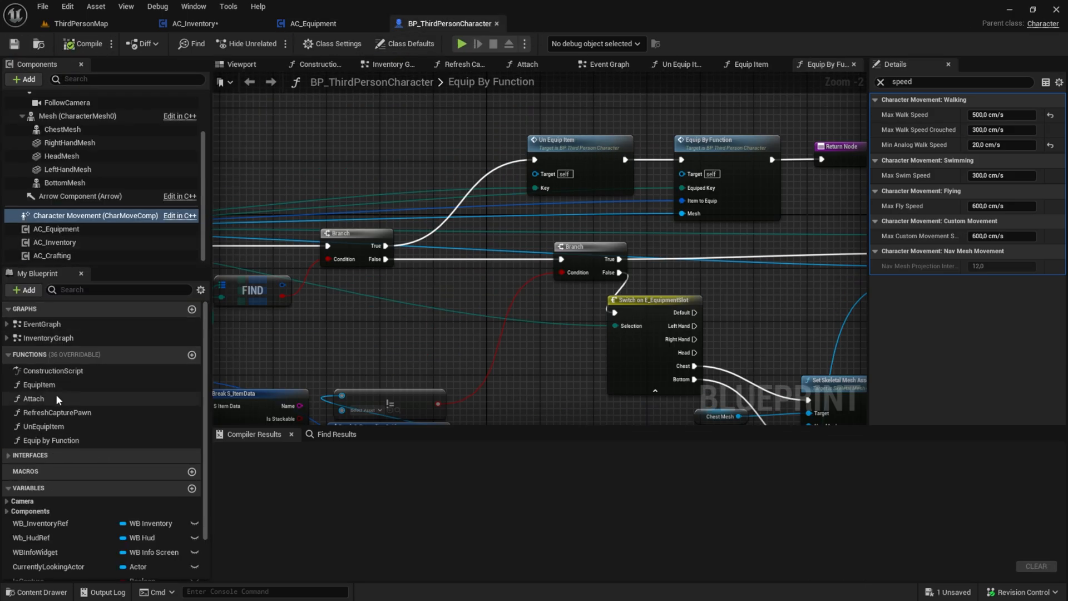
left_click(750, 64)
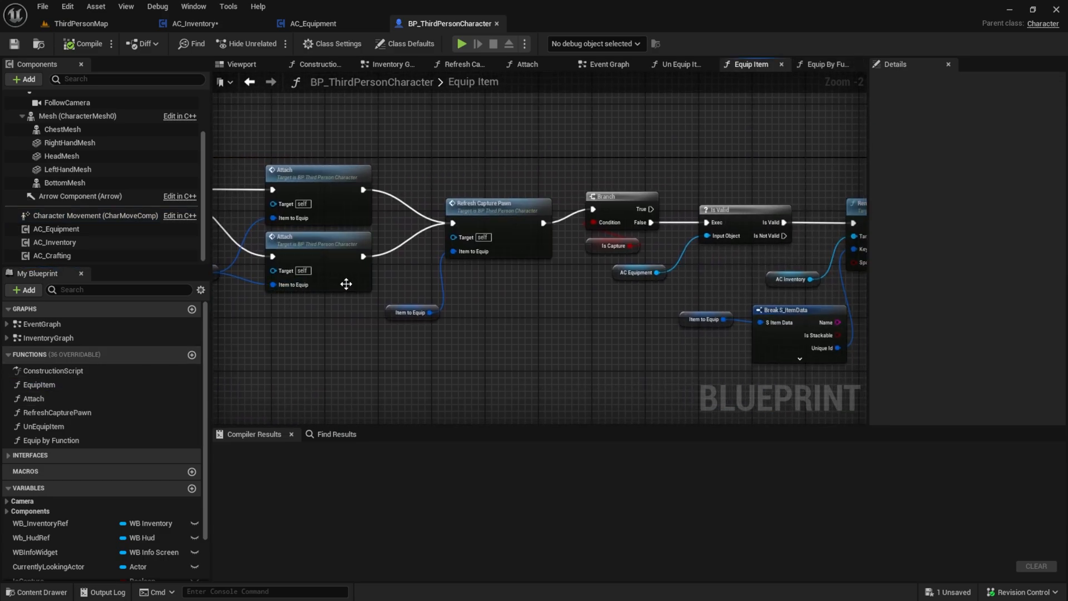
scroll("down", 3)
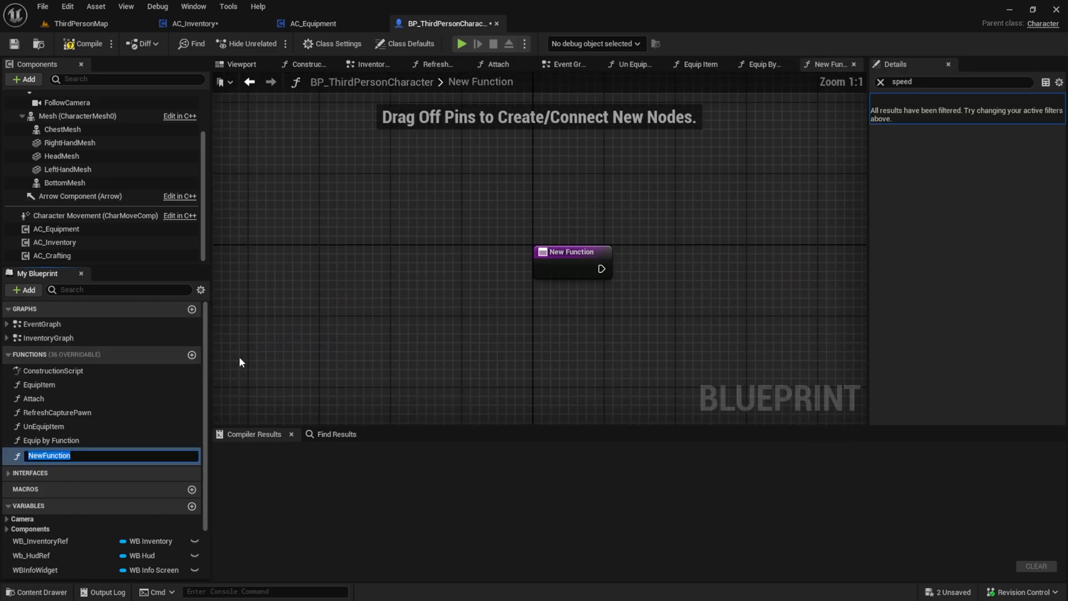
type("AddStatsToPlayer")
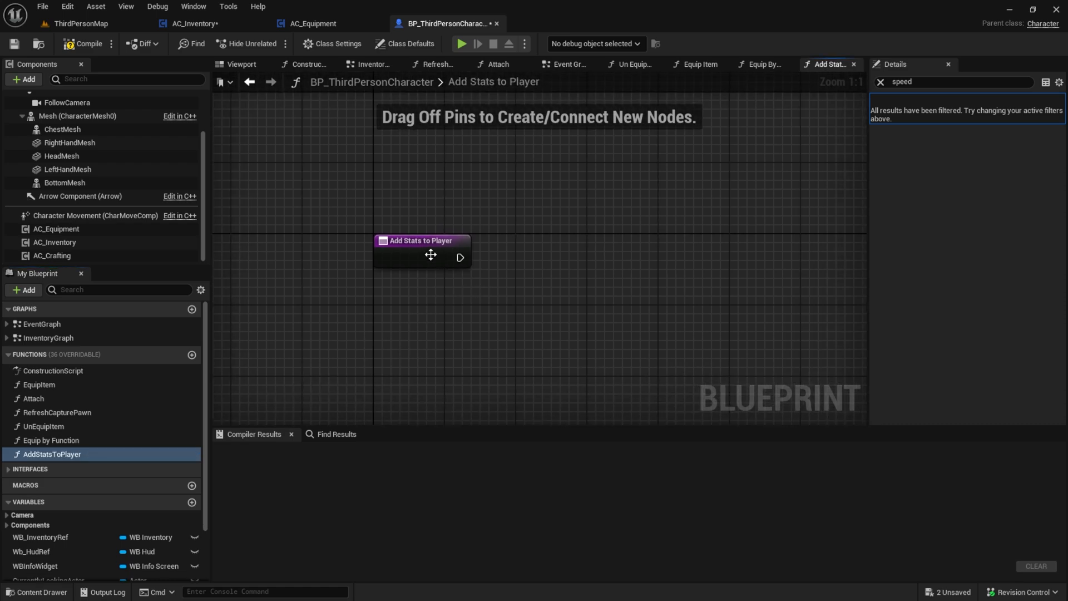
left_click(421, 251)
type("break")
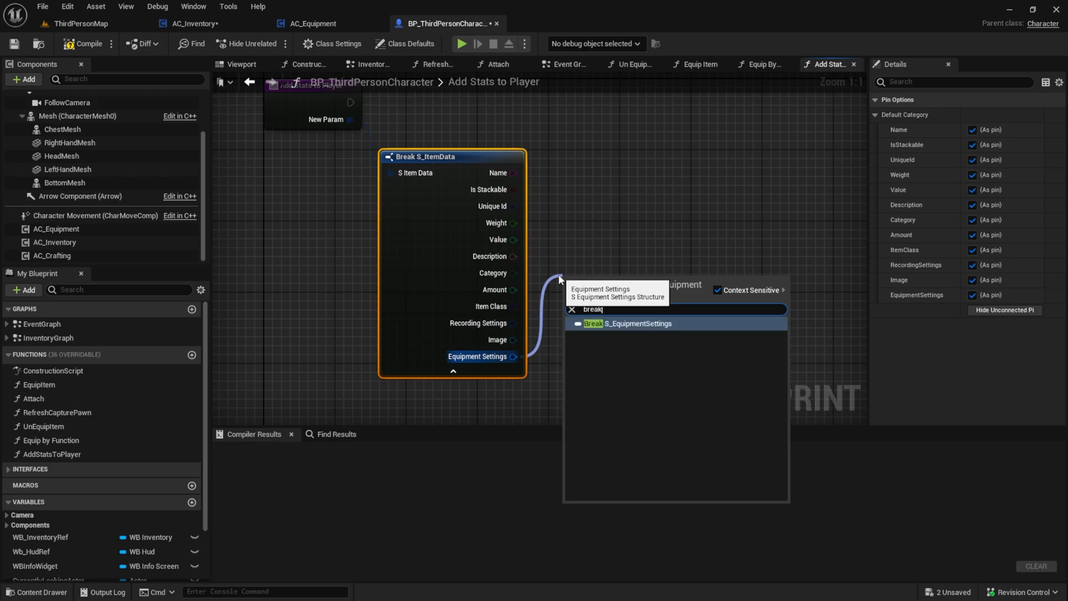
- Add a pure helper returning Equiped Stats and break it into Damage, Armor, Speed and Strength
left_click(621, 322)
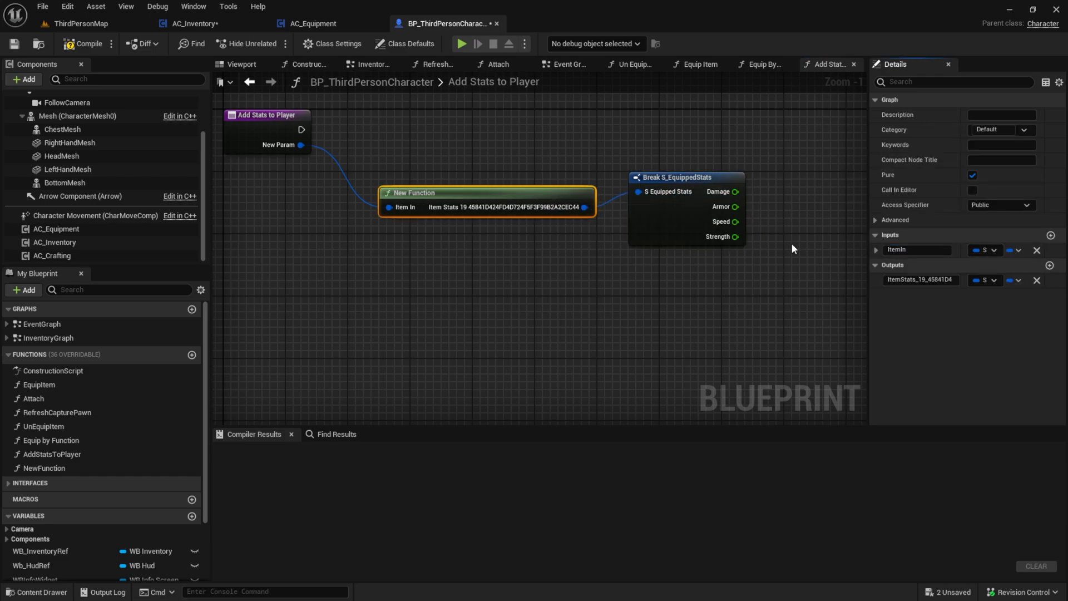
double_click(921, 281)
type("EquipedStats")
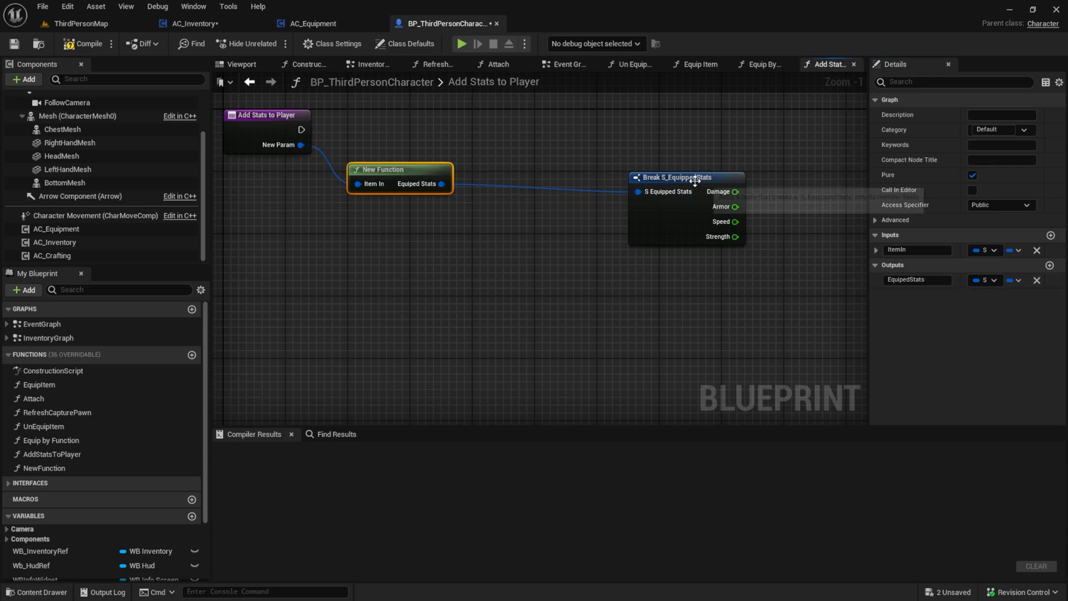
left_click(83, 44)
type("get cur")
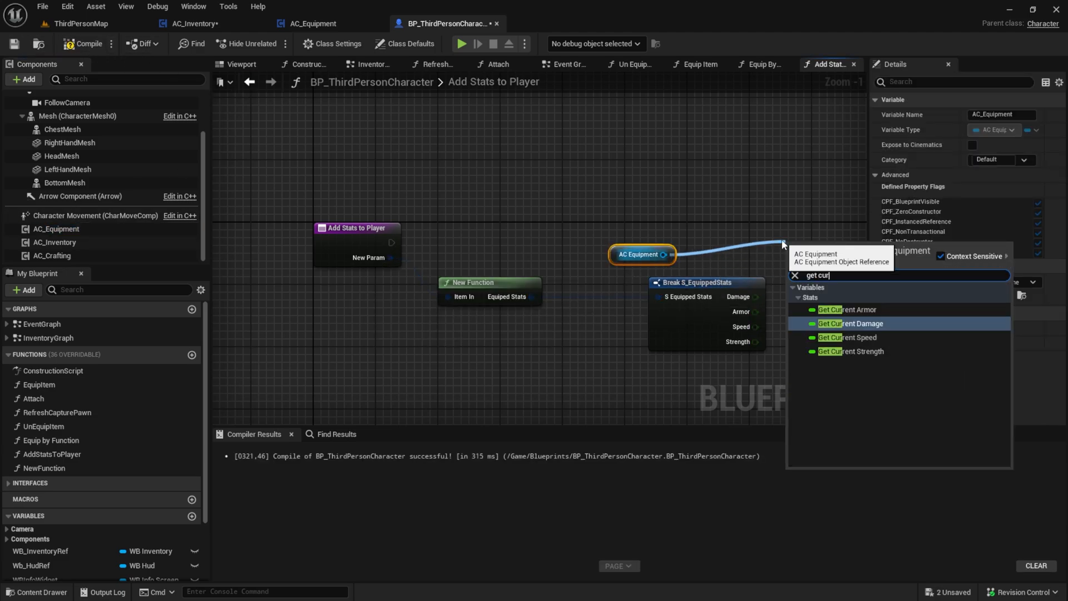
- Wire Get/Set Current Damage, Armor, Speed and Strength on AC_Equipment from the broken item stats
left_click(850, 324)
type("set curr")
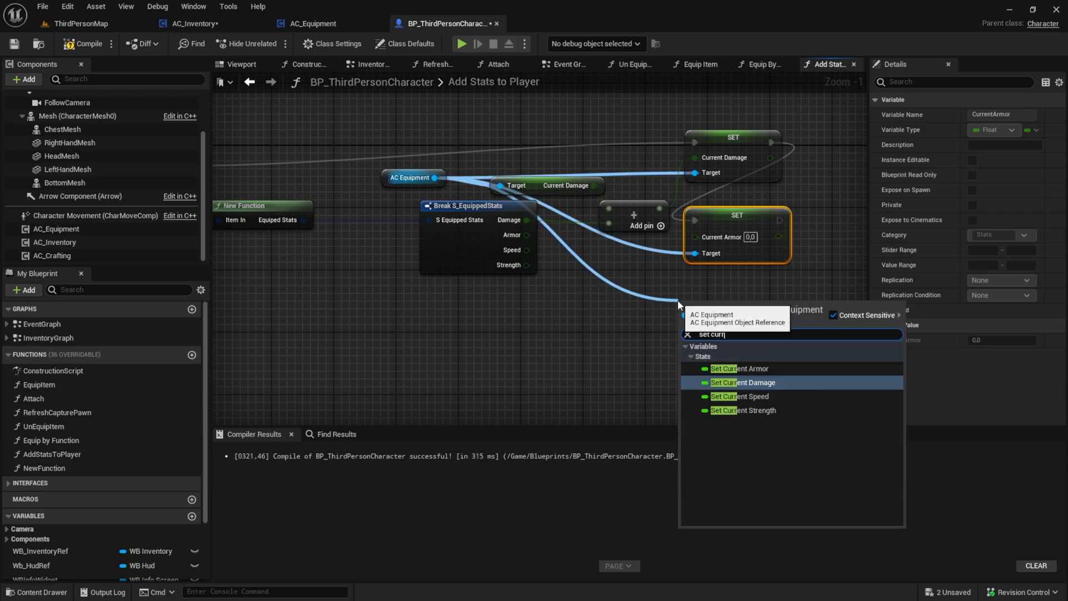
left_click(741, 397)
type("set curren")
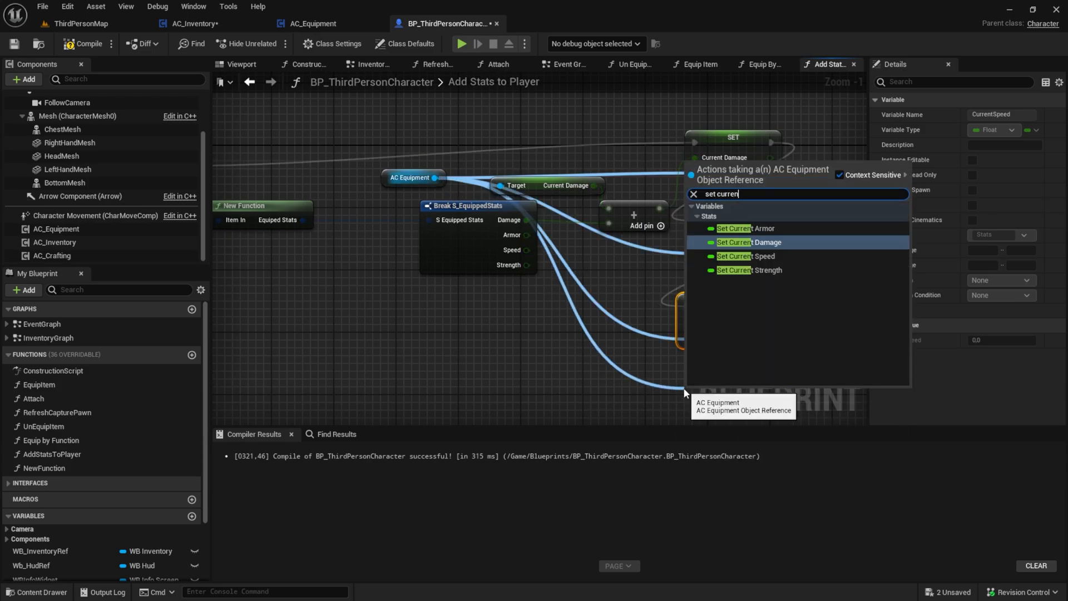
left_click(748, 269)
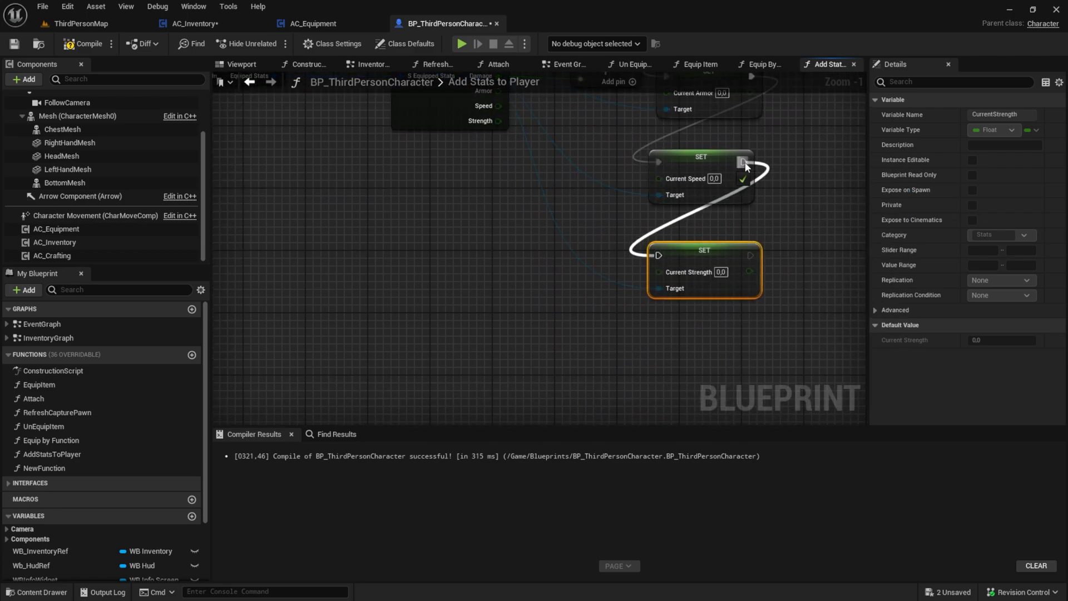
type("get cu")
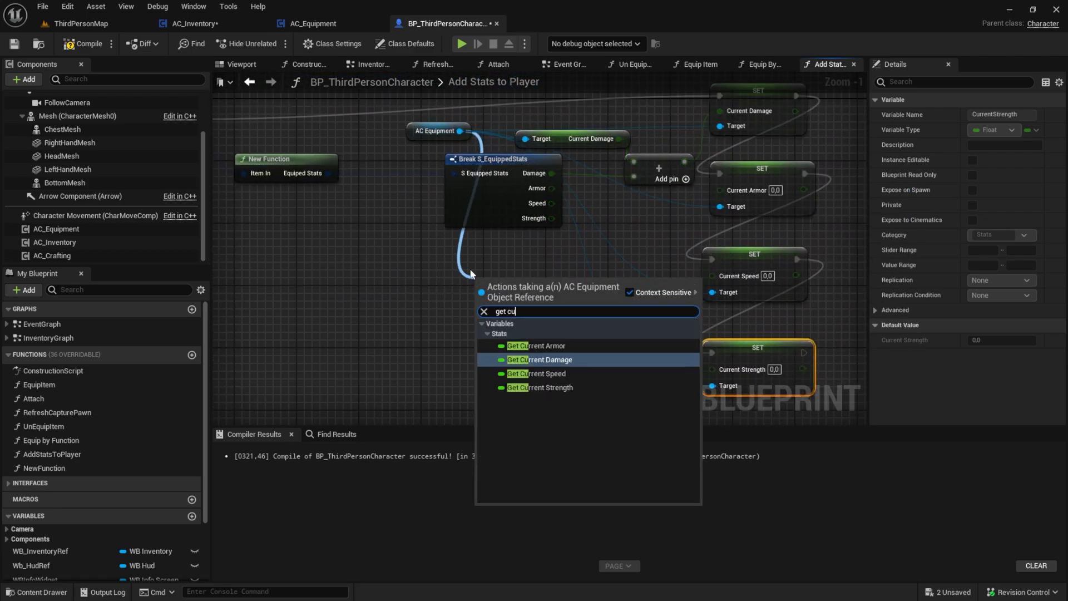
left_click(538, 347)
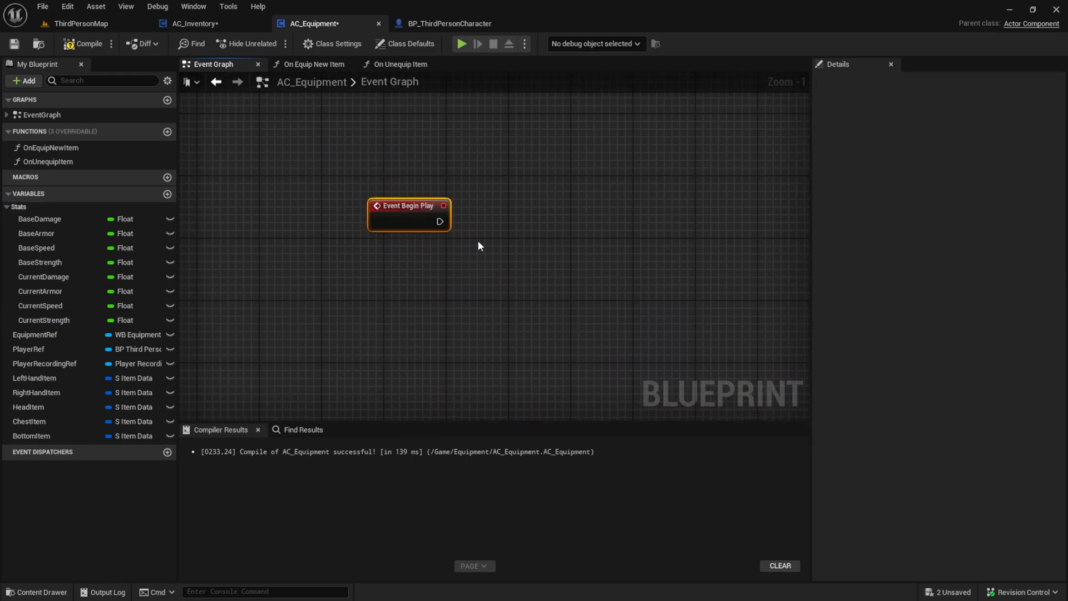
- On Begin Play copy Base Damage, Armor, Speed and Strength into the Current stats and compile
left_click(40, 219)
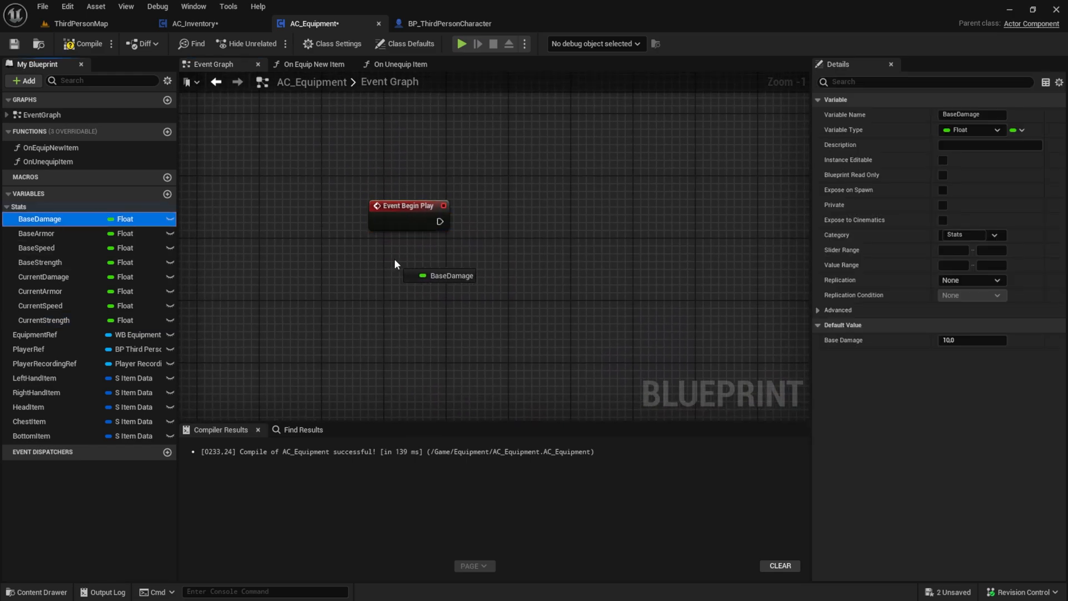
left_click(40, 233)
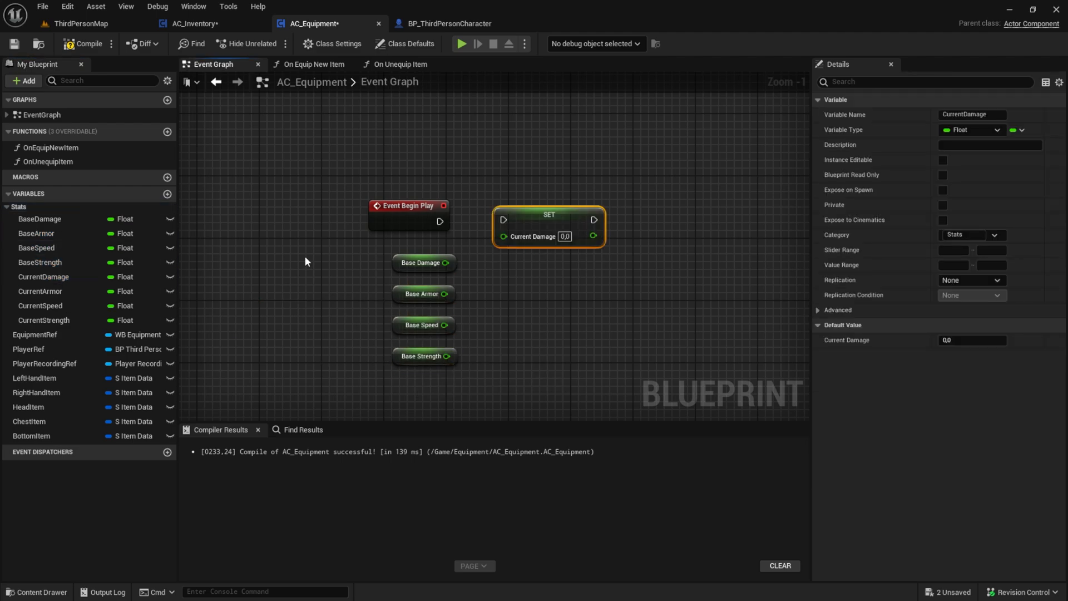
left_click_drag(40, 290, 670, 234)
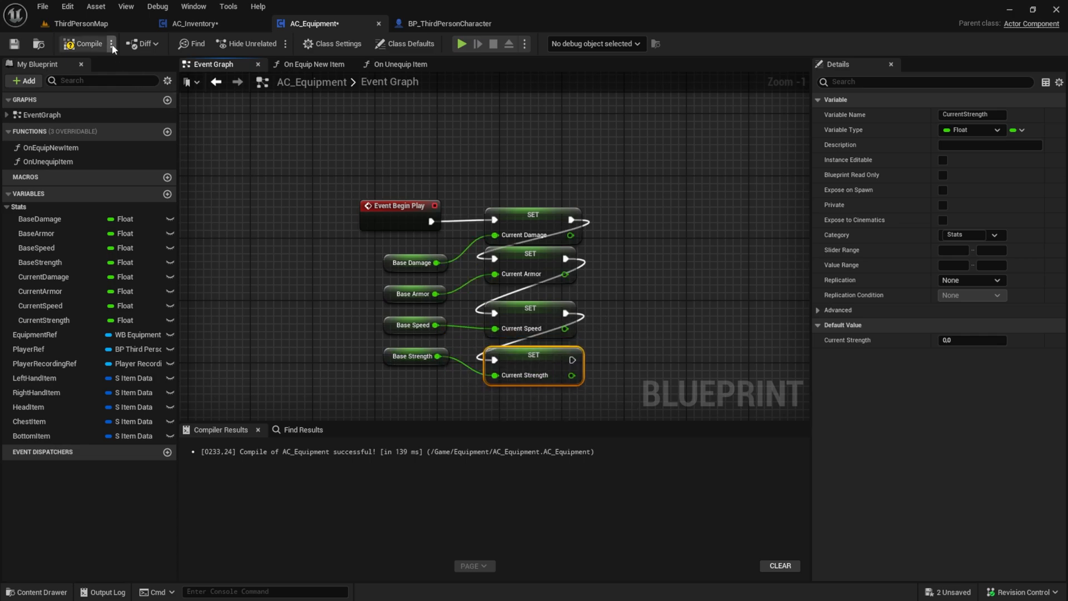
scroll("down", 3)
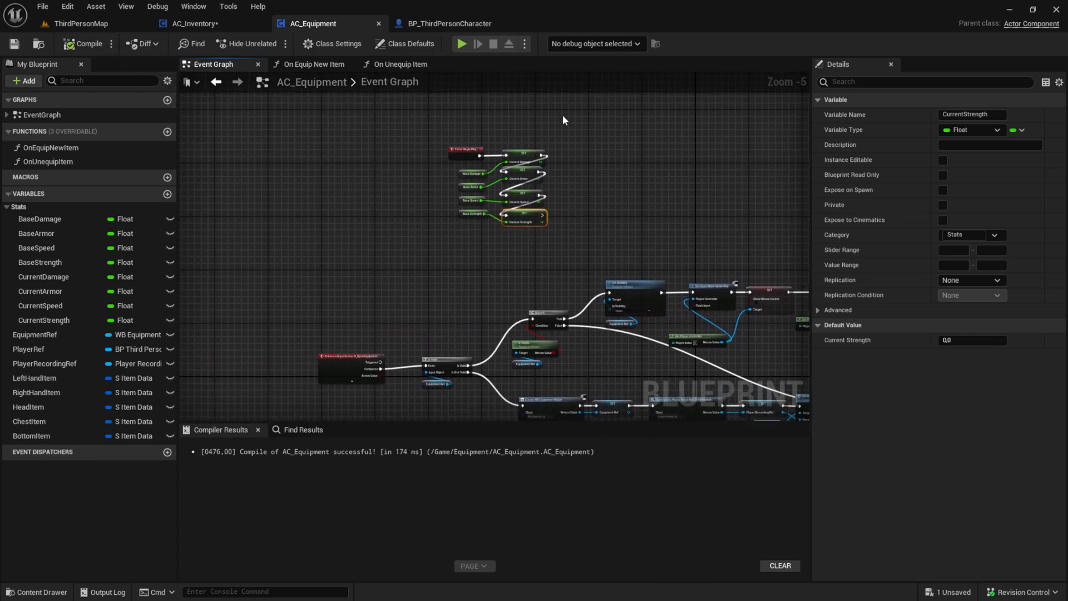
left_click(196, 23)
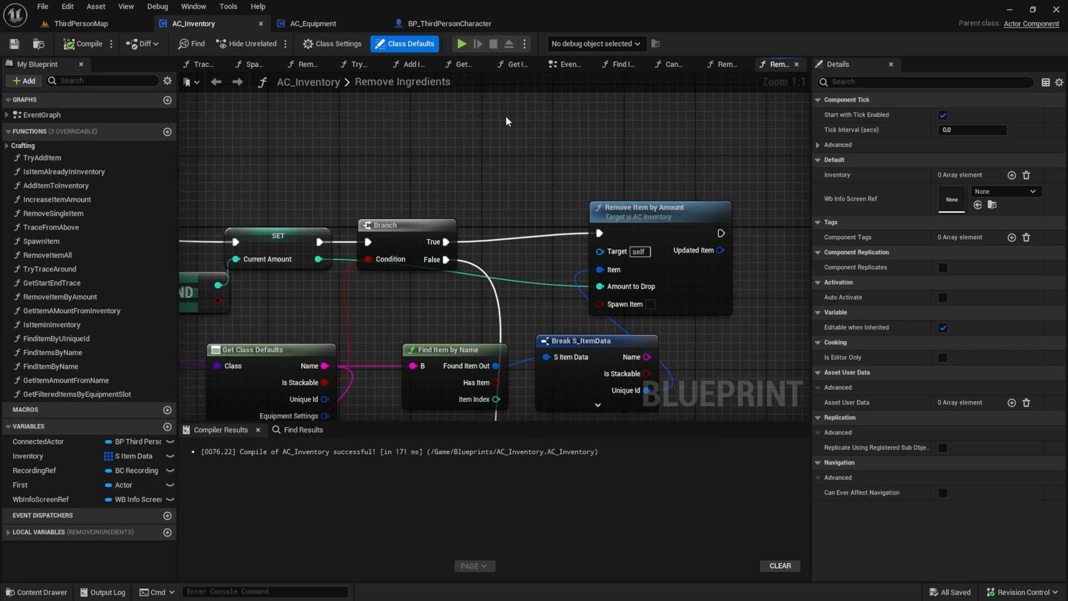
left_click(446, 23)
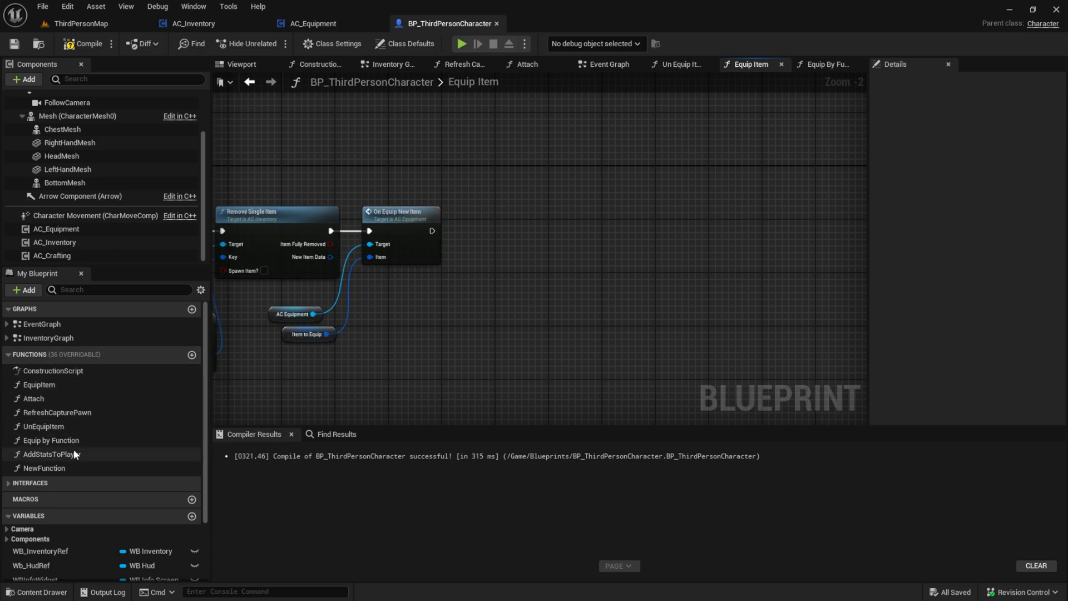
- Rename the helper to GetItemSTats and call Add Stats to Player after On Equip New Item with Item to Equip
left_click(43, 468)
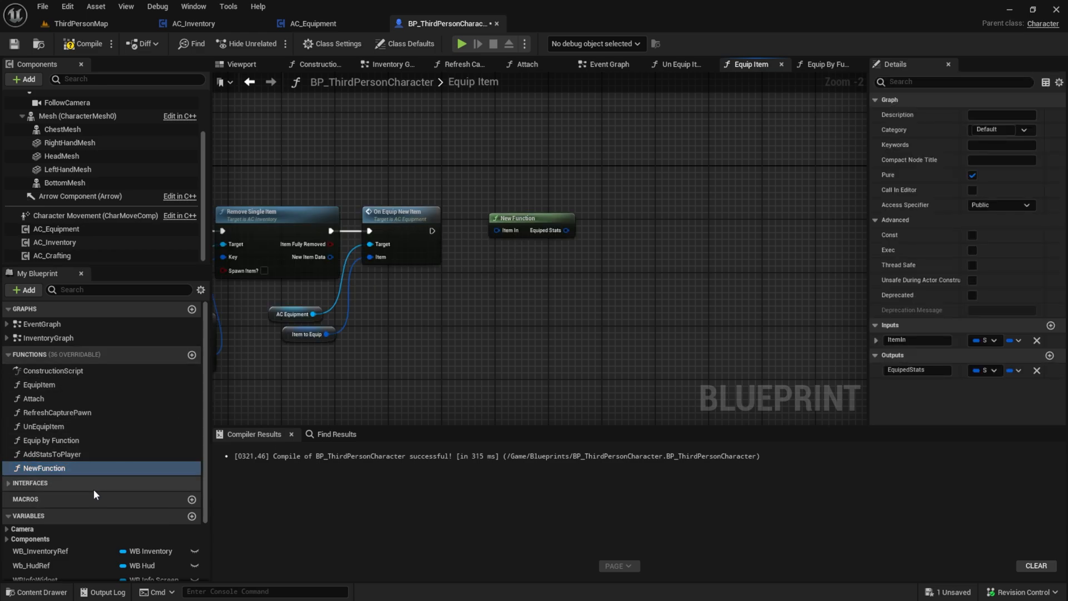
left_click(44, 468)
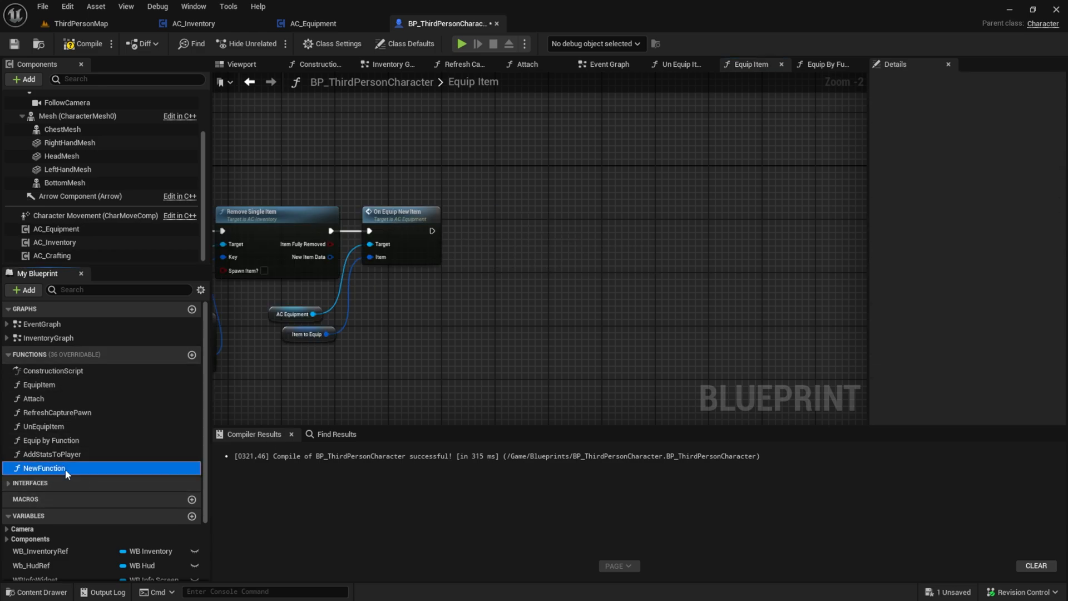
type("GetItemSTa")
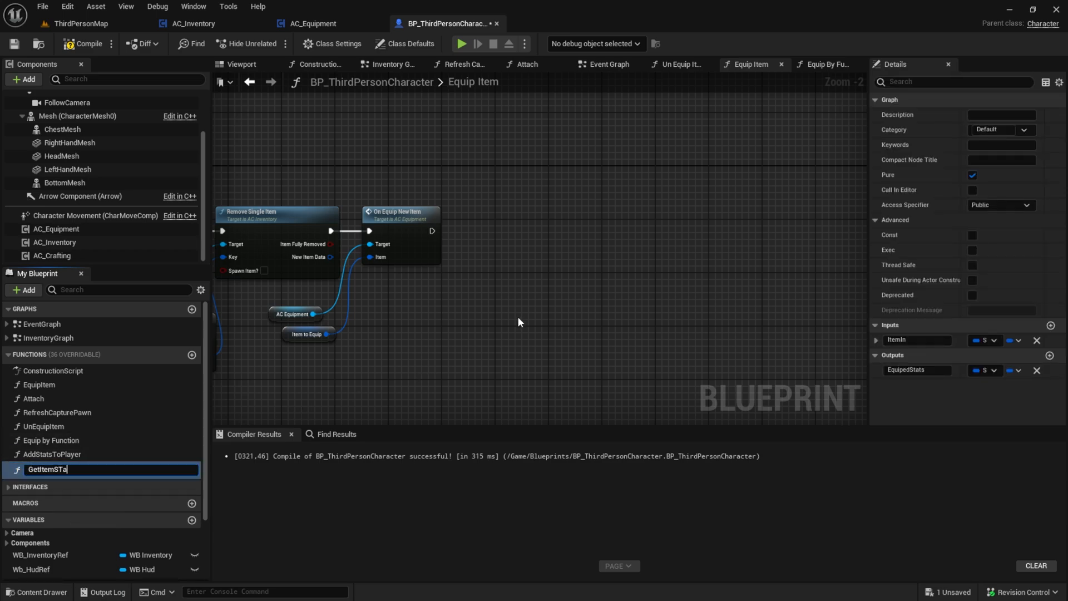
left_click(51, 454)
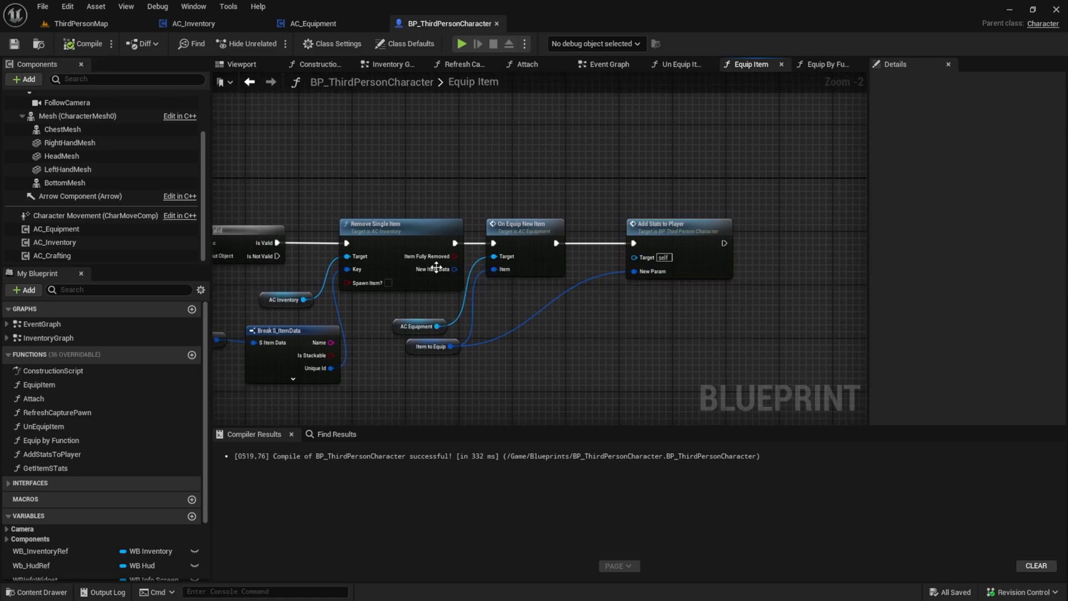
left_click(553, 334)
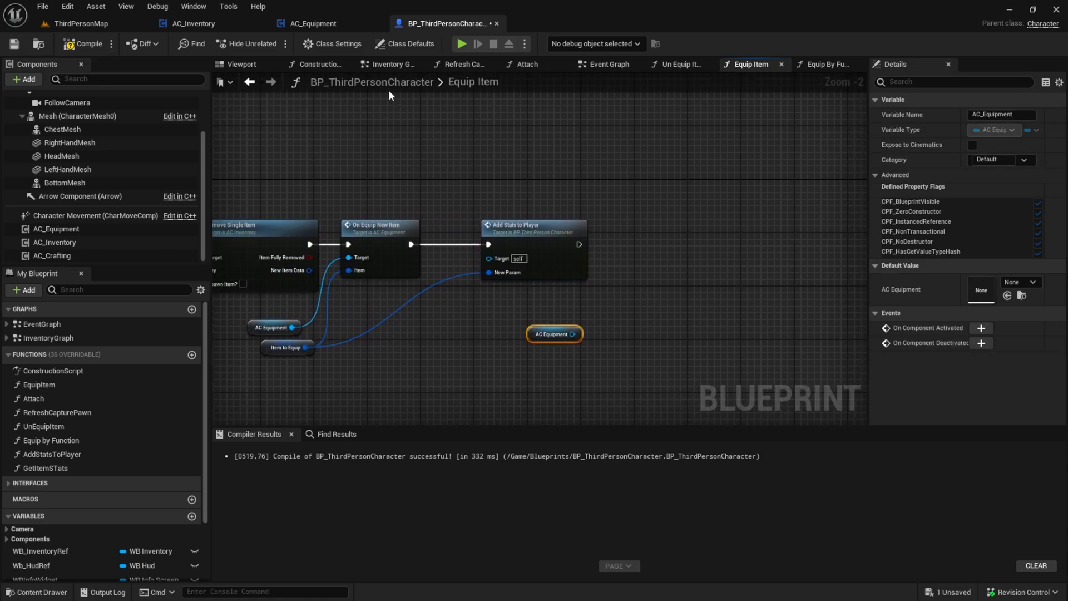
- Create the RefreshStatsUi custom event in AC_Equipment and bring in the Equipment Ref after Add Stats to Player
left_click(314, 23)
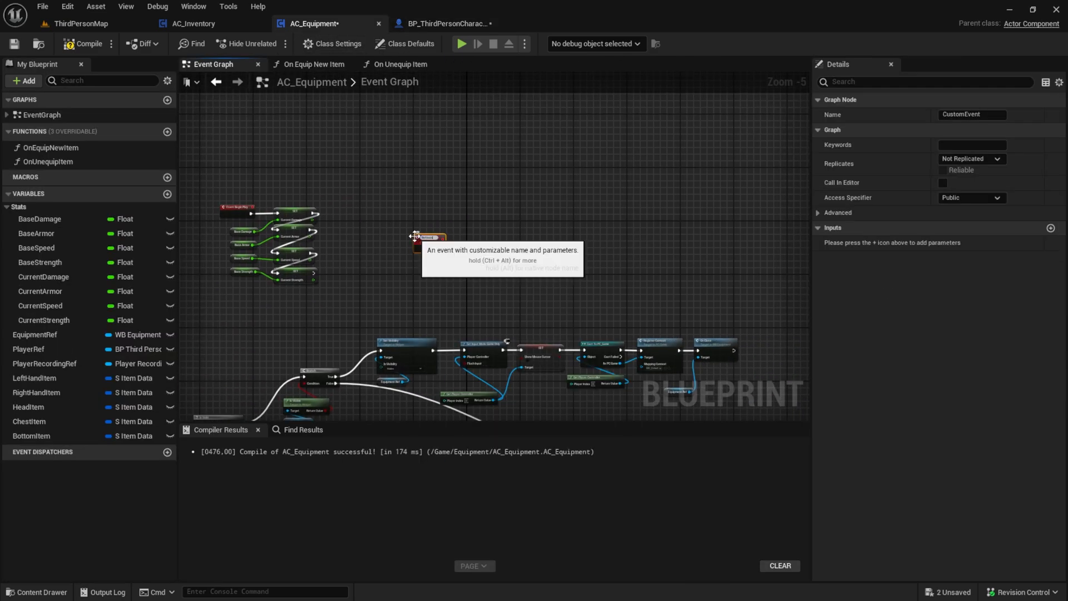
type("RefreshStatsUi")
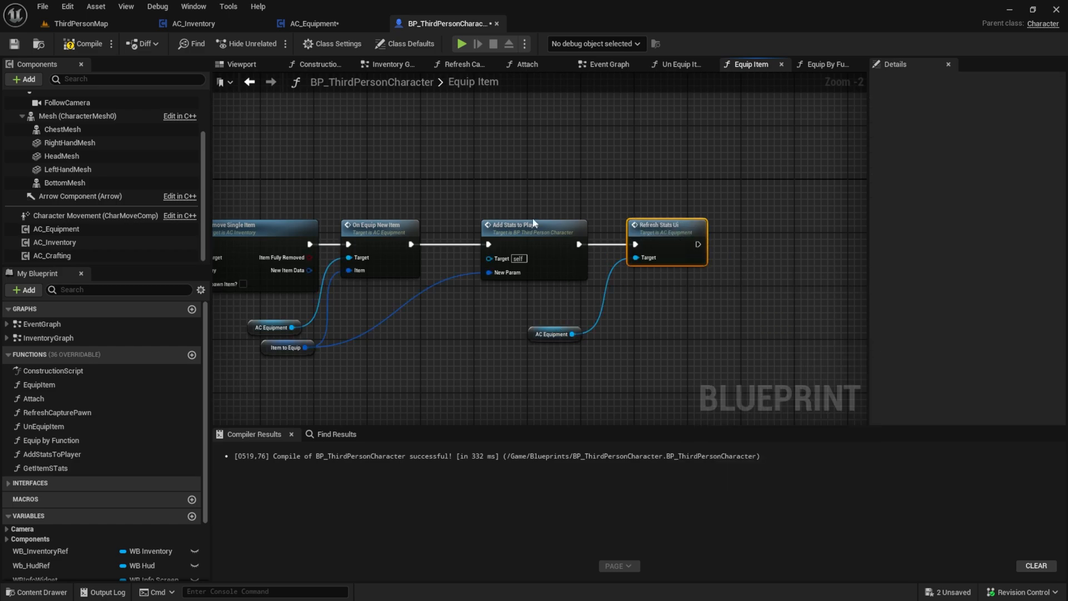
left_click(87, 43)
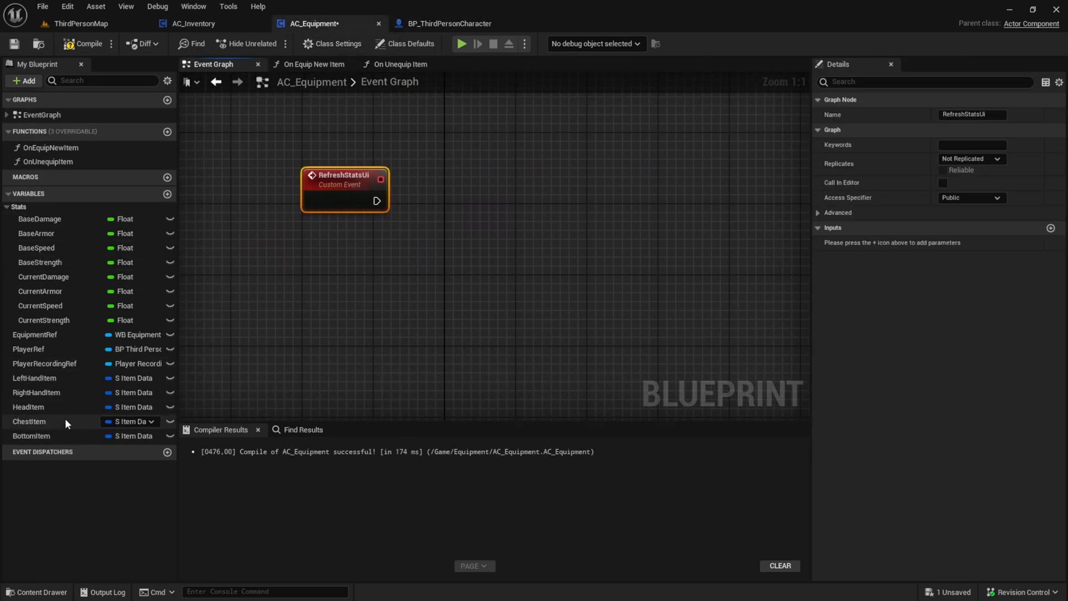
left_click(34, 334)
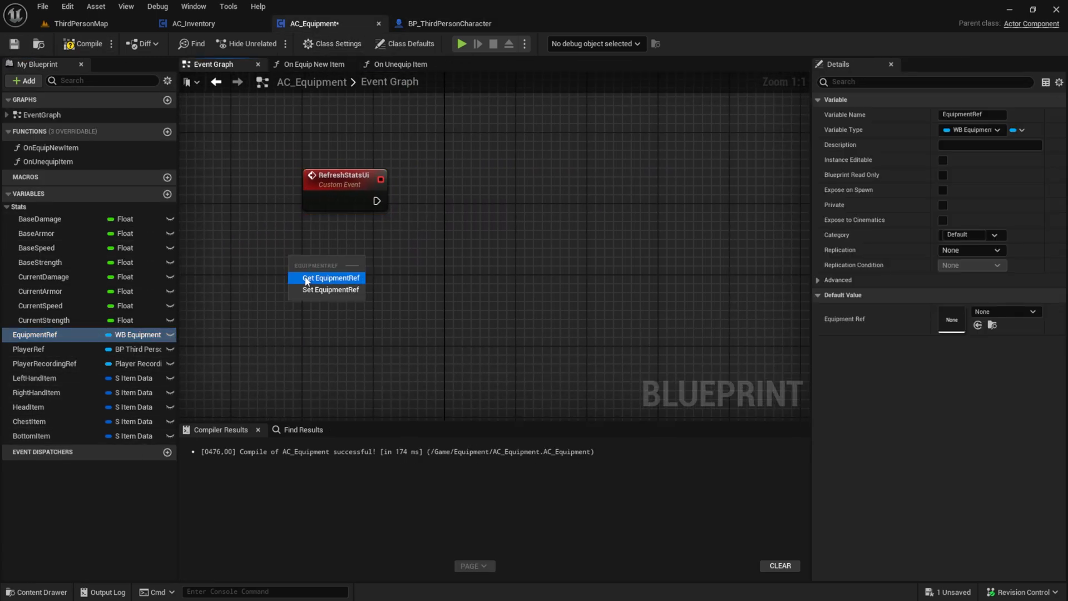
left_click(330, 277)
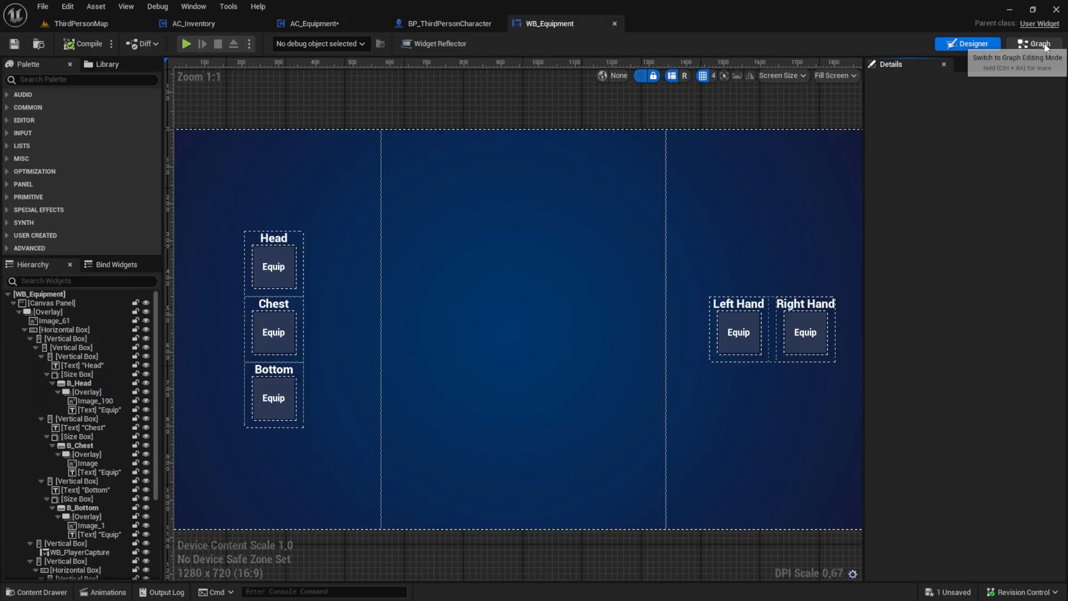
- Give WB_Equipment its own RefreshStatsUi custom event in the widget graph
left_click(1036, 43)
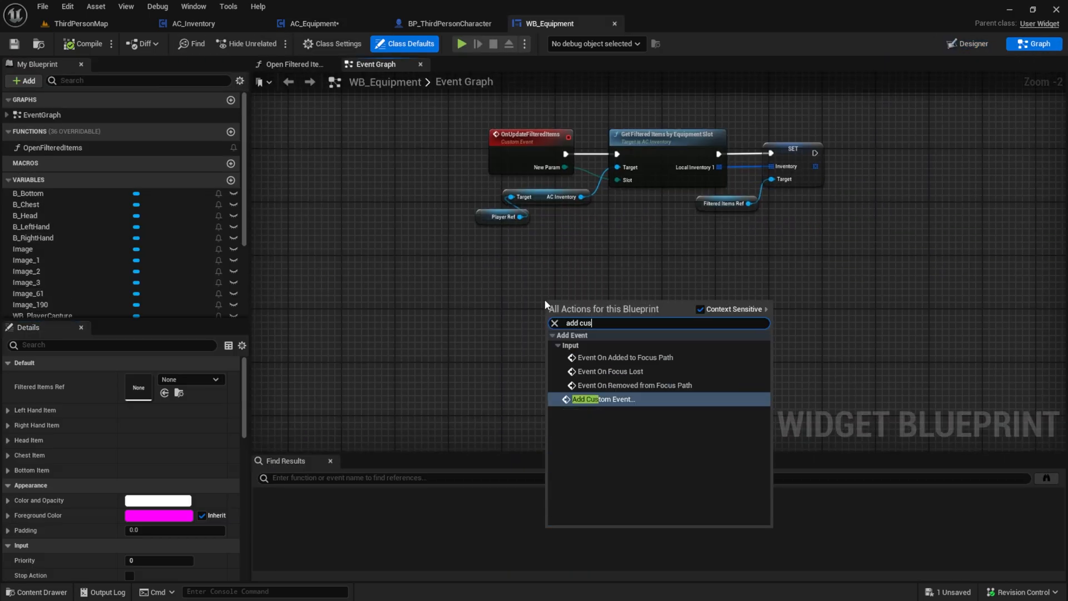
left_click(602, 400)
type("RefreshStatsUi")
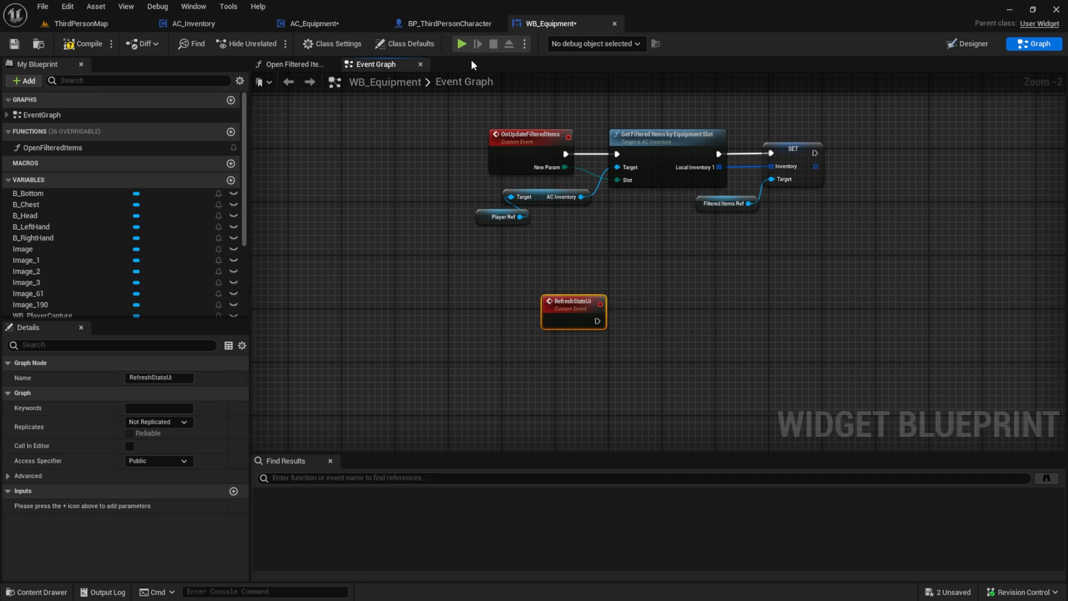
left_click(441, 23)
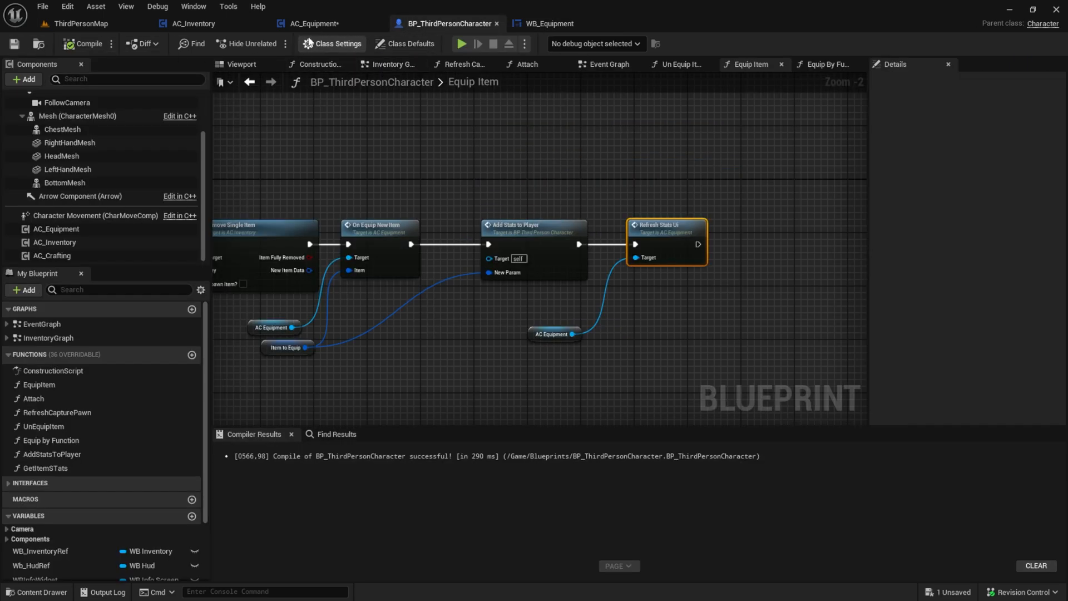
left_click(311, 23)
type("refresh")
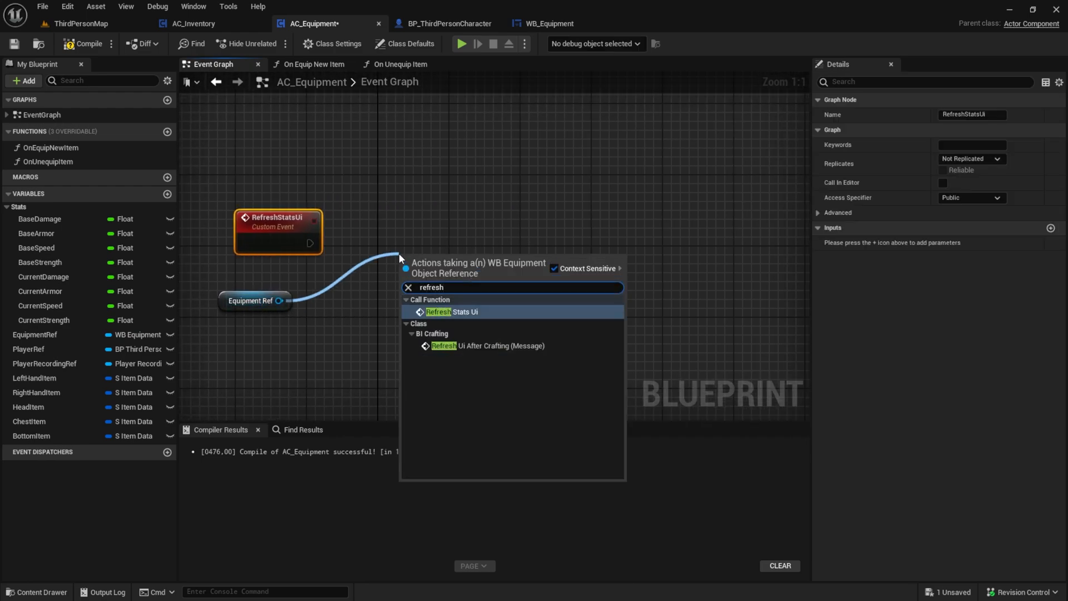
- Wire AC_Equipment's RefreshStatsUi event into a Refresh Stats Ui call on Equipment Ref
left_click(453, 313)
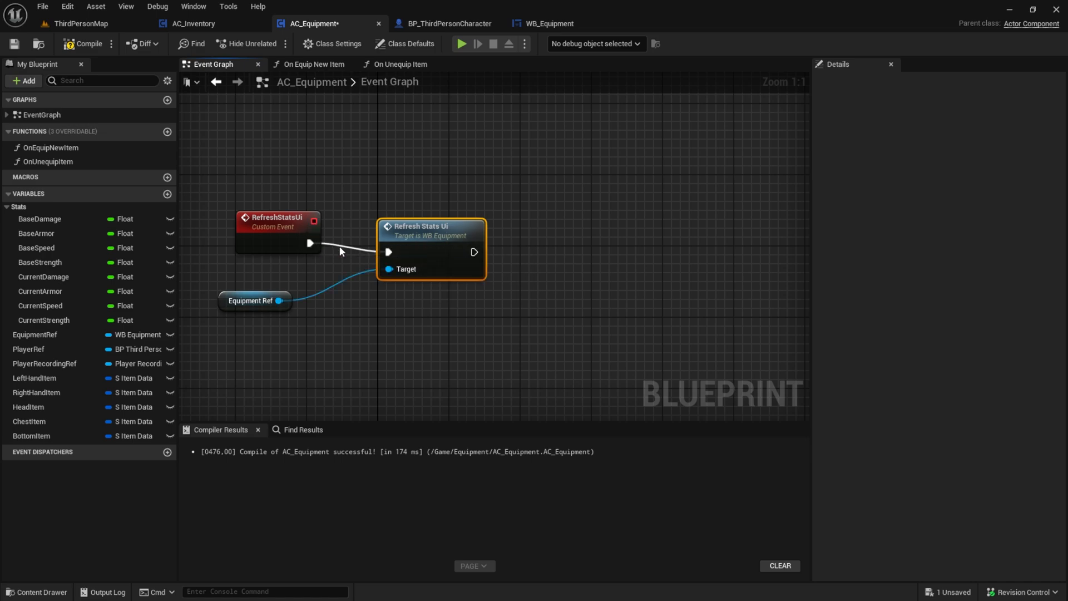
left_click(254, 300)
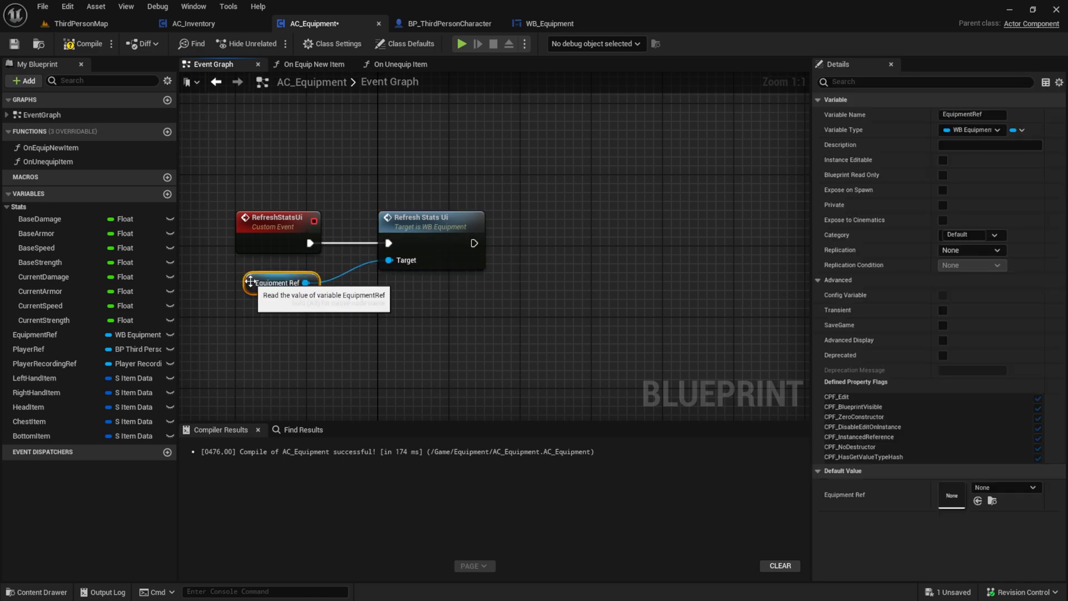
left_click(544, 23)
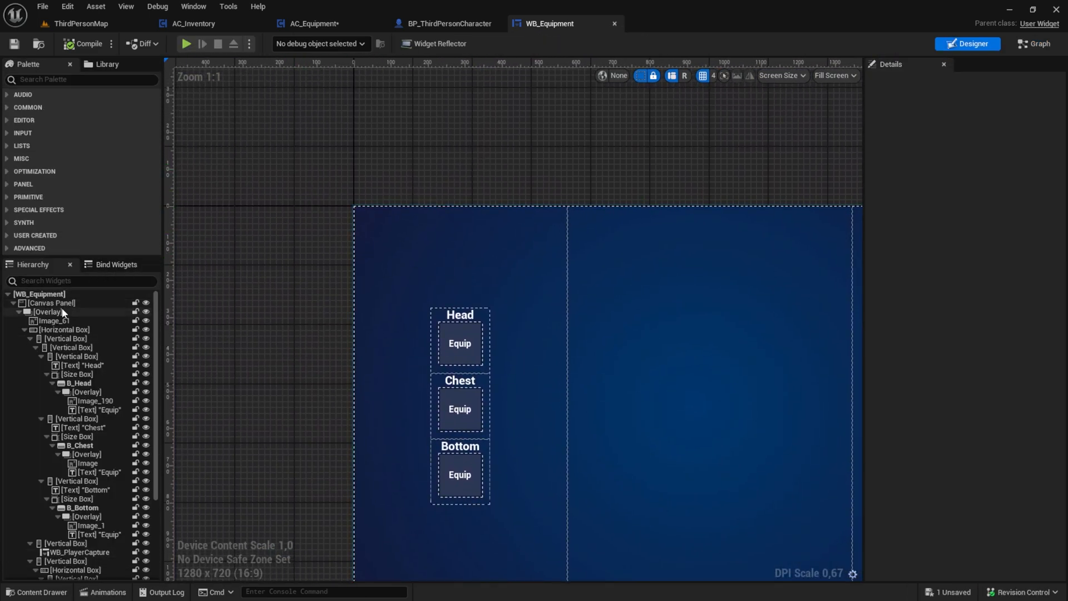
- Add a Vertical Box stats container to WB_Equipment's hierarchy
left_click(64, 330)
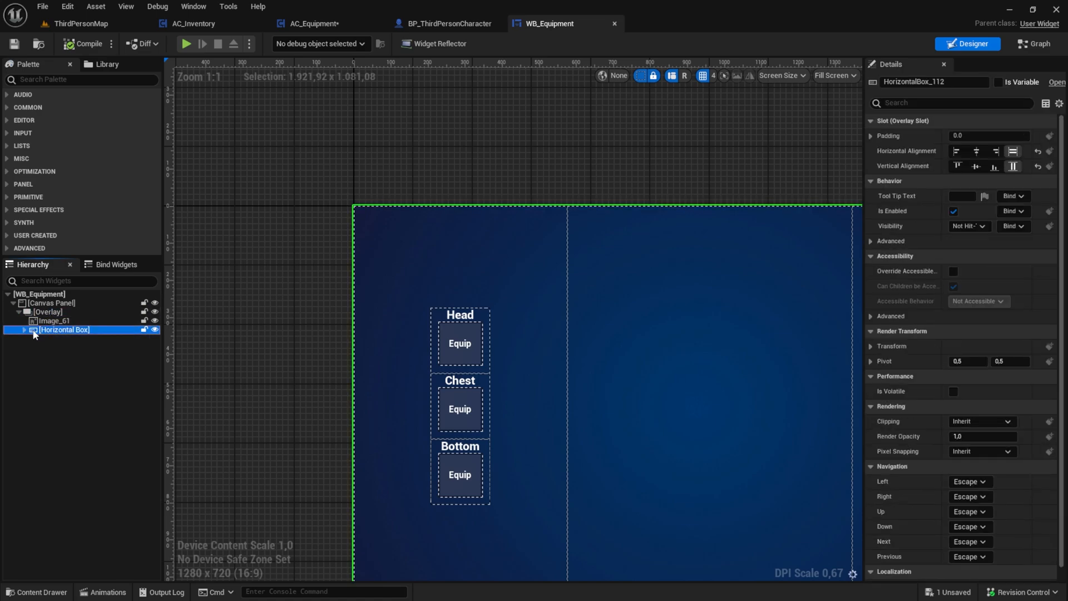
left_click(81, 80)
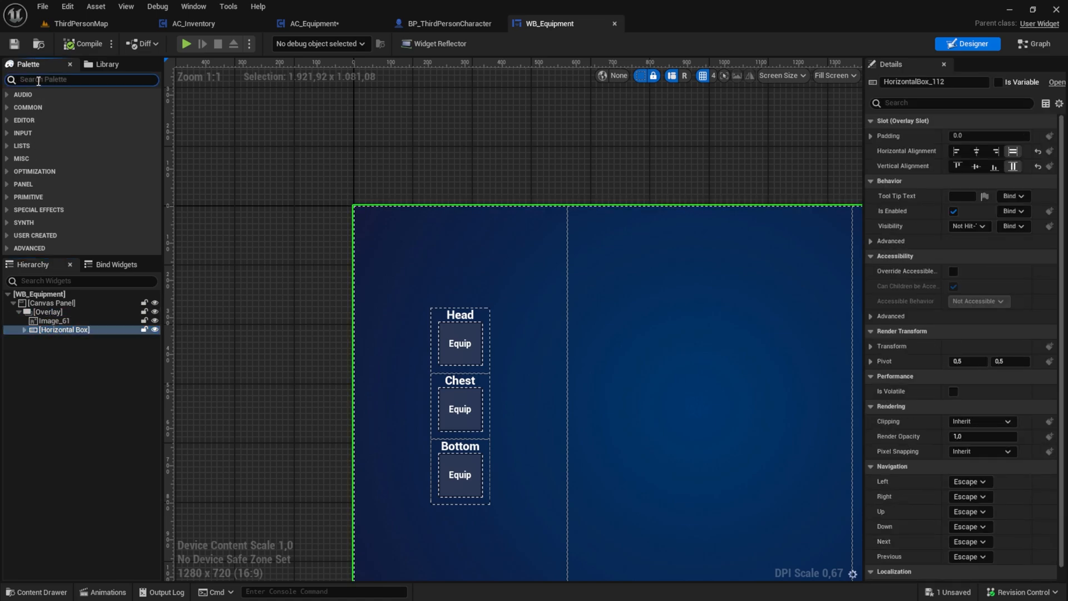
type("vert")
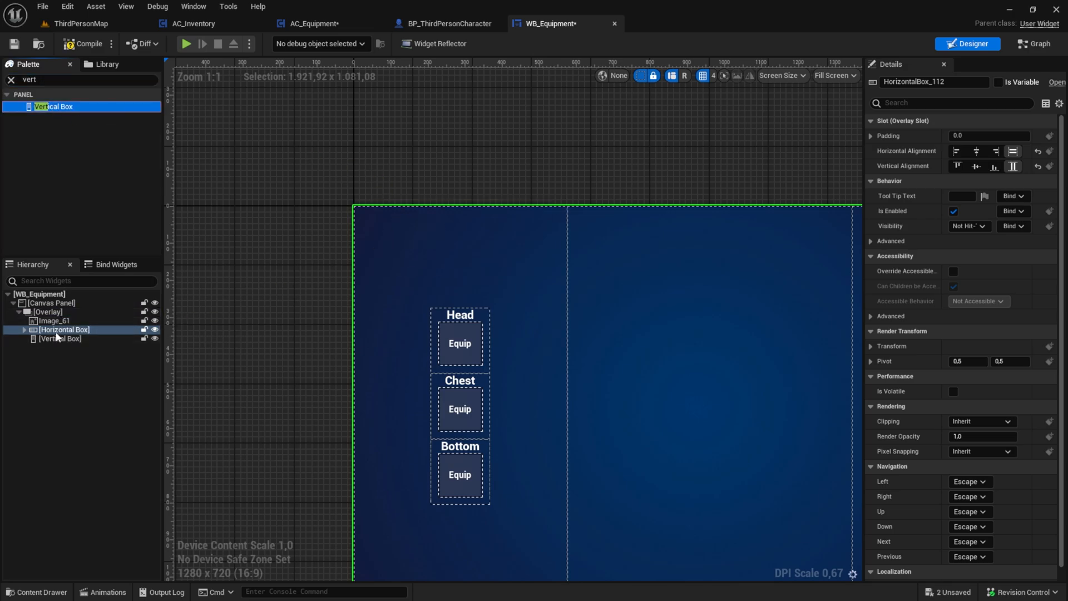
left_click(60, 339)
type("tex")
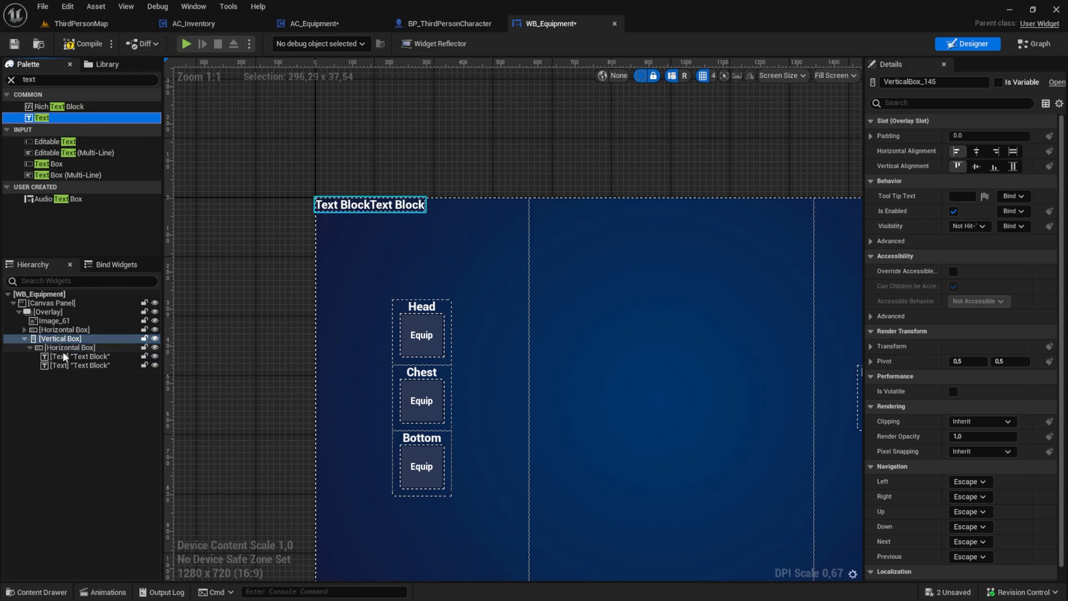
- Fill the first stat row with a 'Damage:' label and a 100 value text
left_click(83, 365)
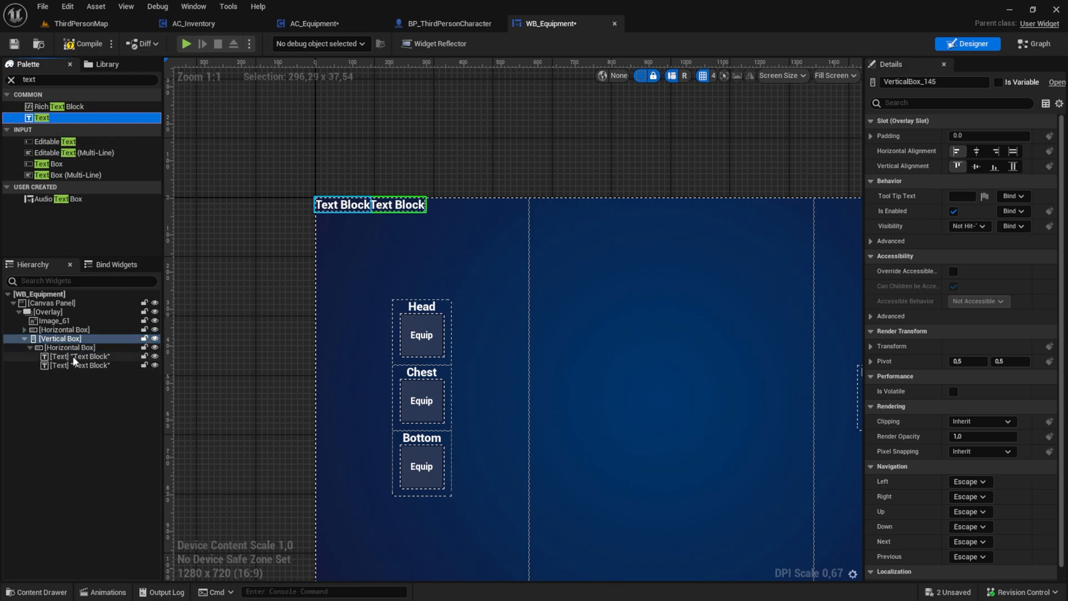
left_click(86, 356)
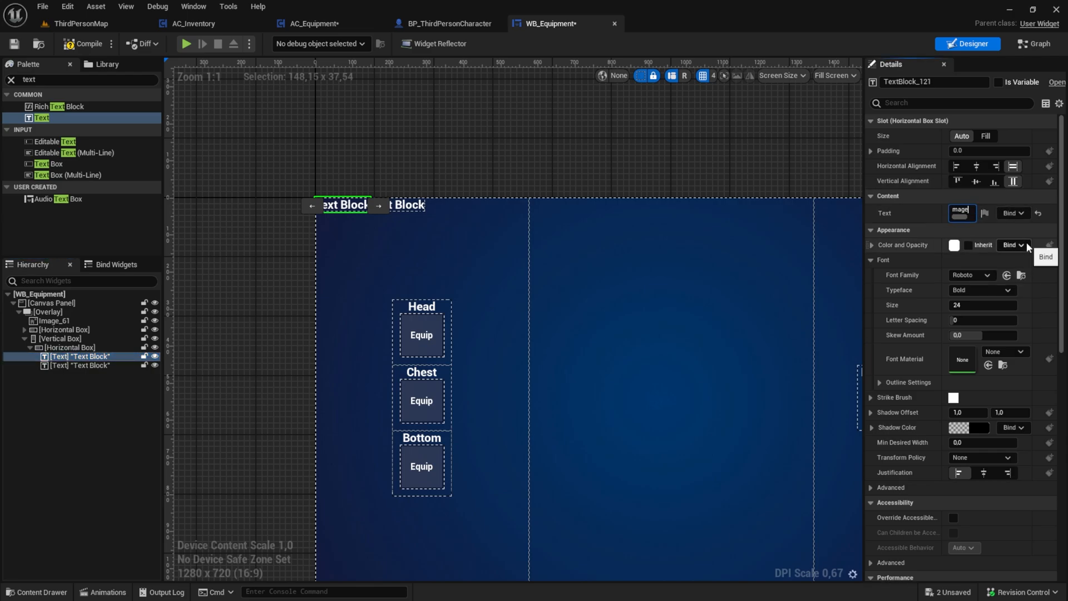
type("Damage:")
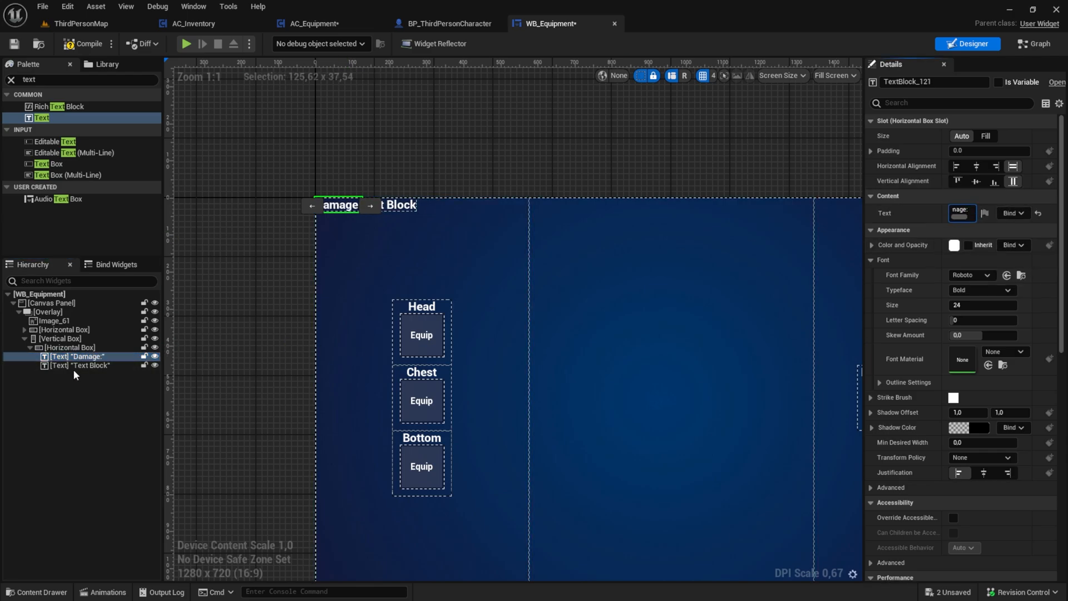
left_click(81, 365)
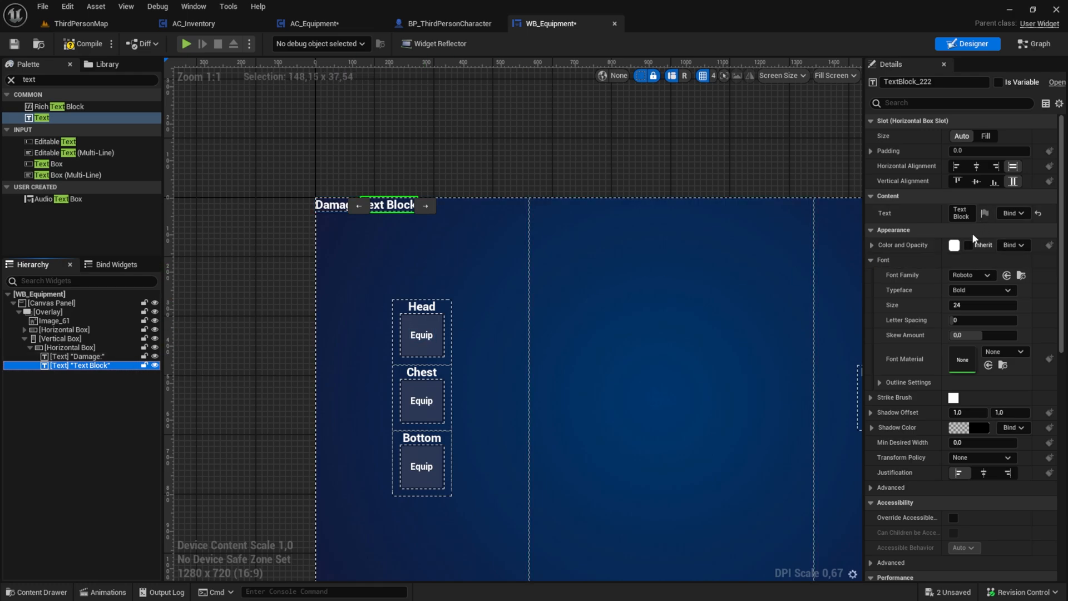
left_click(960, 211)
type("100")
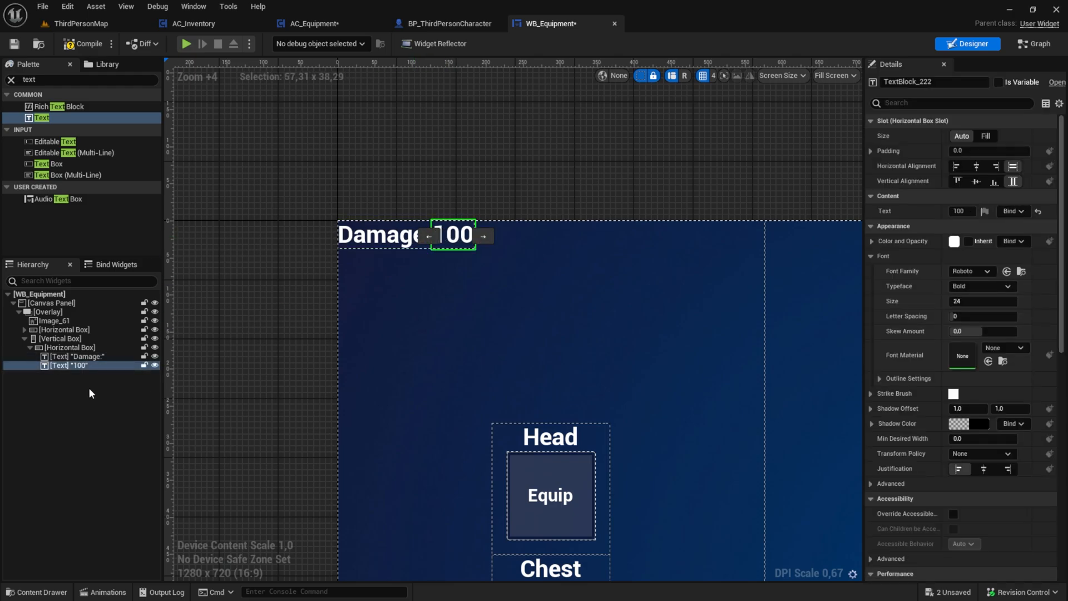
left_click(70, 347)
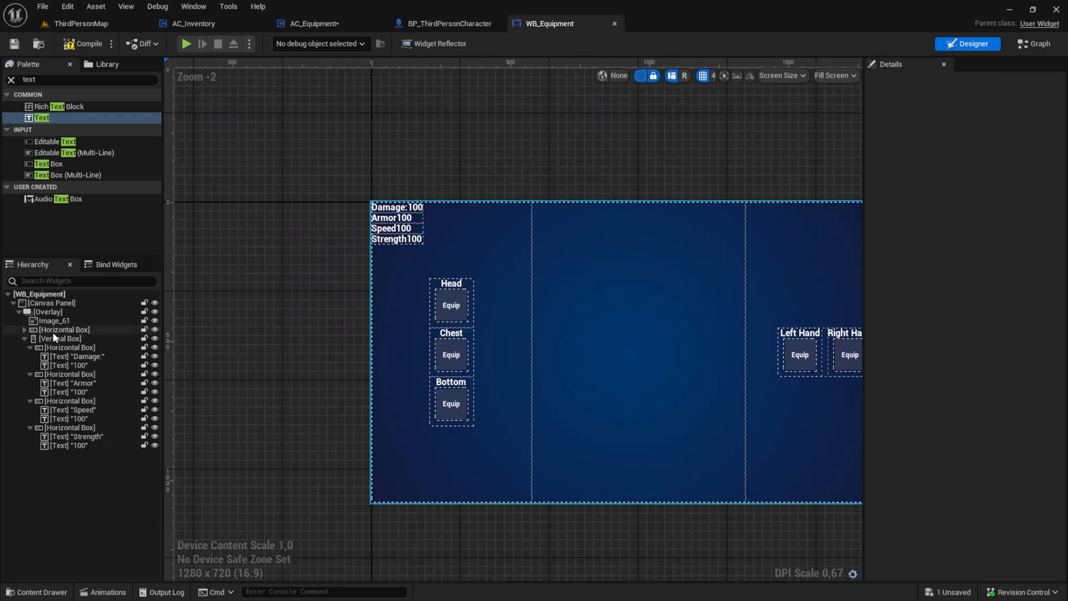
- Add colons to Armor, Speed, Strength labels and expose value texts as TB_Dmg, TB_armor, TB_Speed, TB_Str variables
left_click(79, 356)
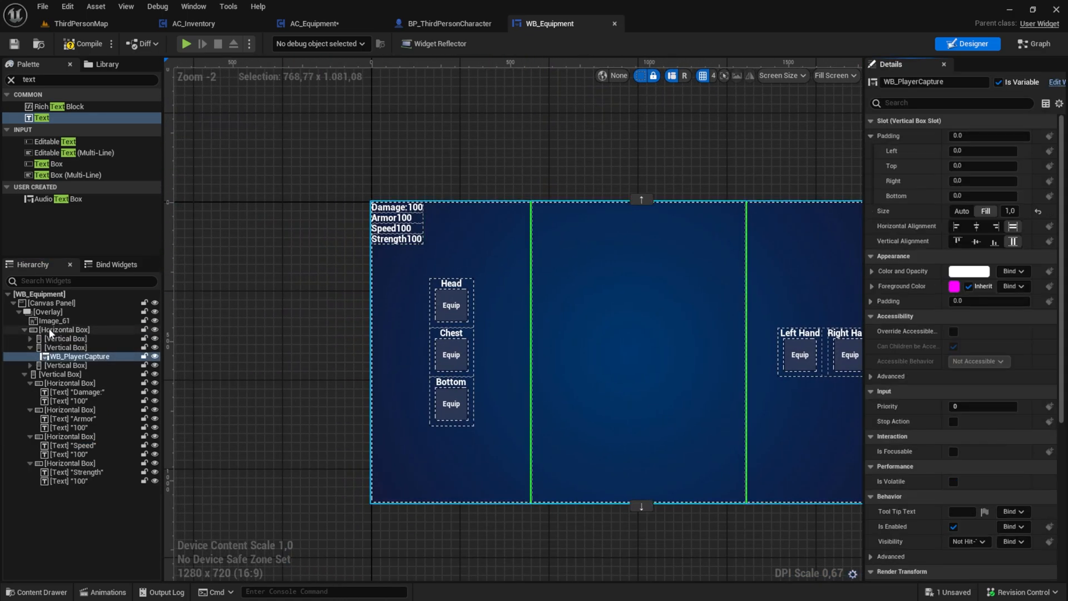
left_click(60, 374)
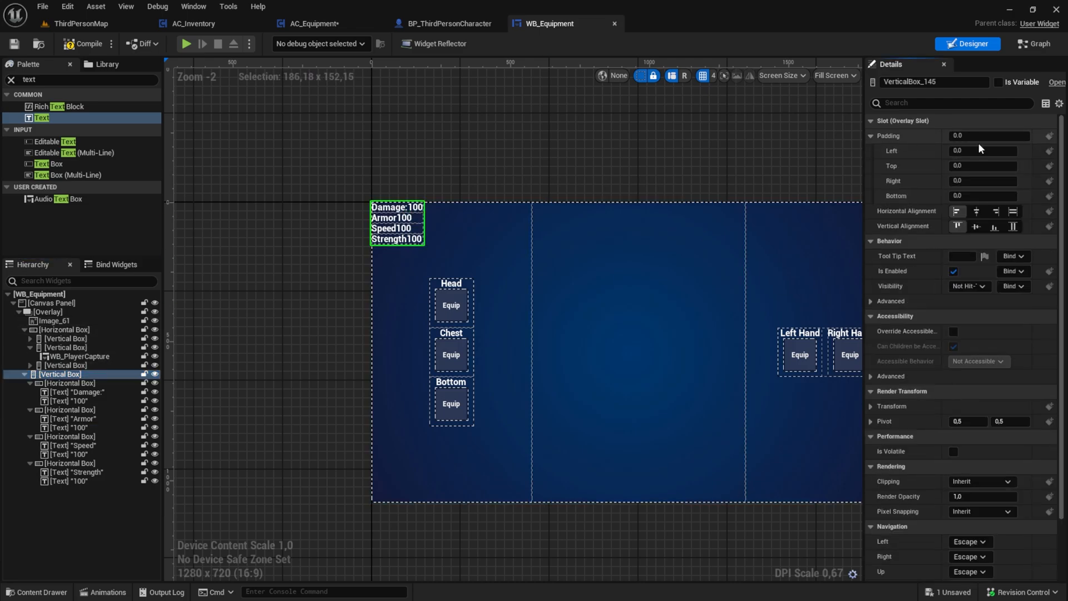
type("2")
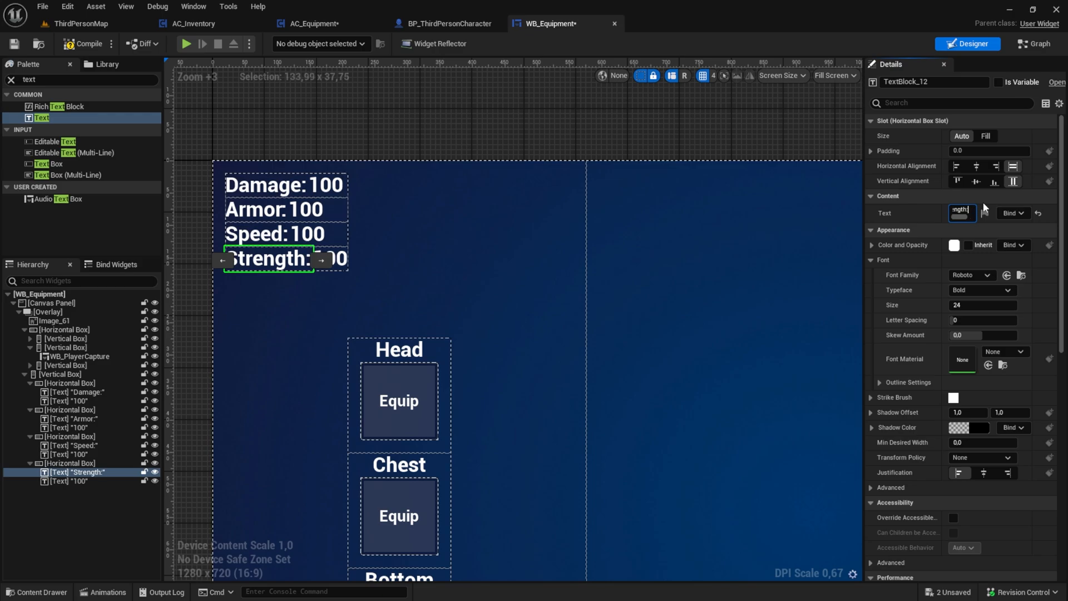
left_click(66, 401)
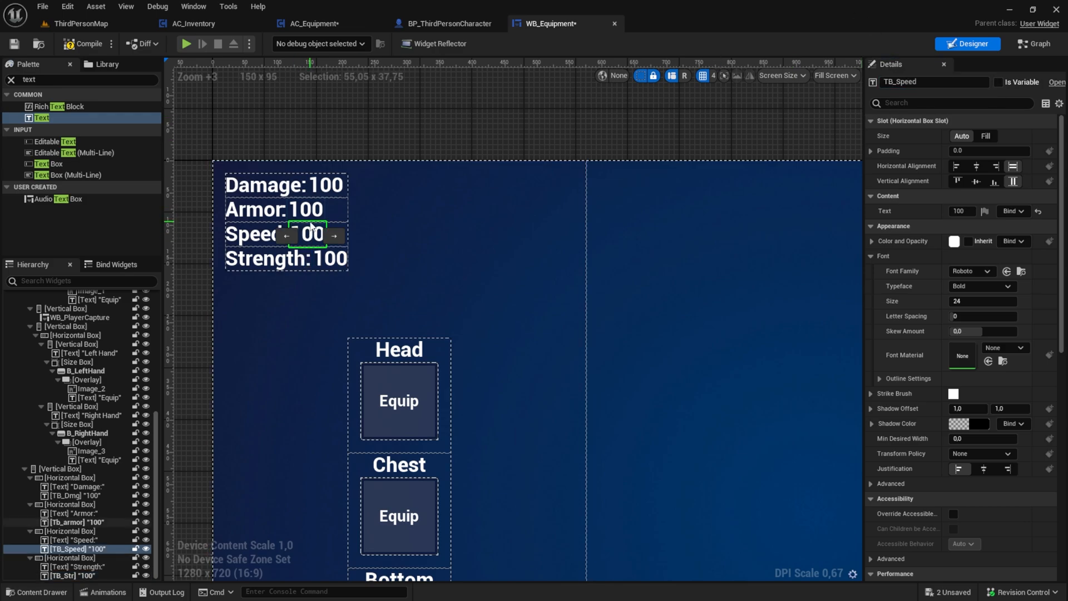
left_click(78, 495)
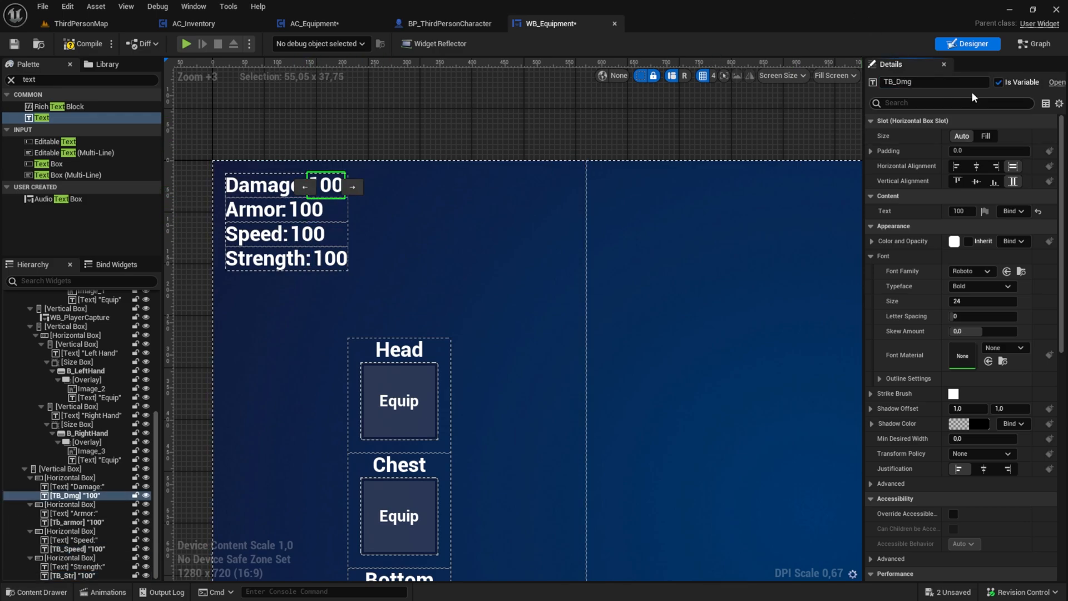
left_click(1033, 43)
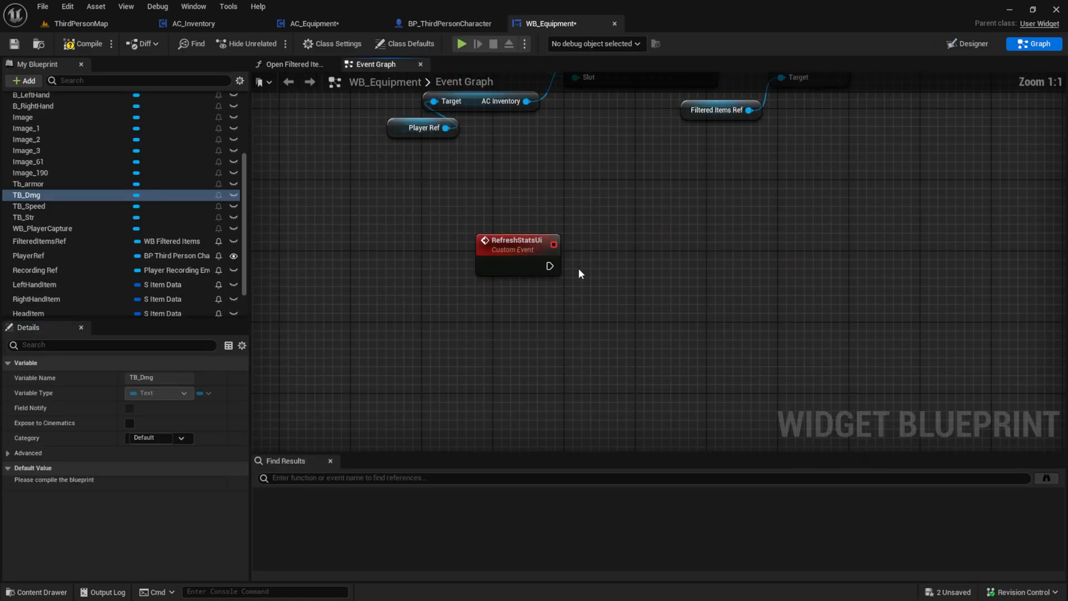
- Give RefreshStatsUi a CurrentStats S_EquippedStats input and set TB_Dmg, Tb_Armor, TB_Speed, TB_Str from it
left_click_drag(27, 195, 564, 320)
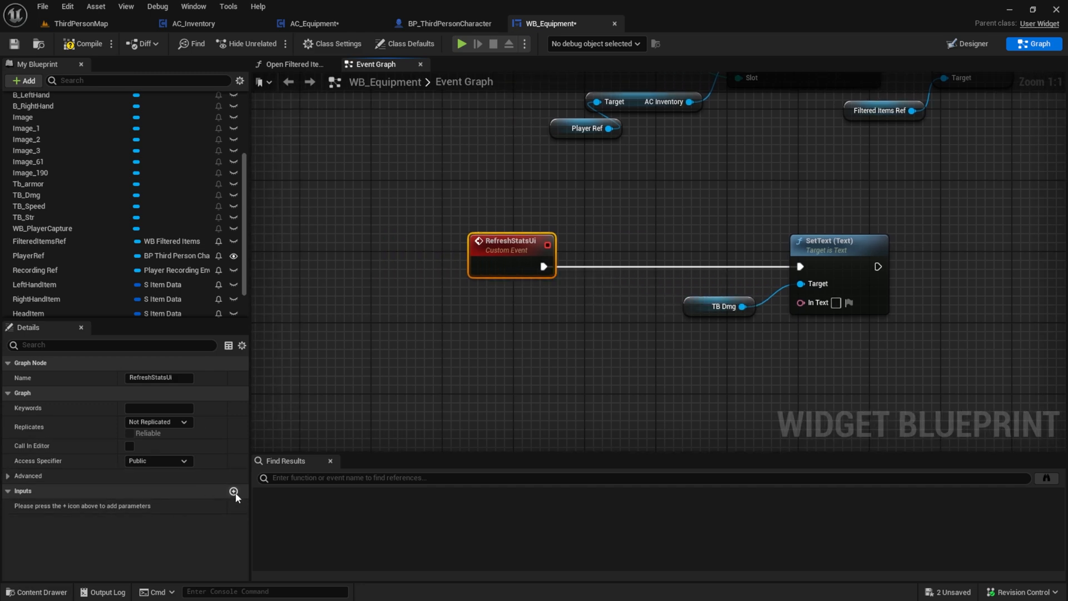
left_click(234, 492)
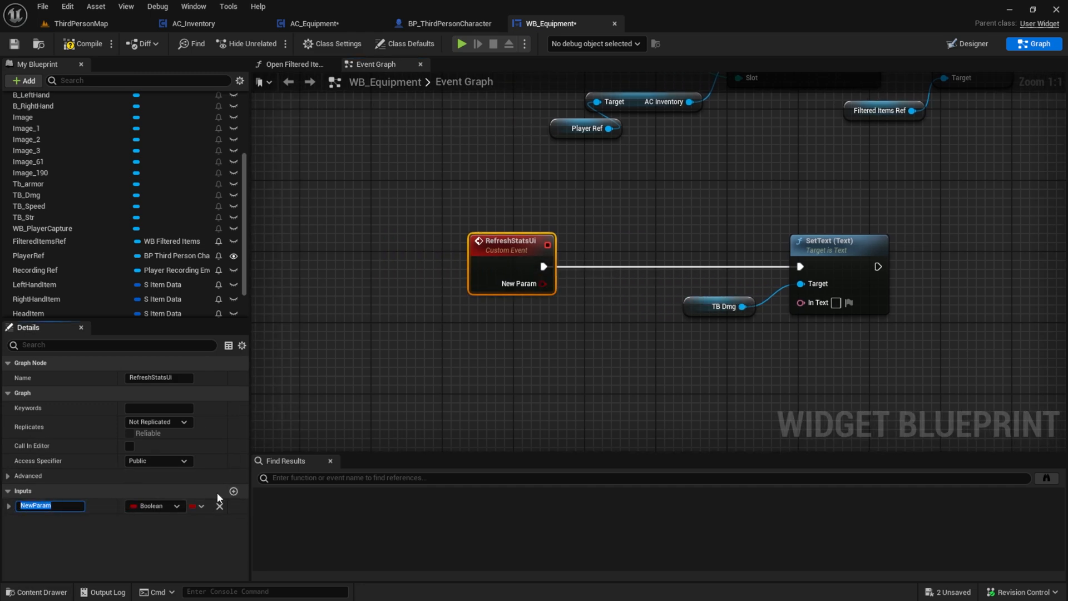
type("Cu")
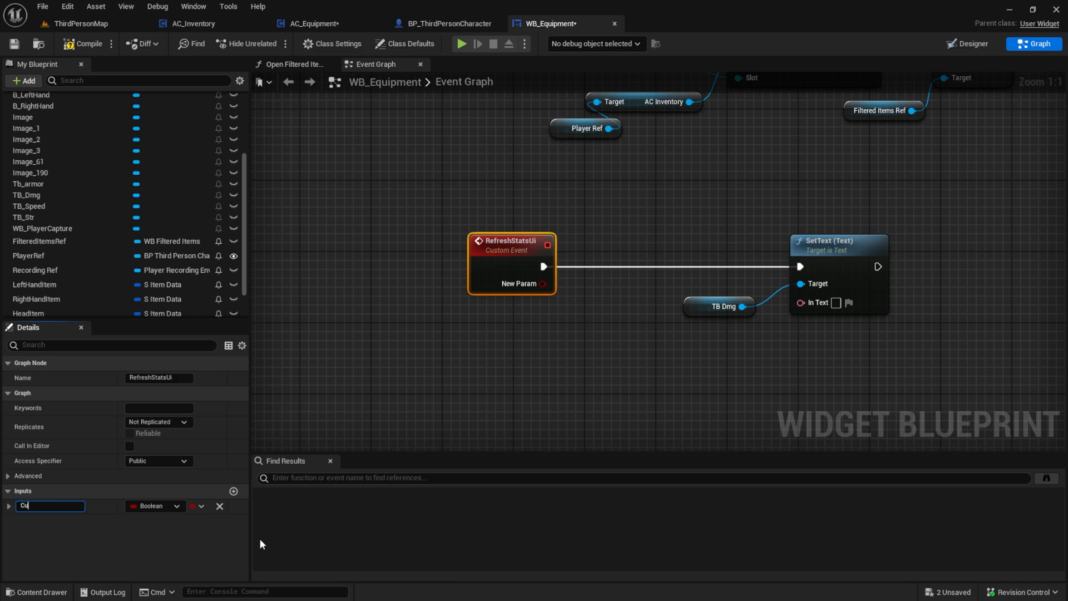
type("CurrentStats")
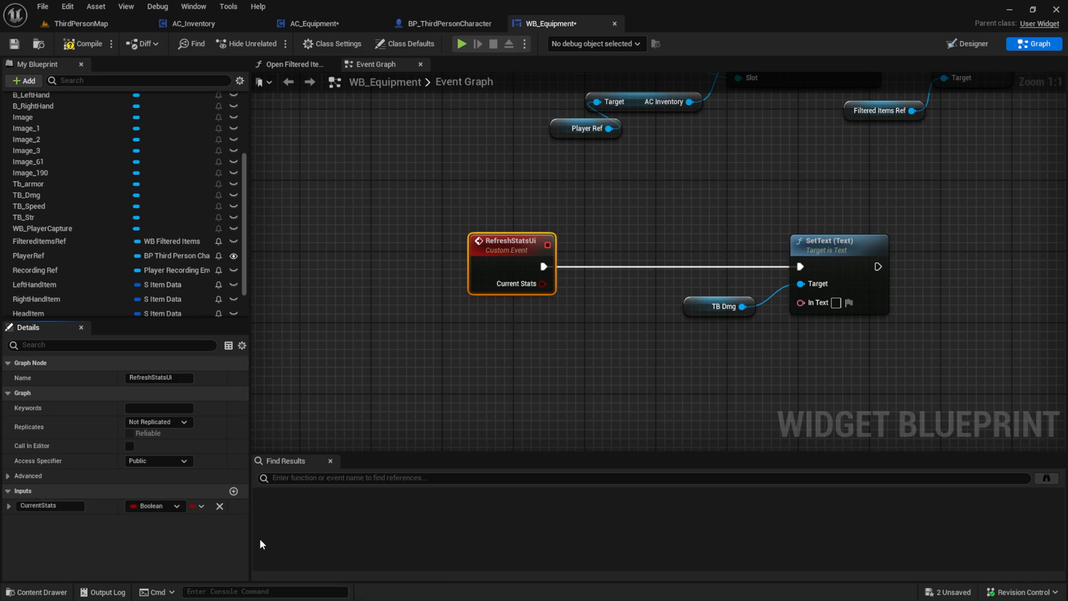
type("st")
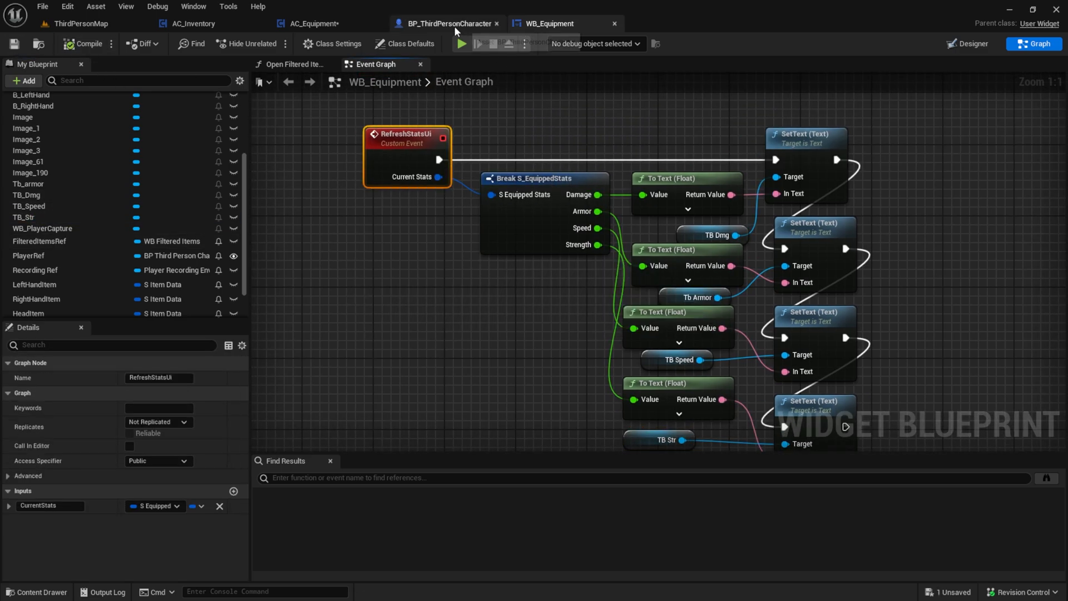
left_click(314, 23)
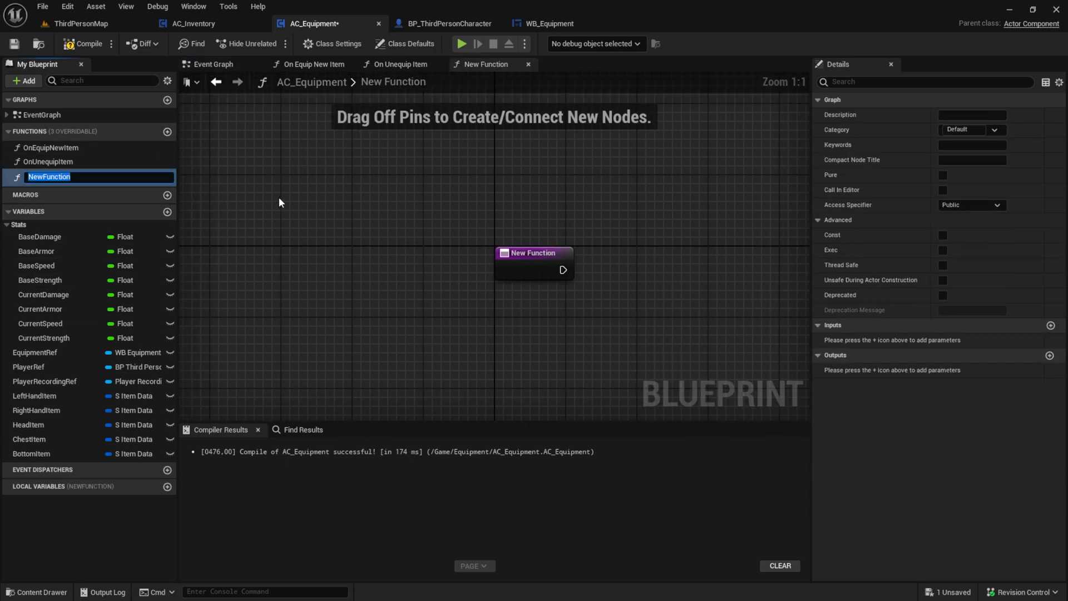
- Create pure GetCurrentStats returning current Damage, Armor, Speed, Strength as an S_EquippedStats output
type("GetCurrentStats")
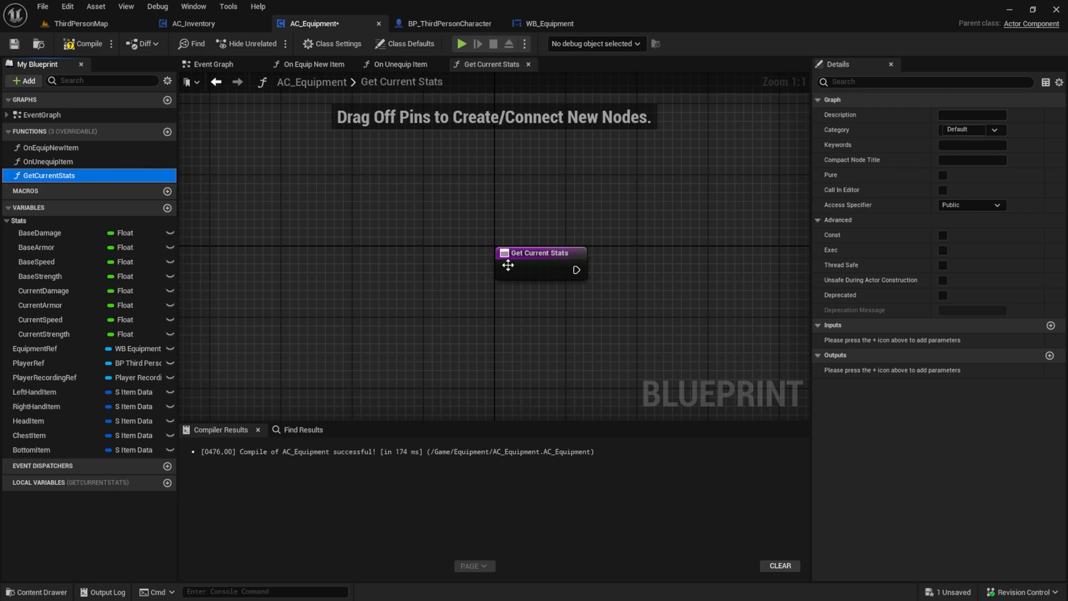
left_click_drag(578, 269, 674, 278)
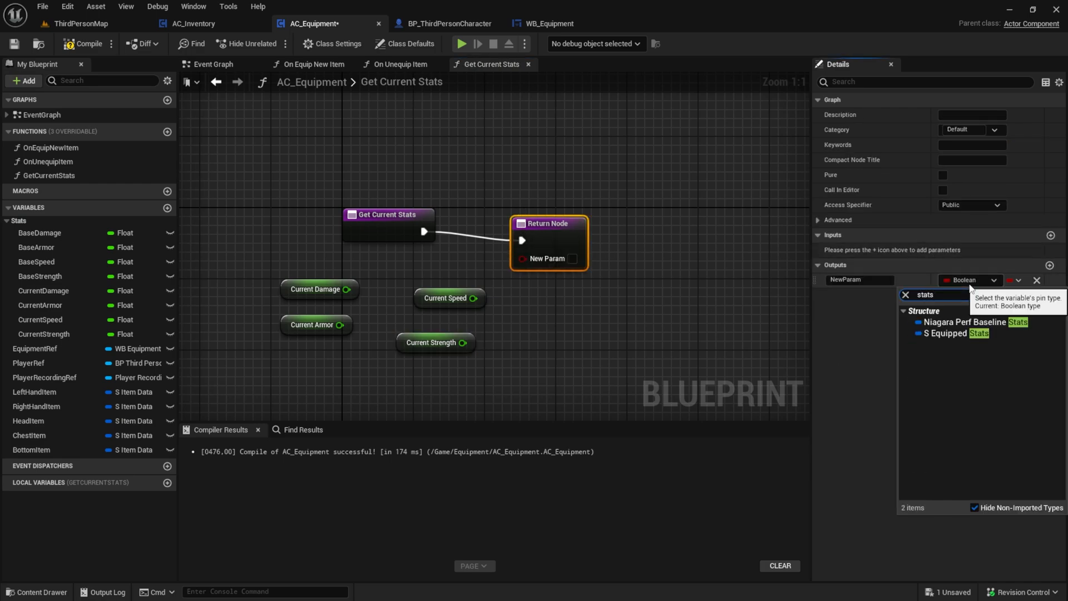
left_click(953, 333)
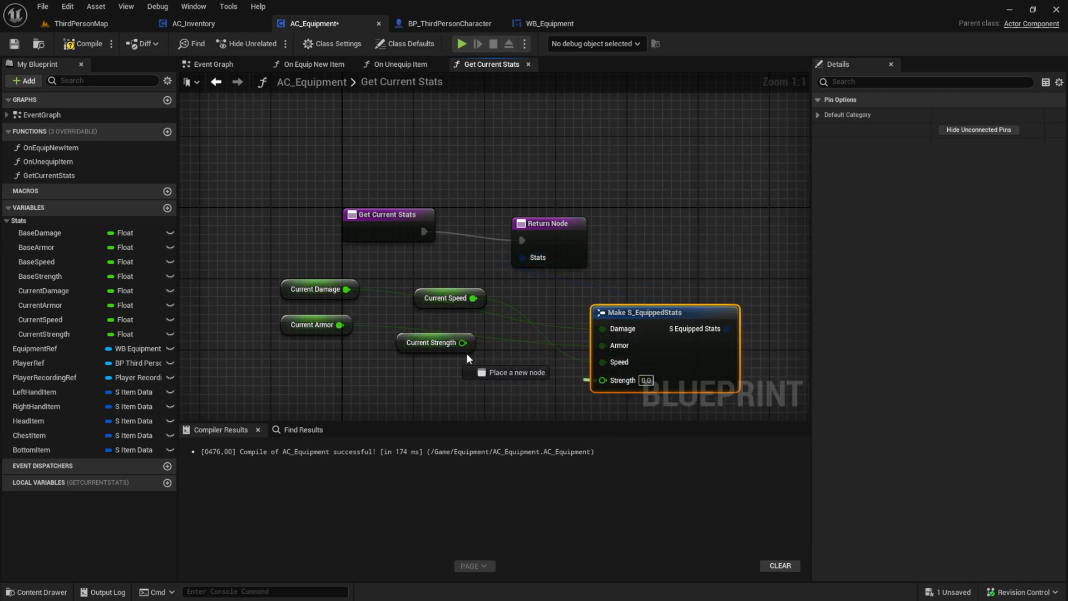
left_click(87, 44)
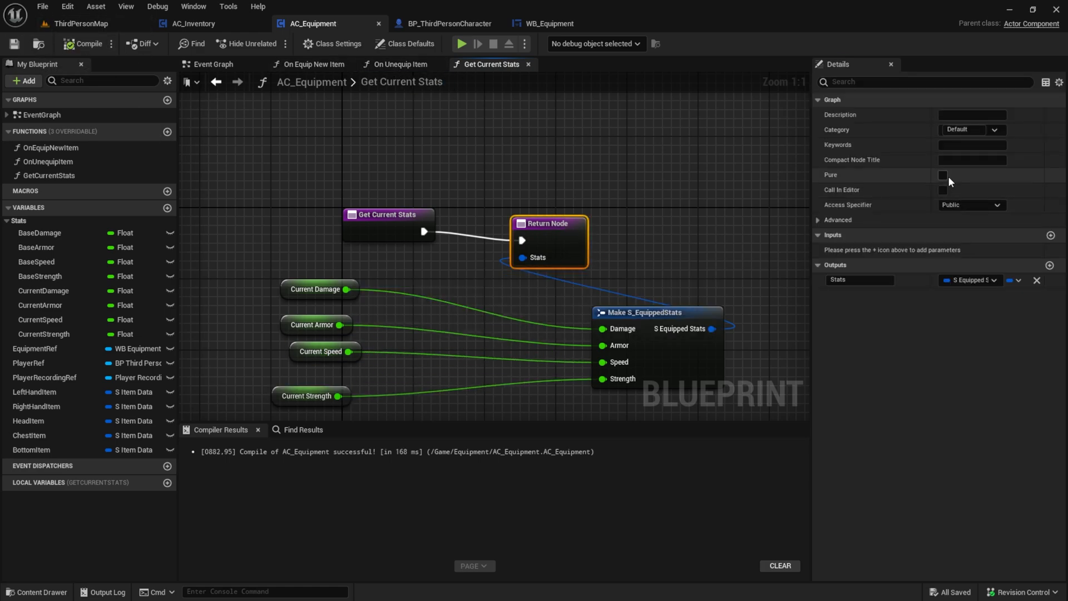
left_click(213, 65)
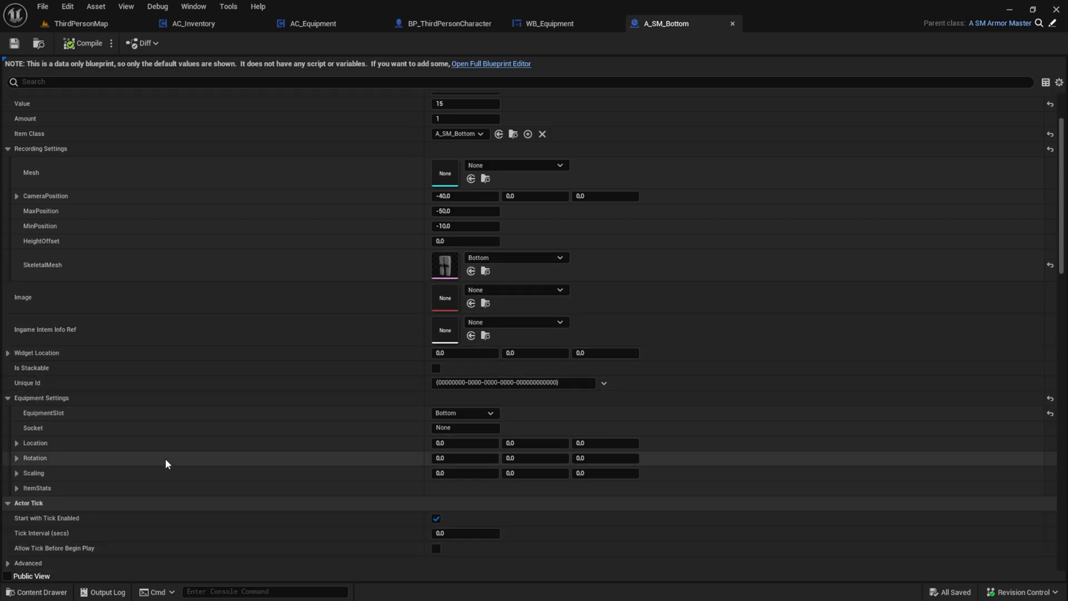
- Set A_SM_Bottom's ItemStats Speed to 250, compile and return to ThirdPersonMap
scroll("down", 3)
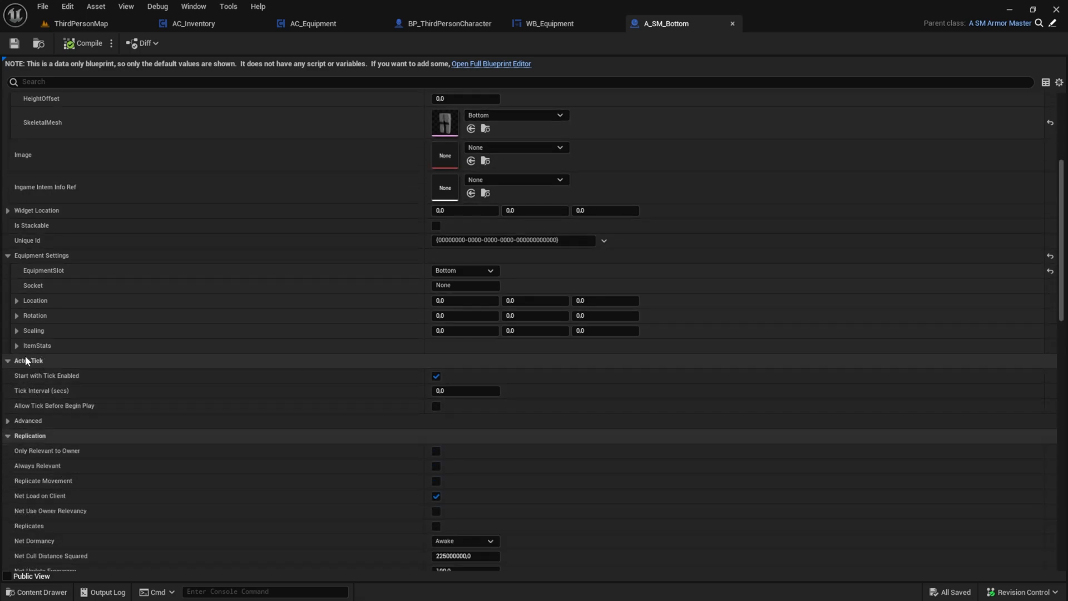
left_click(16, 345)
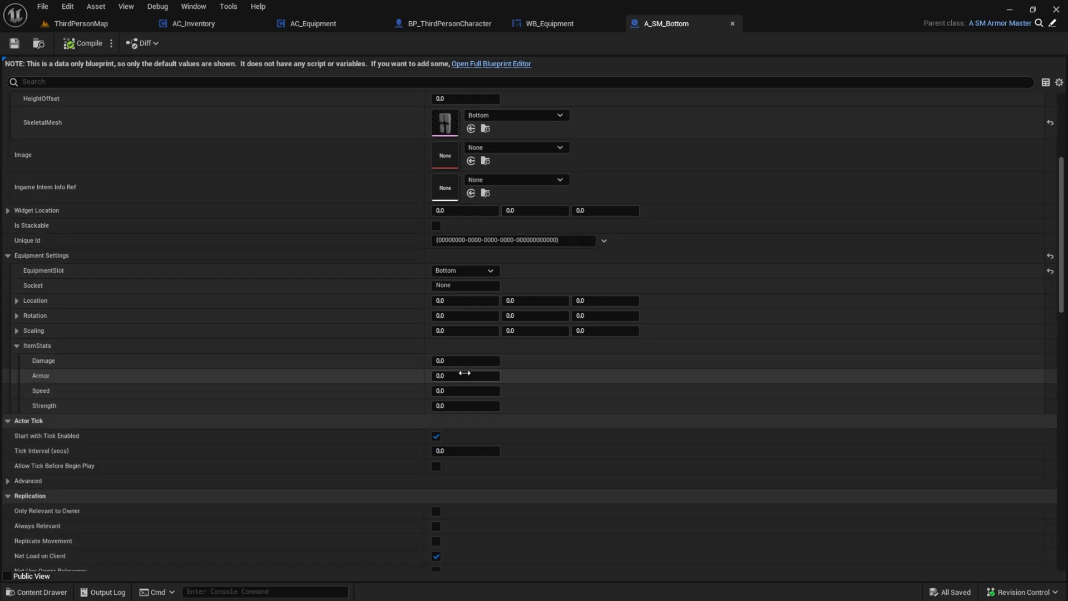
type("250")
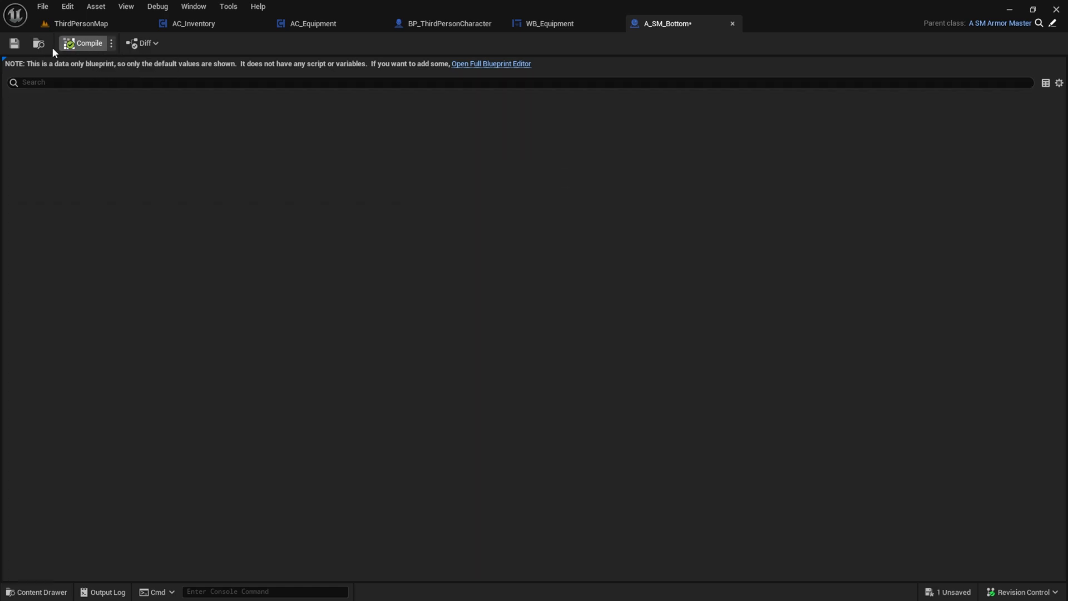
left_click(84, 43)
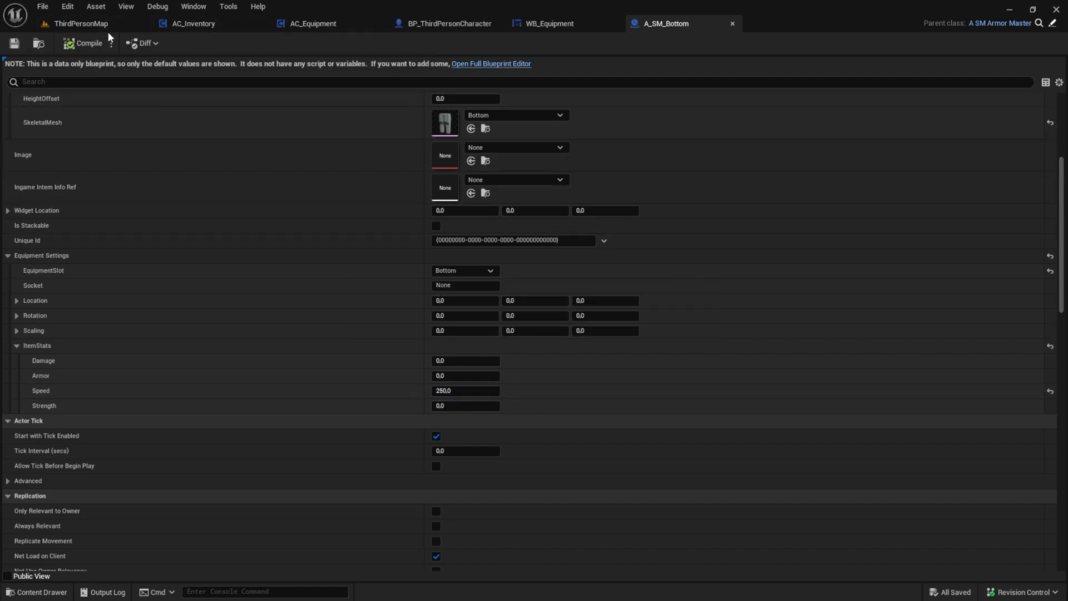
left_click(81, 24)
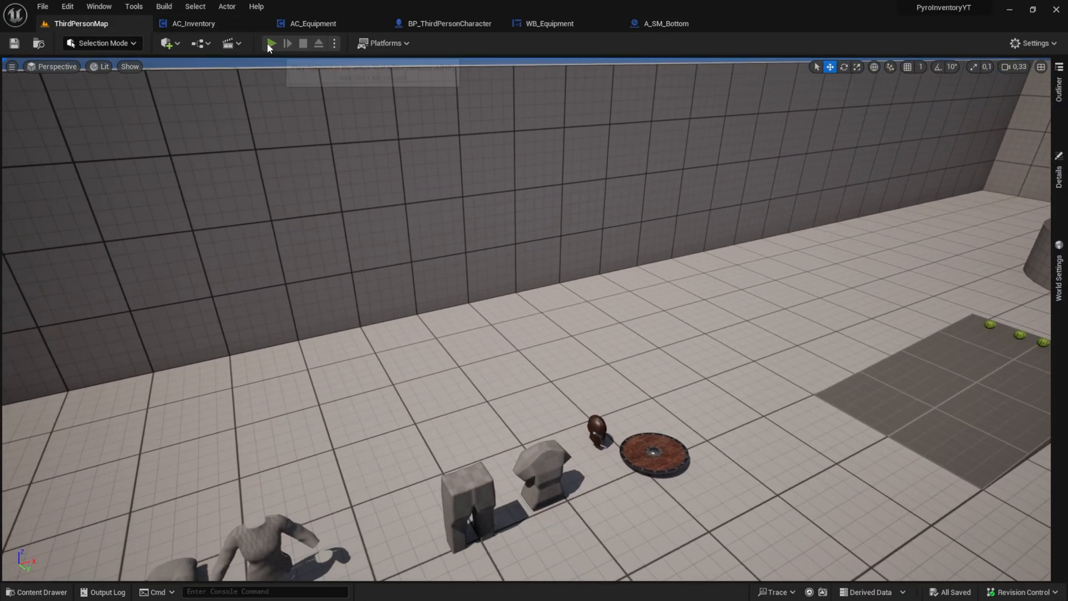
left_click(269, 44)
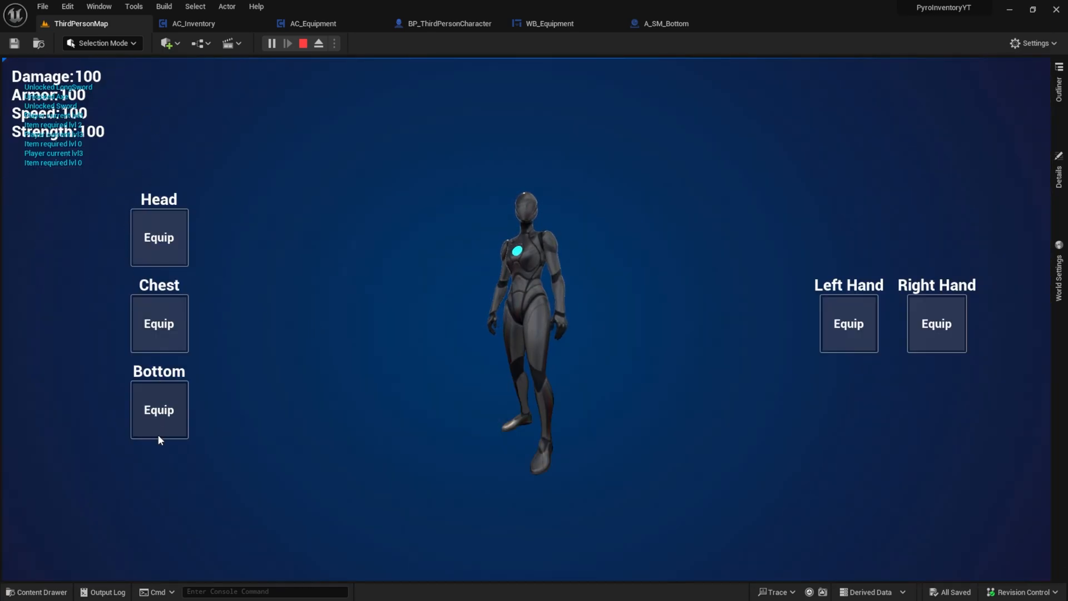
left_click(159, 409)
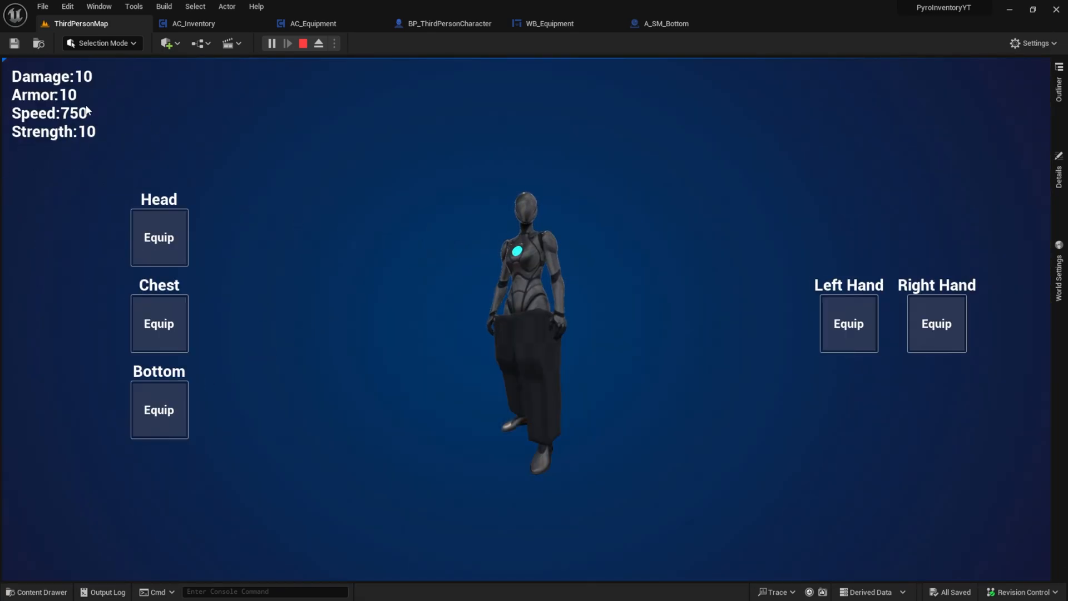
left_click(303, 44)
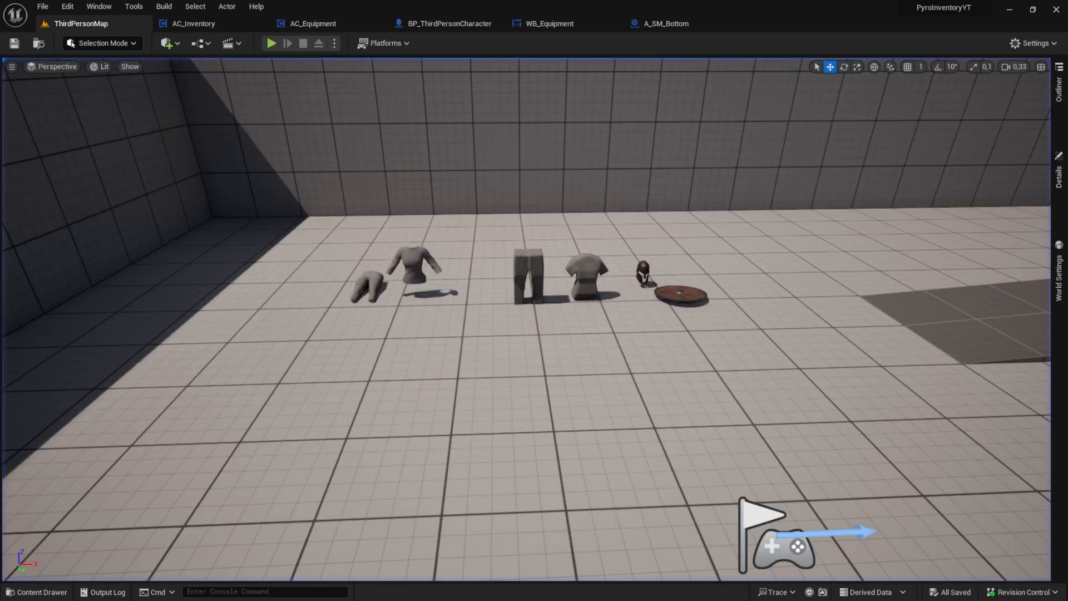
left_click(551, 23)
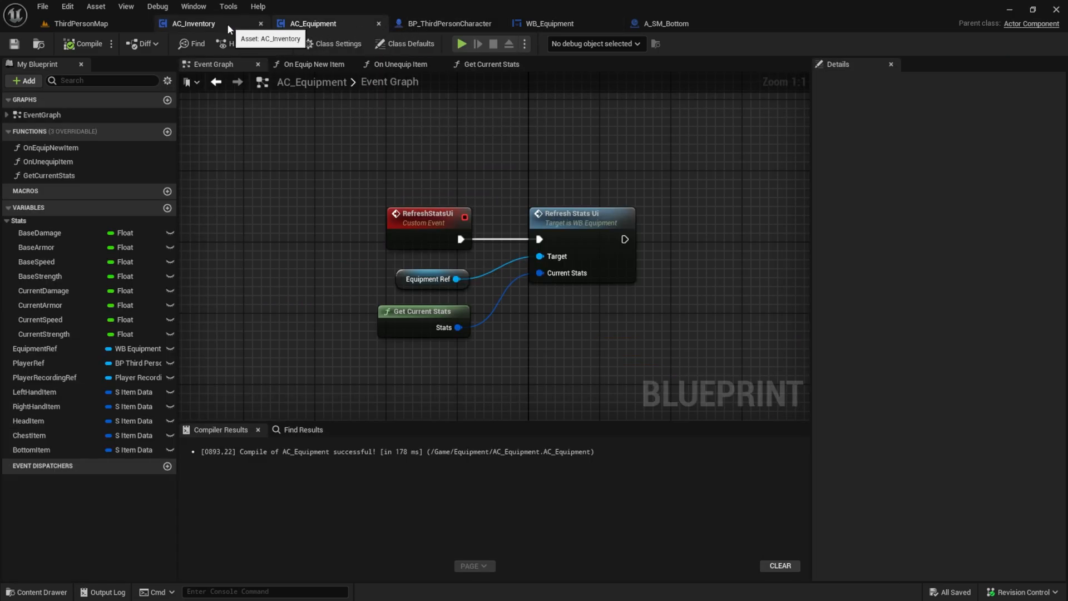
- After Set Visibility in AC_Equipment, add a Refresh Stats UI call on Equipment Ref
left_click(194, 23)
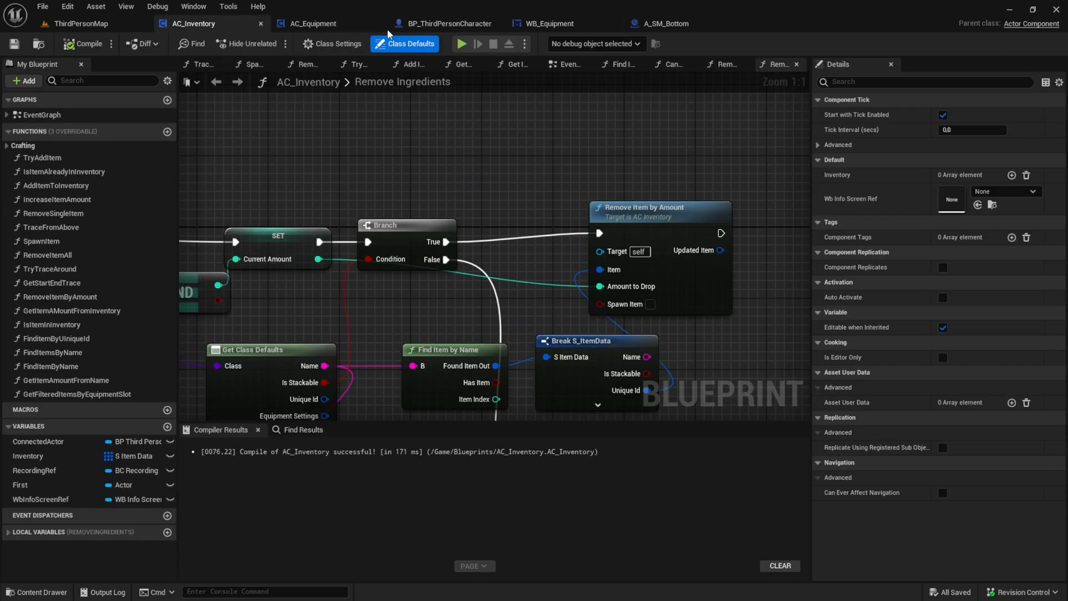
left_click(312, 23)
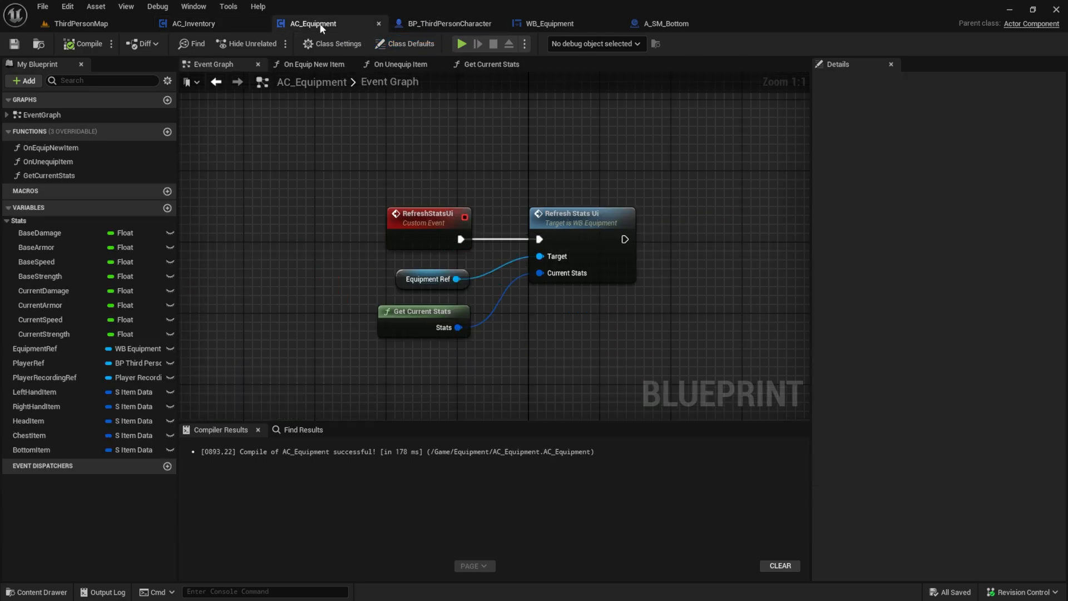
scroll("down", 3)
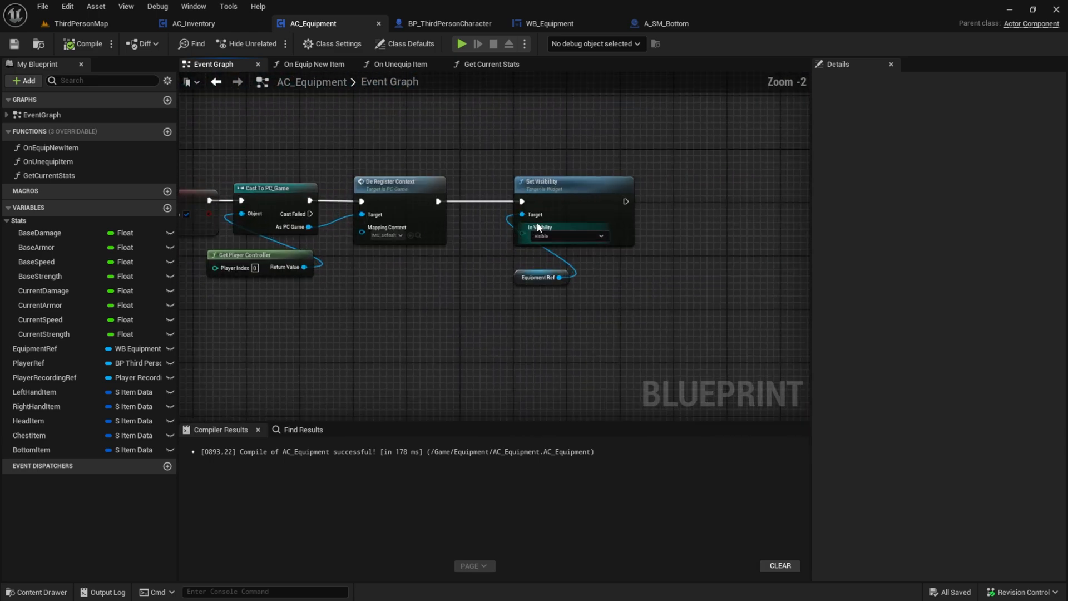
left_click(34, 348)
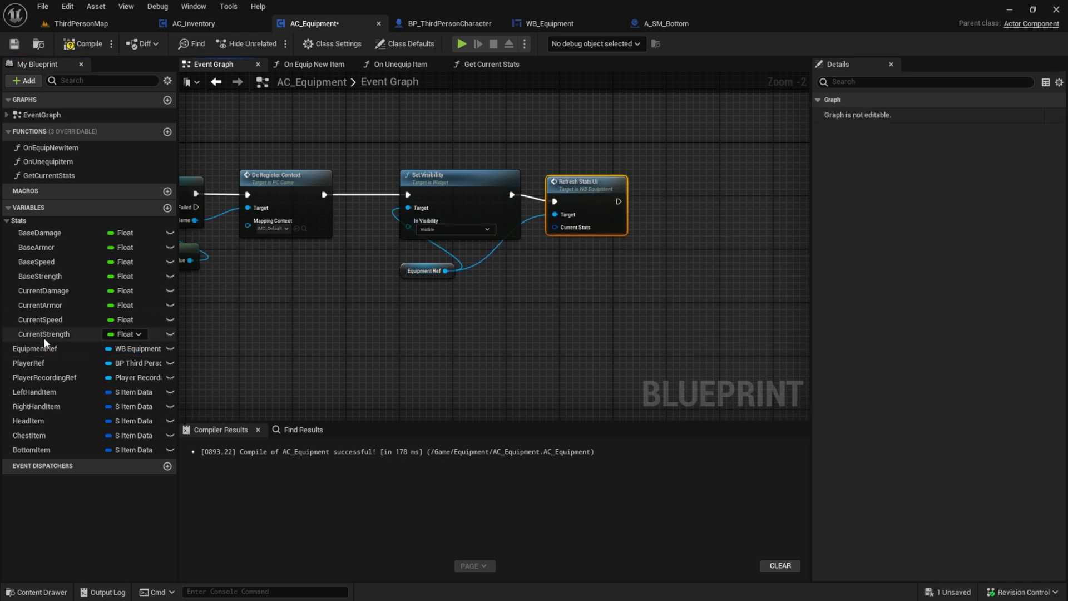
- Feed it Get Current Stats, compile, and launch a test play showing Speed 500
left_click(47, 174)
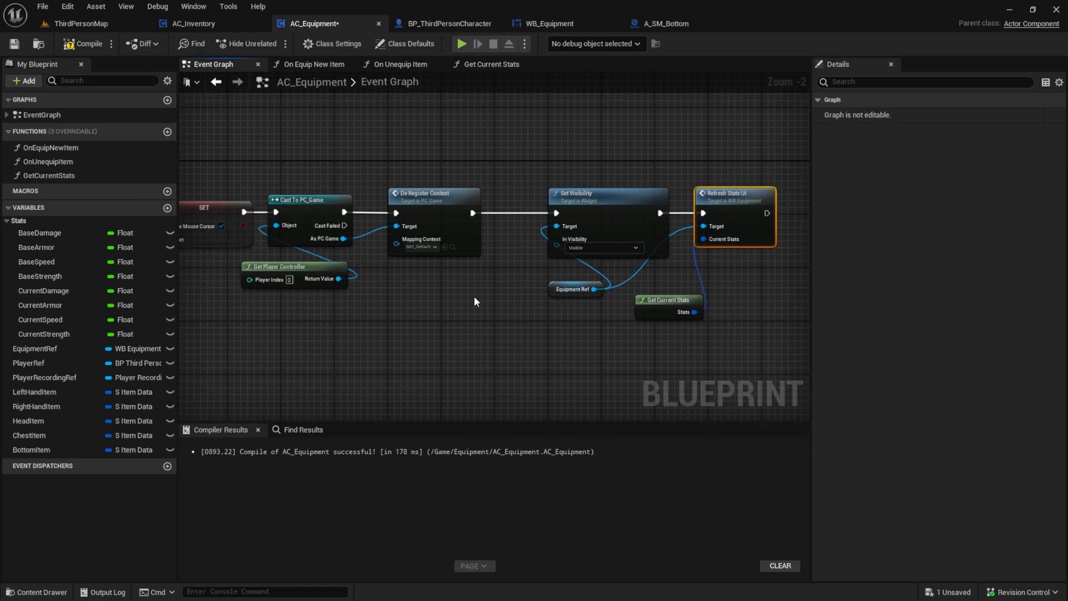
left_click(13, 43)
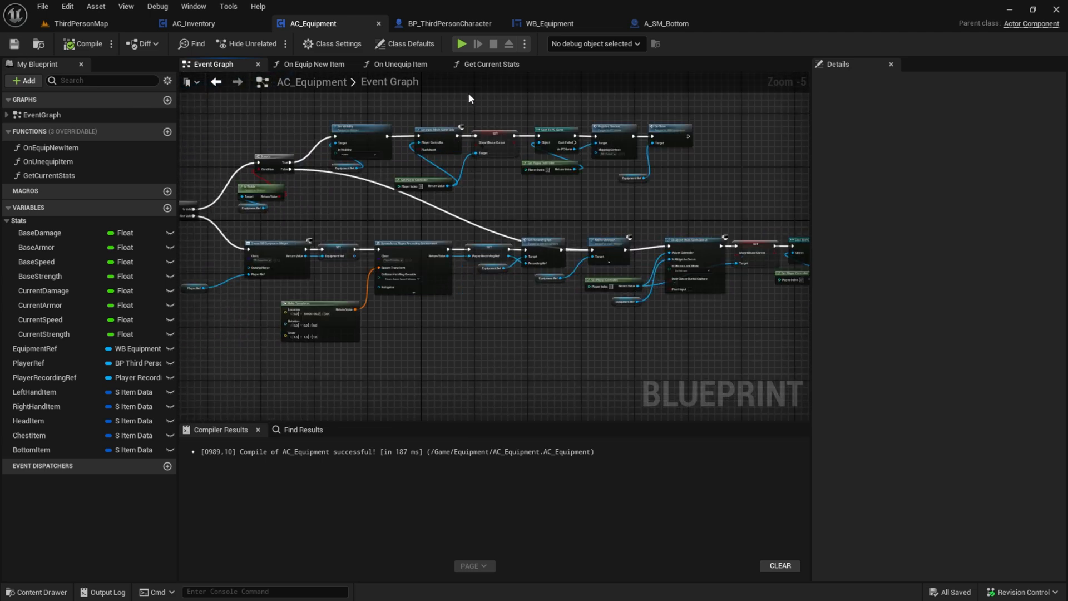
mouse_move(486, 157)
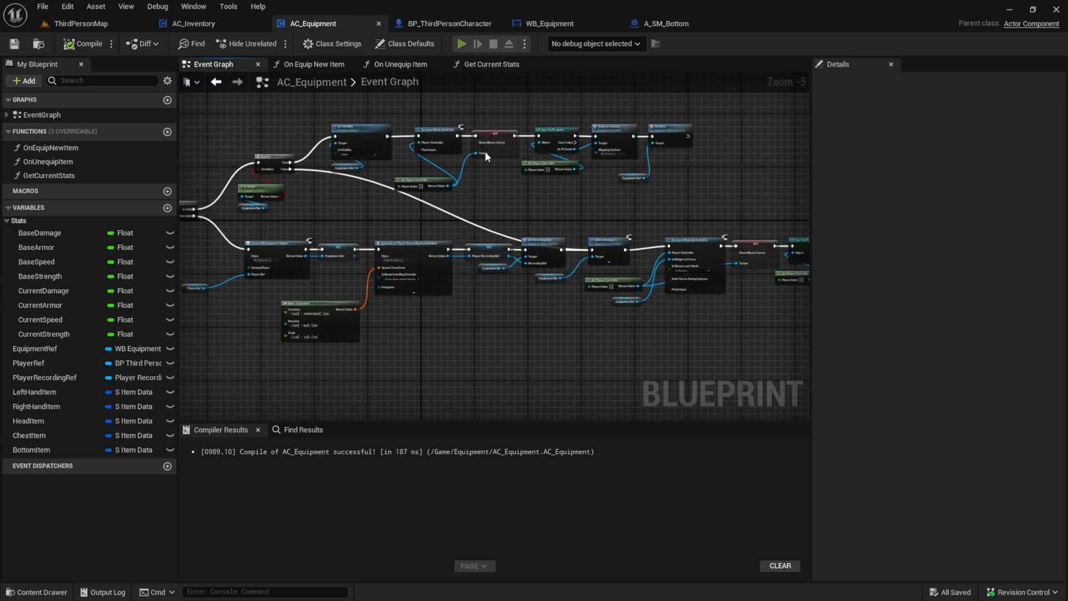
left_click(462, 43)
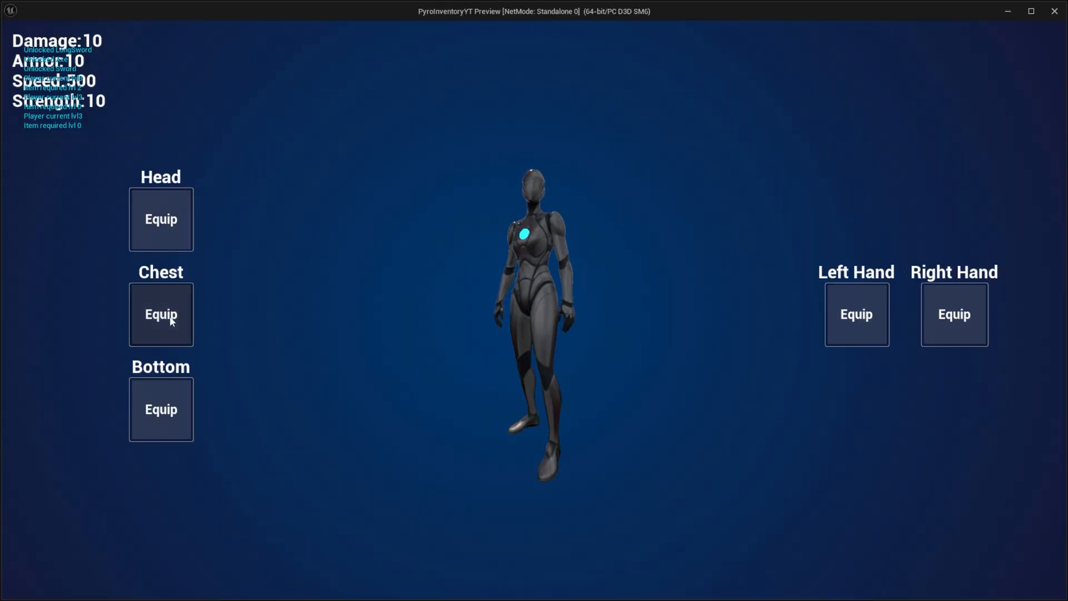
- Equip the Bottom item in play so displayed Speed rises from 500 to 750
left_click(160, 314)
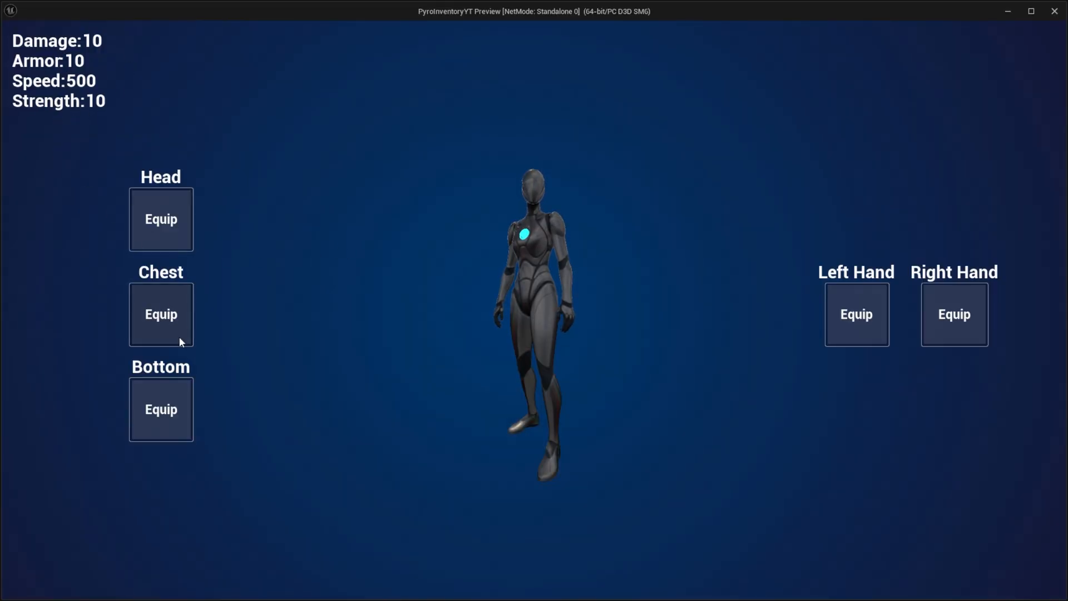
left_click(160, 408)
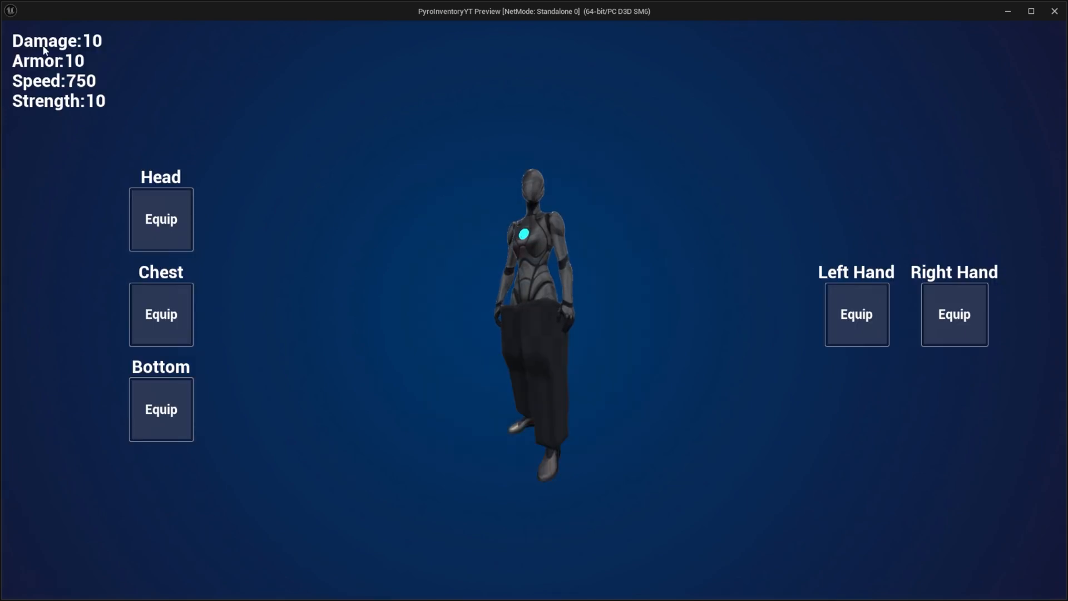